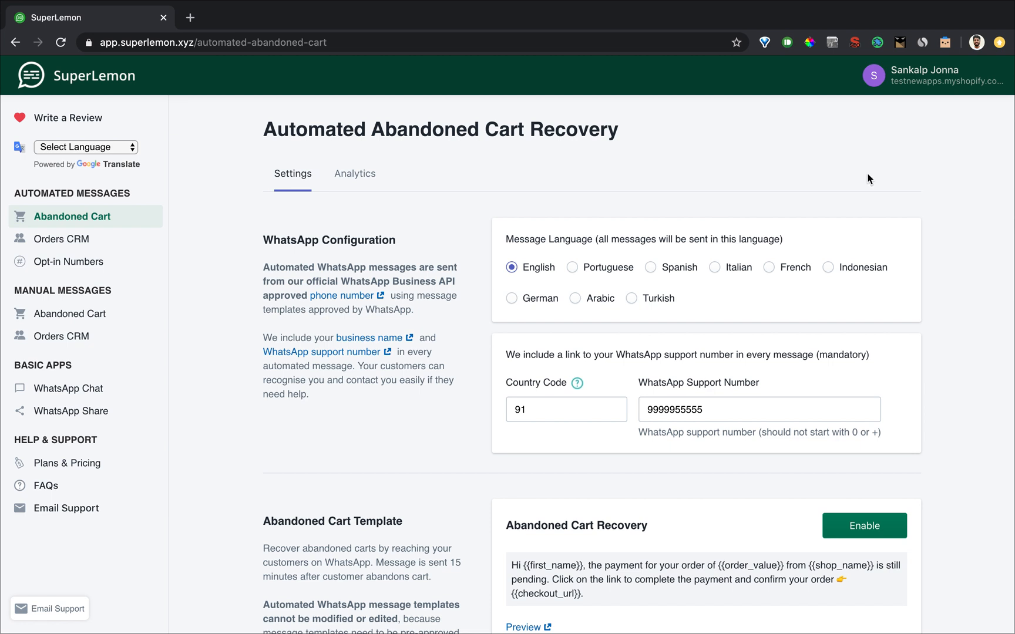
mouse_move(109, 300)
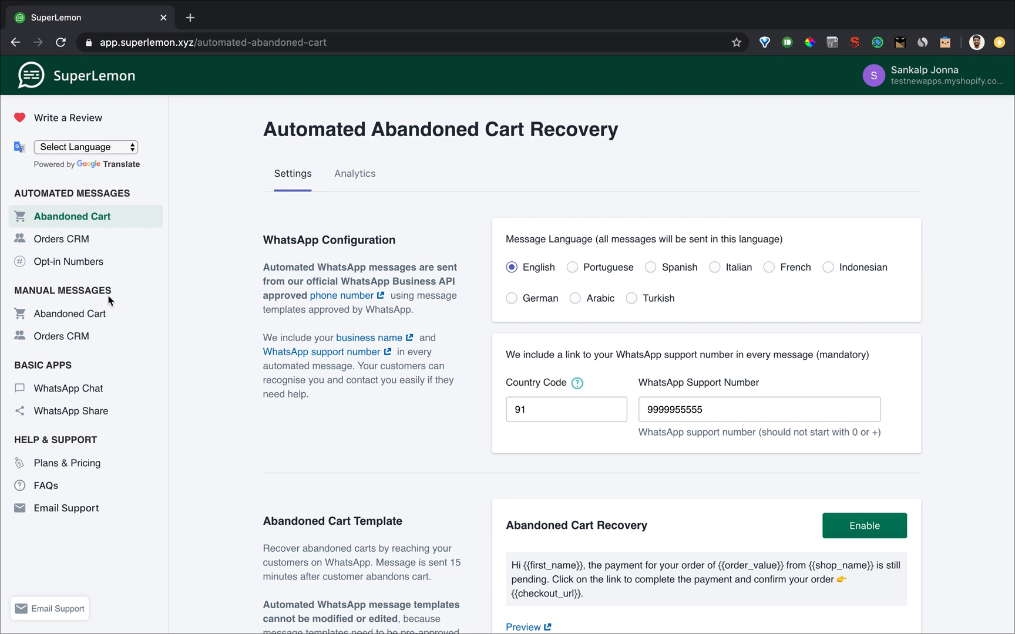
mouse_move(86, 320)
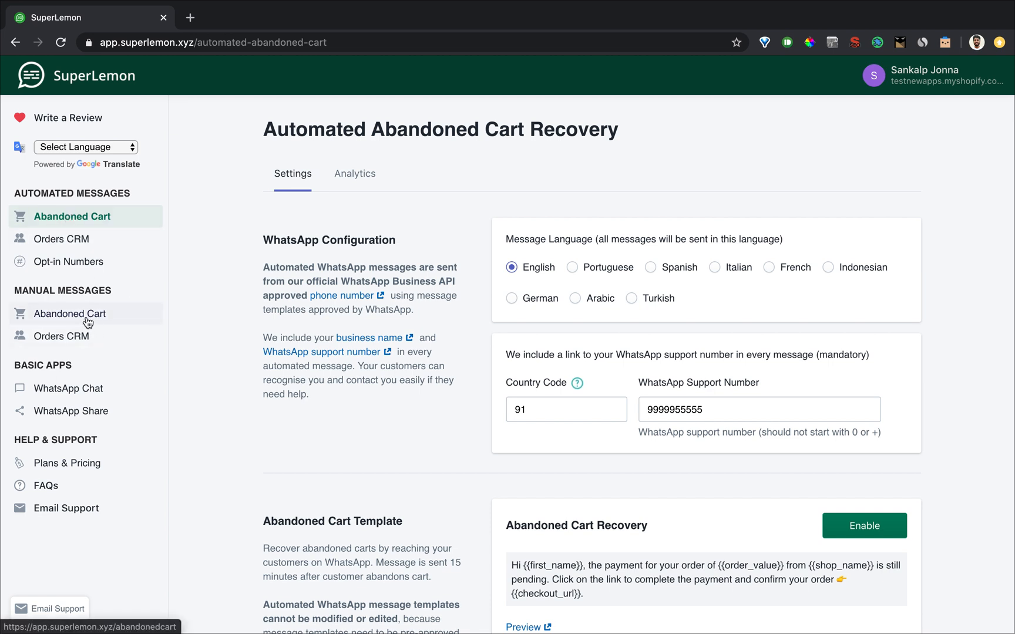
Step: Browse the FREE and ULTIMATE plans on Plans & Pricing, then return to Abandoned Cart
left_click(67, 462)
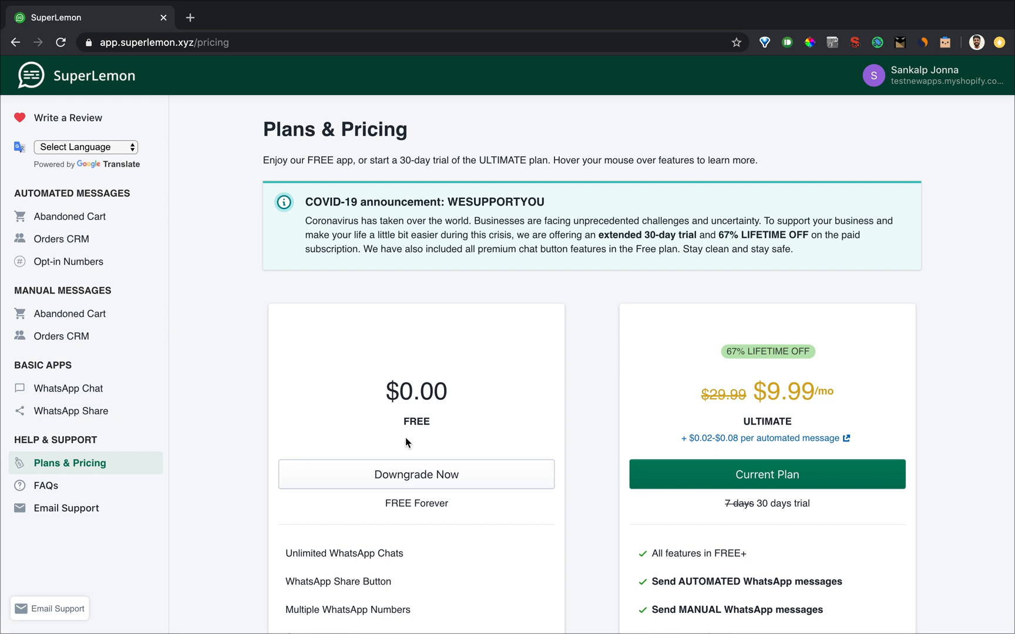
scroll("down", 3)
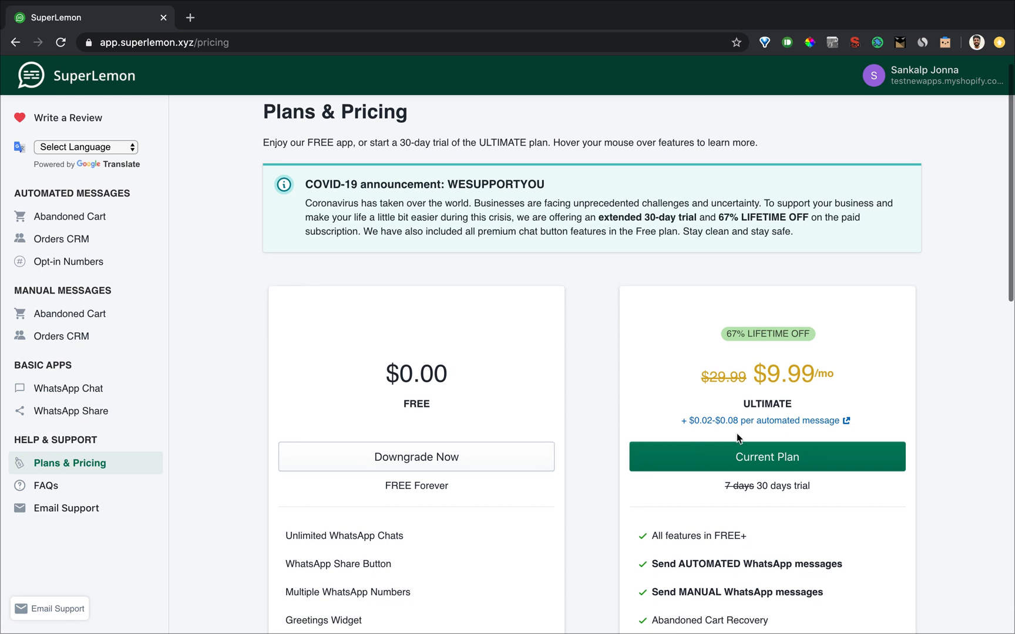
scroll("down", 3)
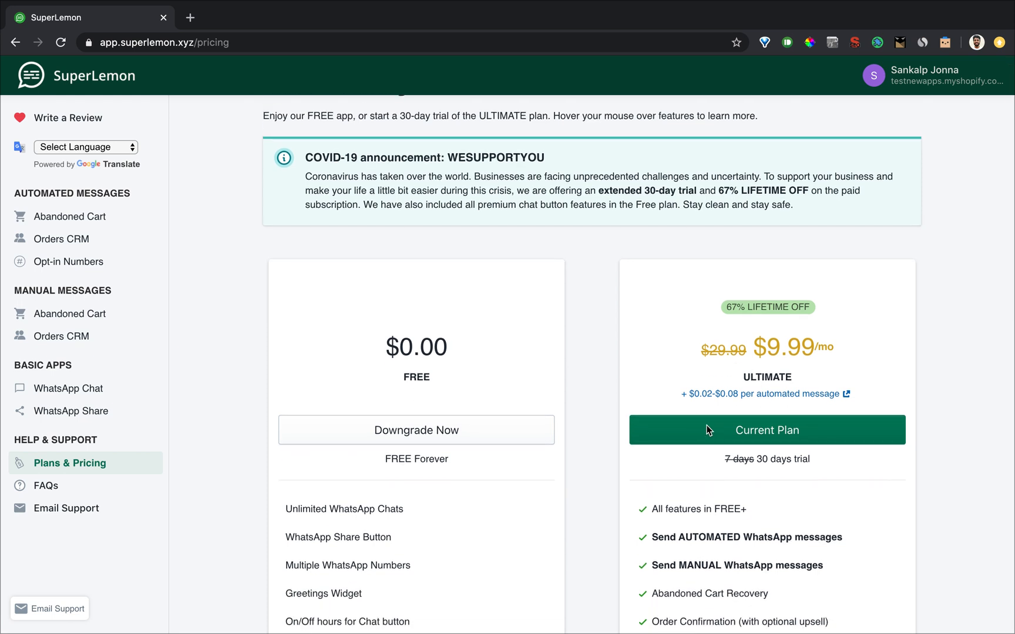
scroll("up", 3)
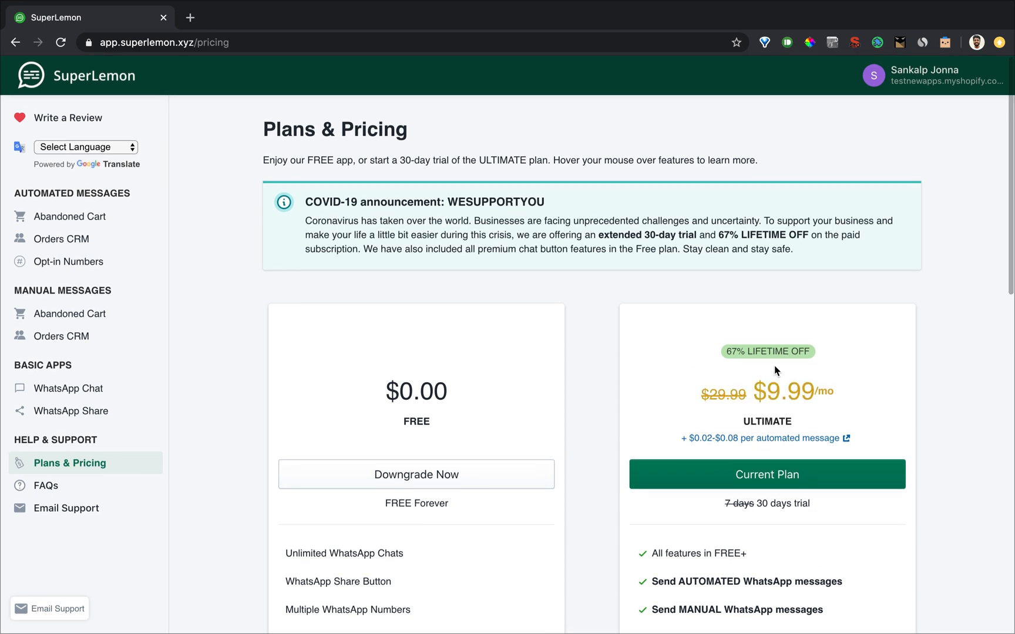
scroll("down", 3)
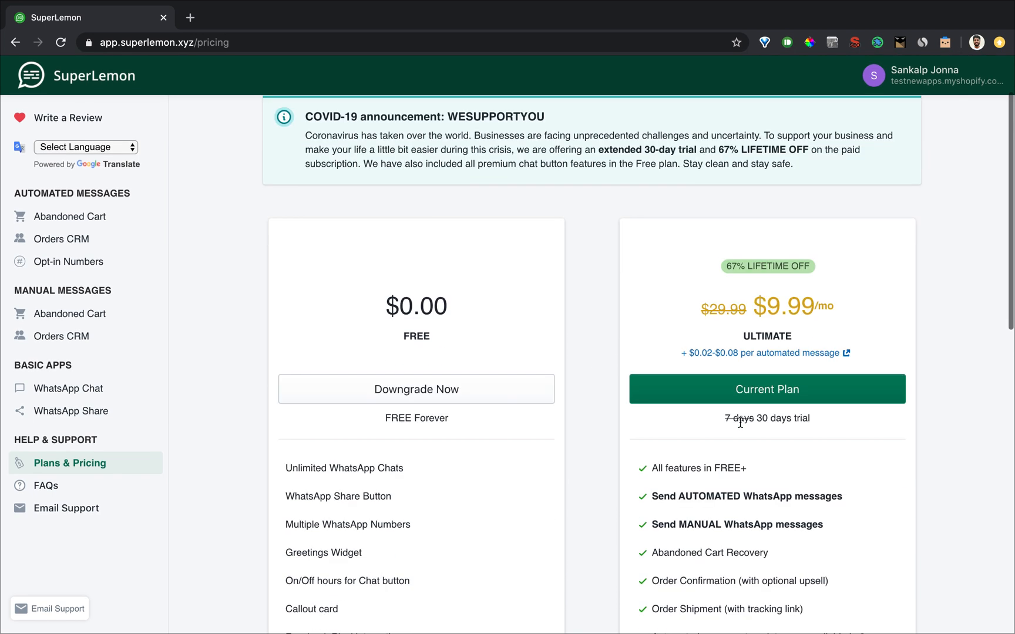
left_click(69, 216)
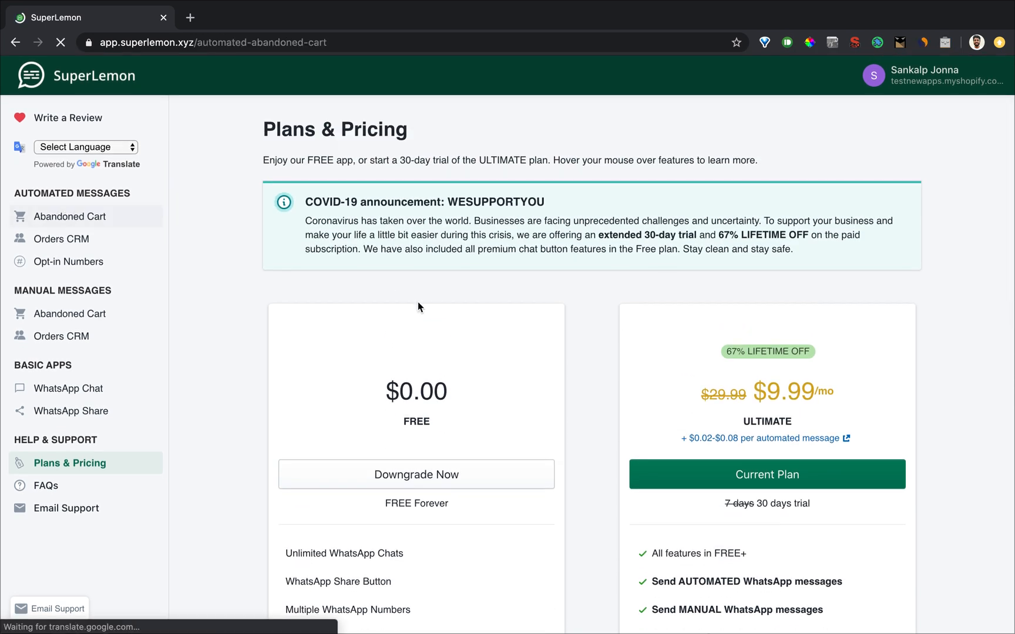
left_click(69, 216)
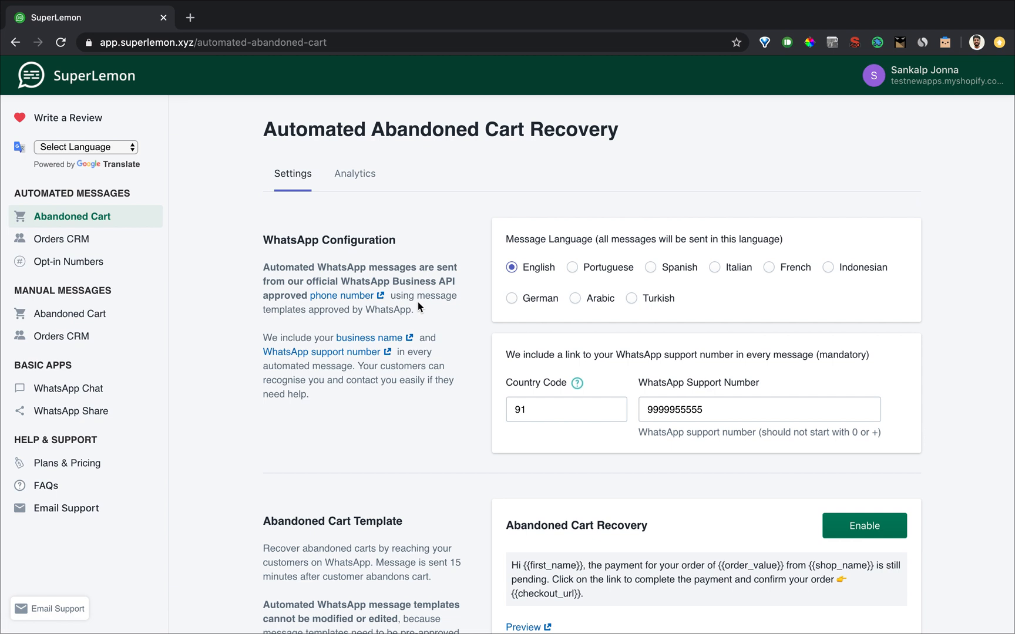
mouse_move(320, 283)
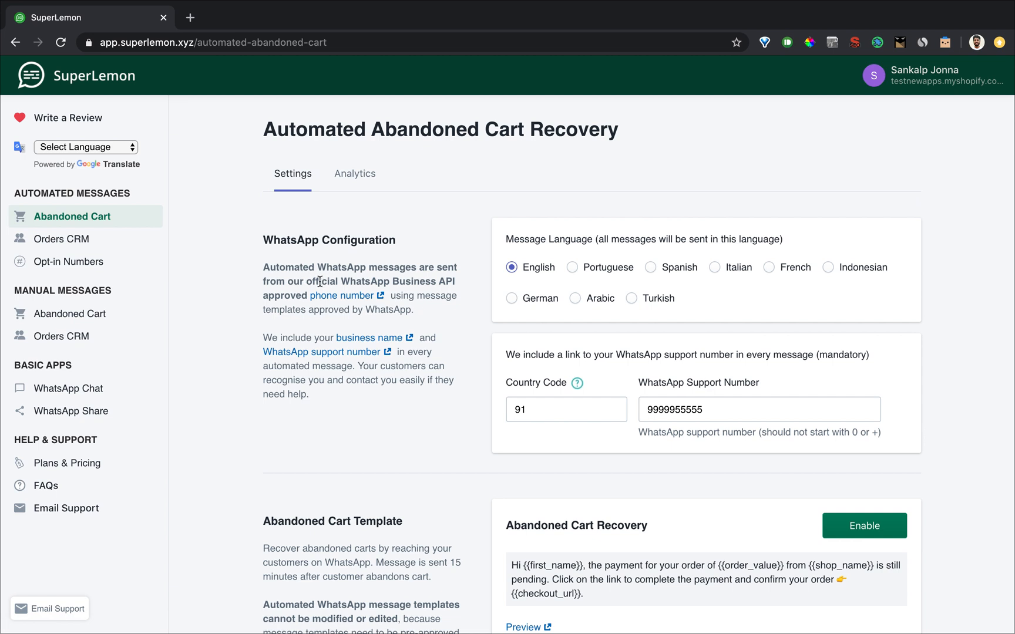
mouse_move(297, 293)
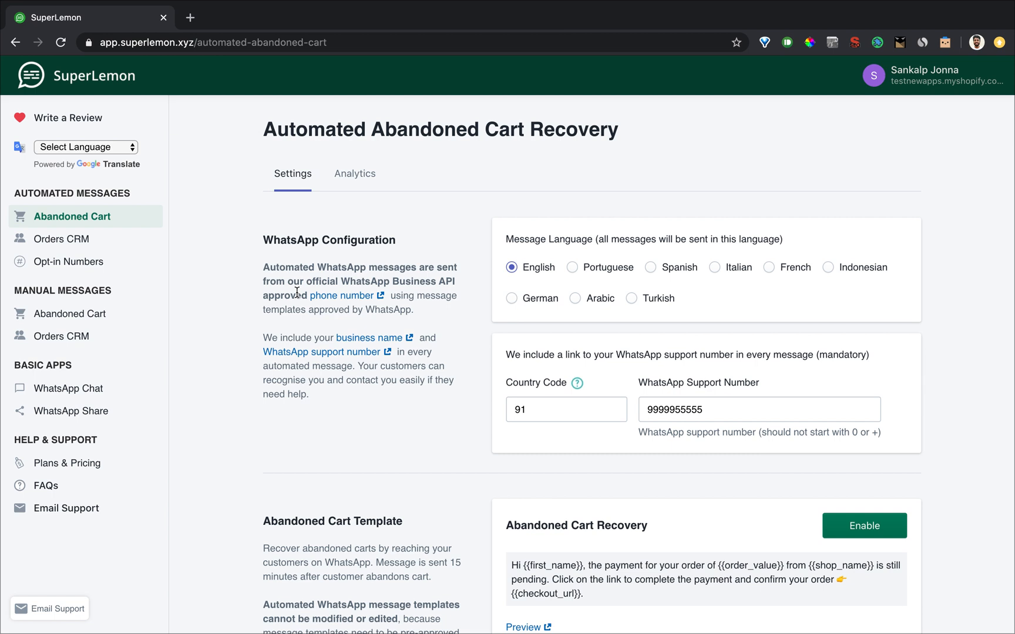
mouse_move(313, 309)
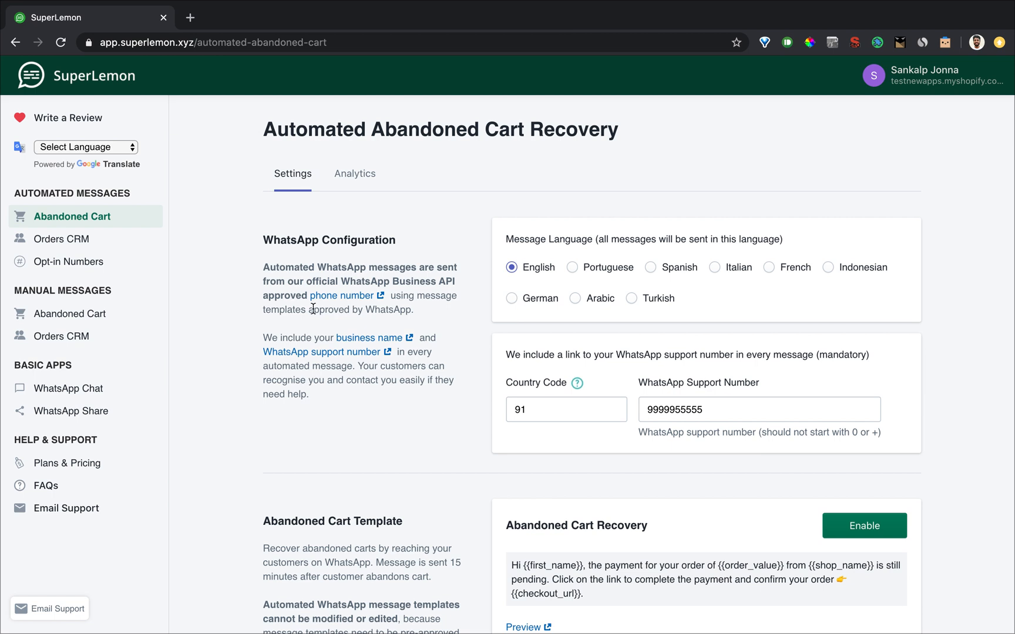
mouse_move(336, 308)
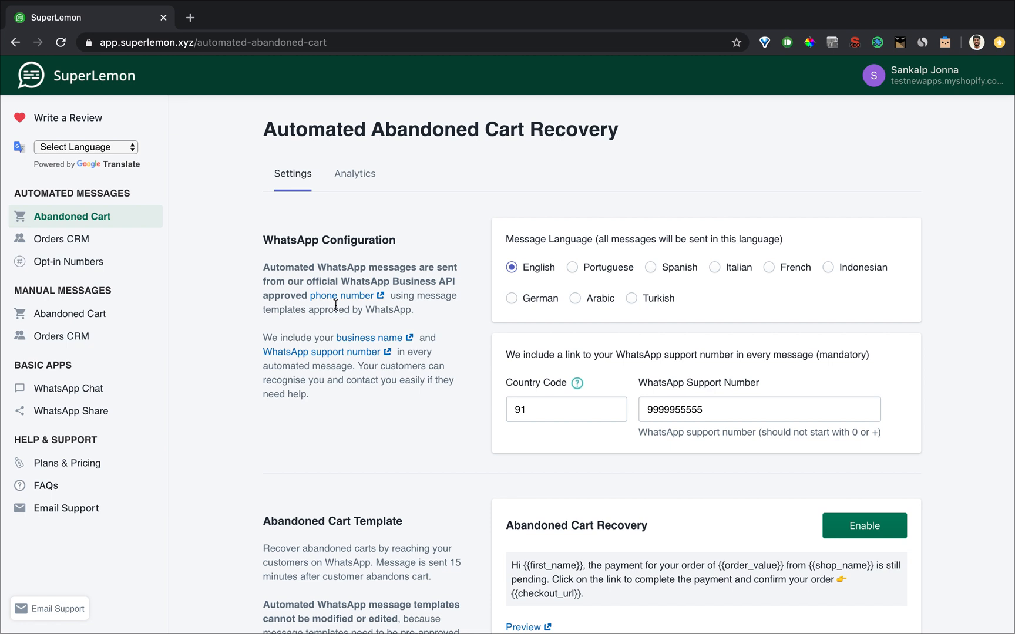
mouse_move(346, 302)
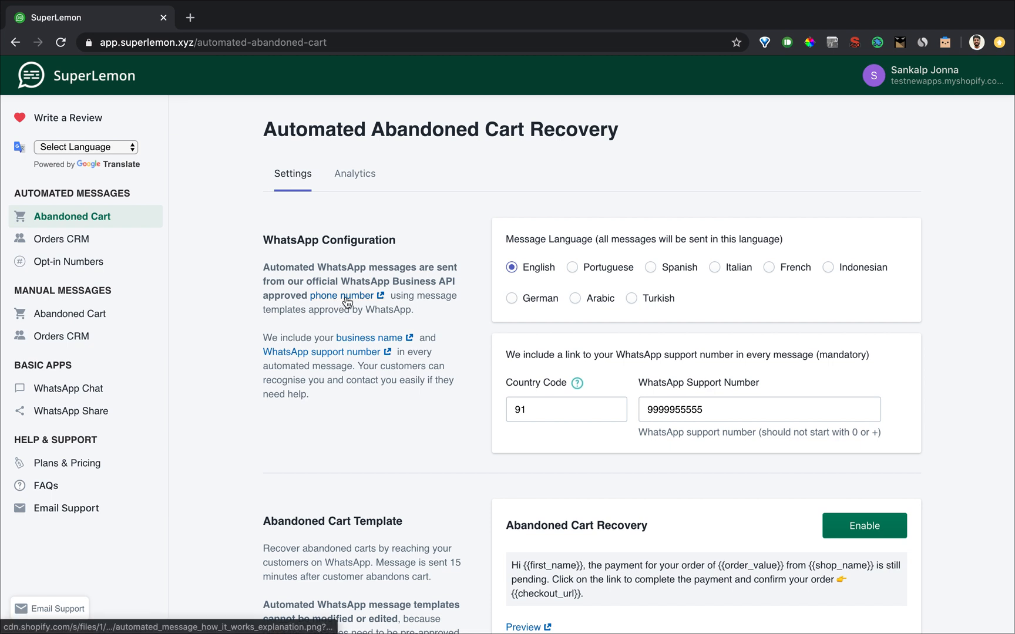
Step: Open the 'Automated WhatsApp Messages – How it works' image in a new tab
left_click(340, 295)
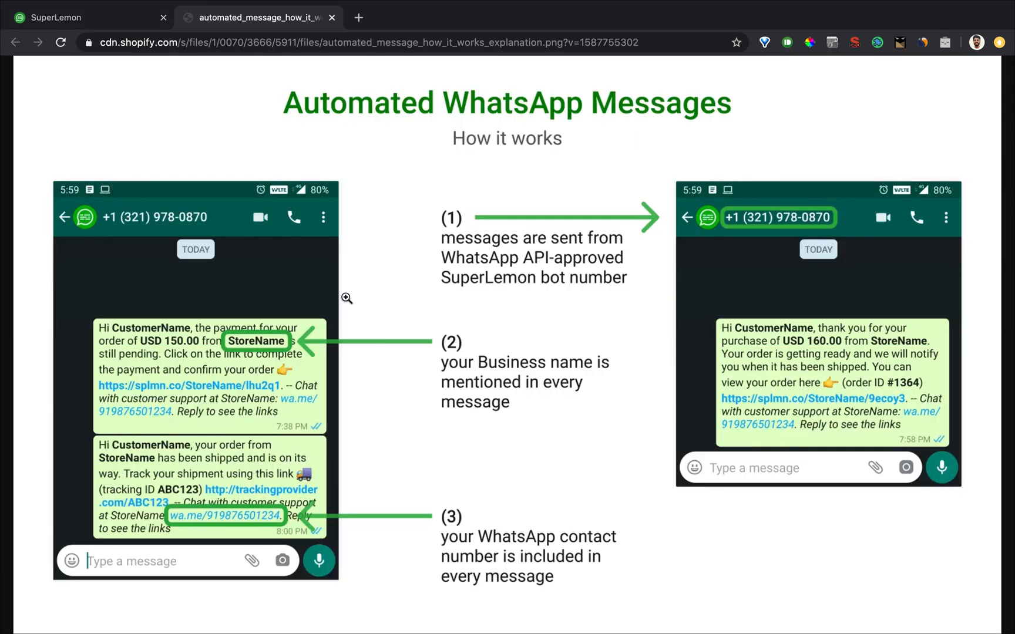
mouse_move(720, 218)
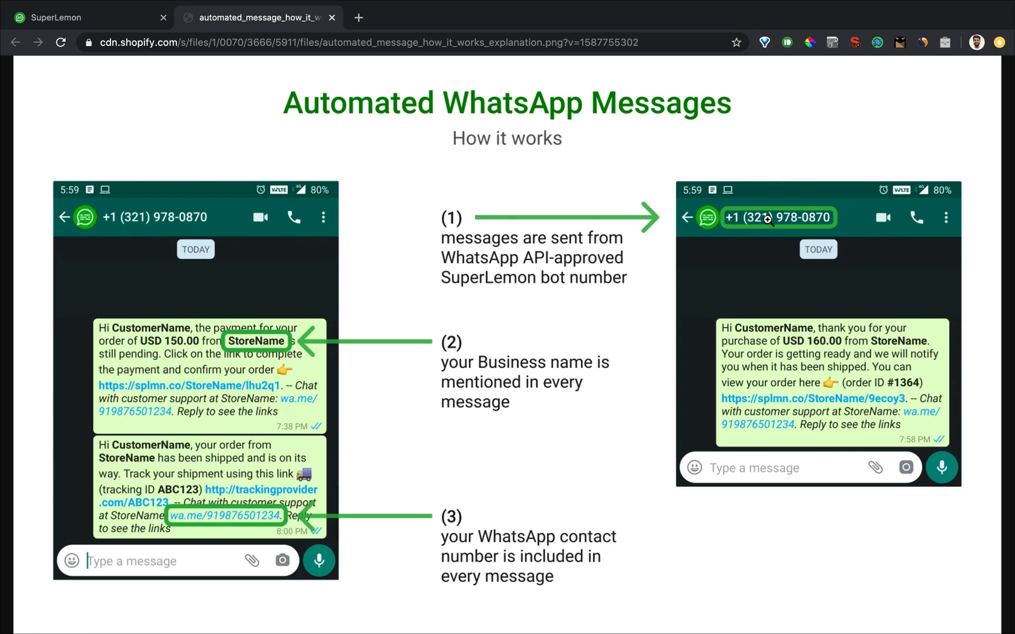
mouse_move(252, 359)
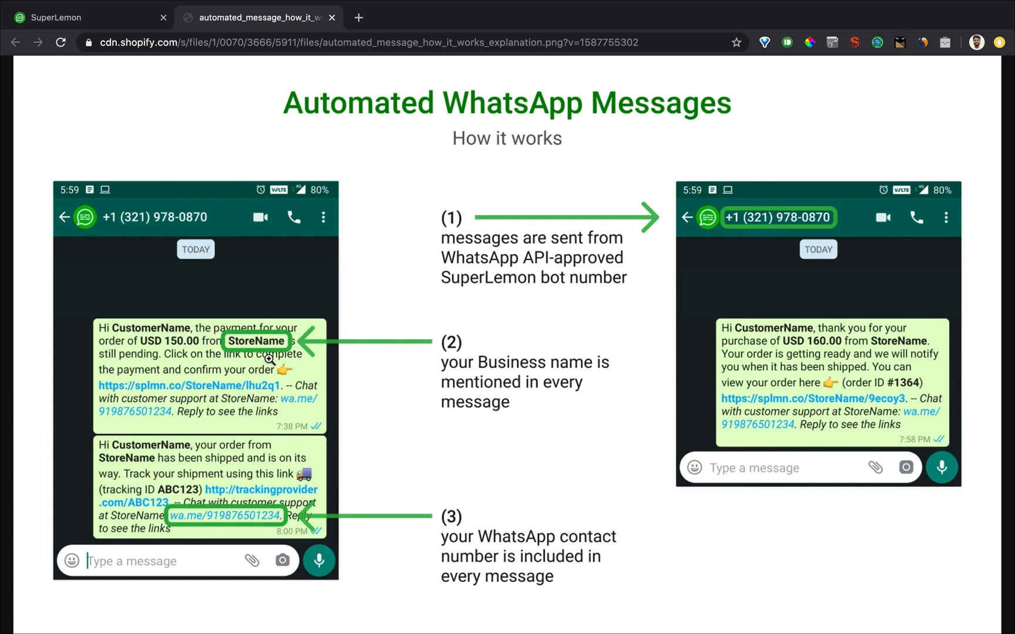
mouse_move(145, 328)
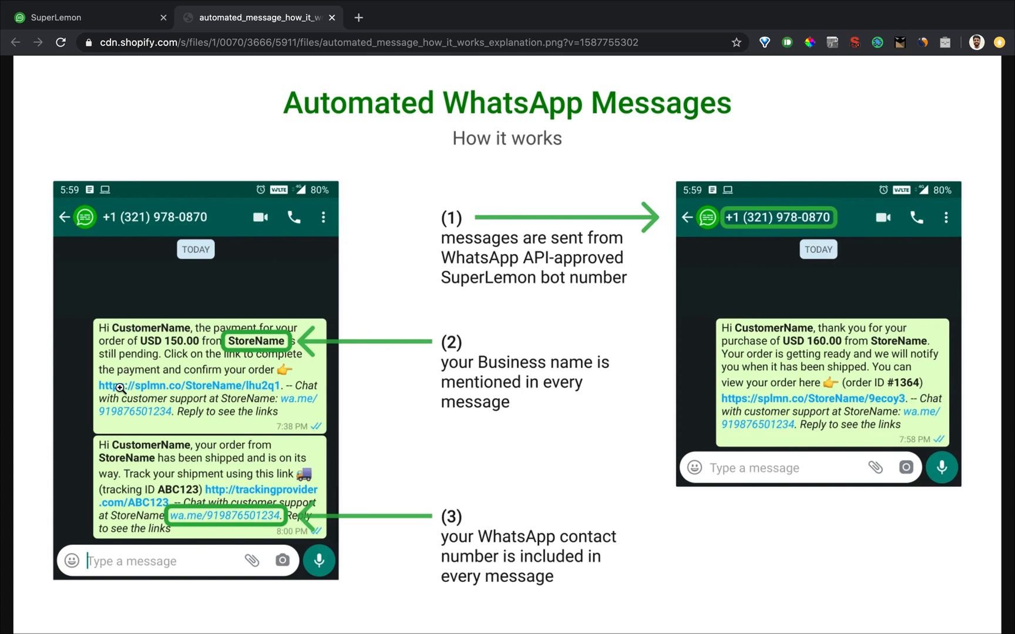
mouse_move(201, 386)
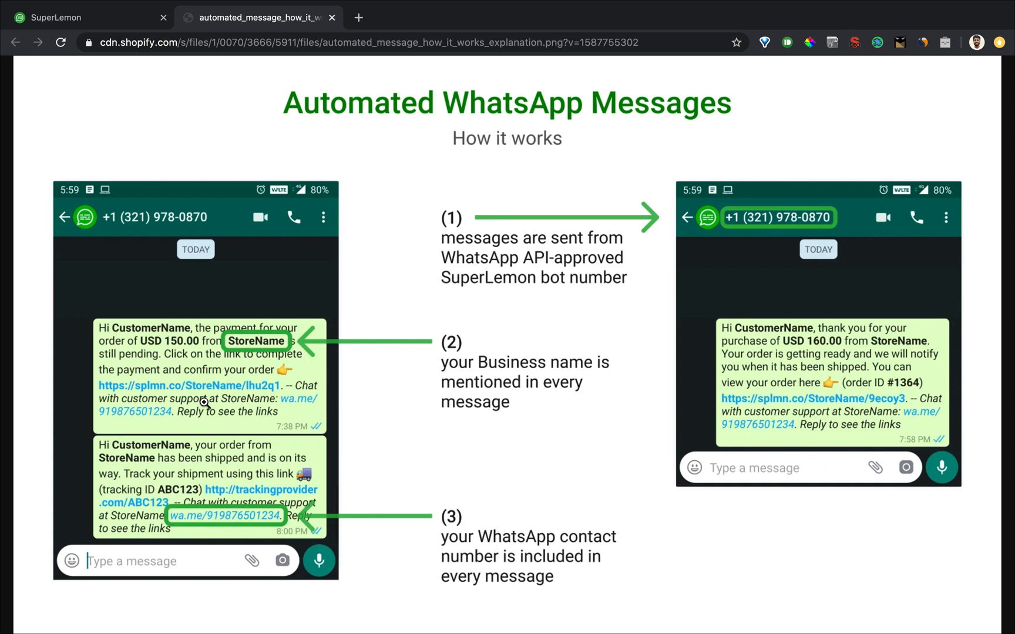
mouse_move(137, 411)
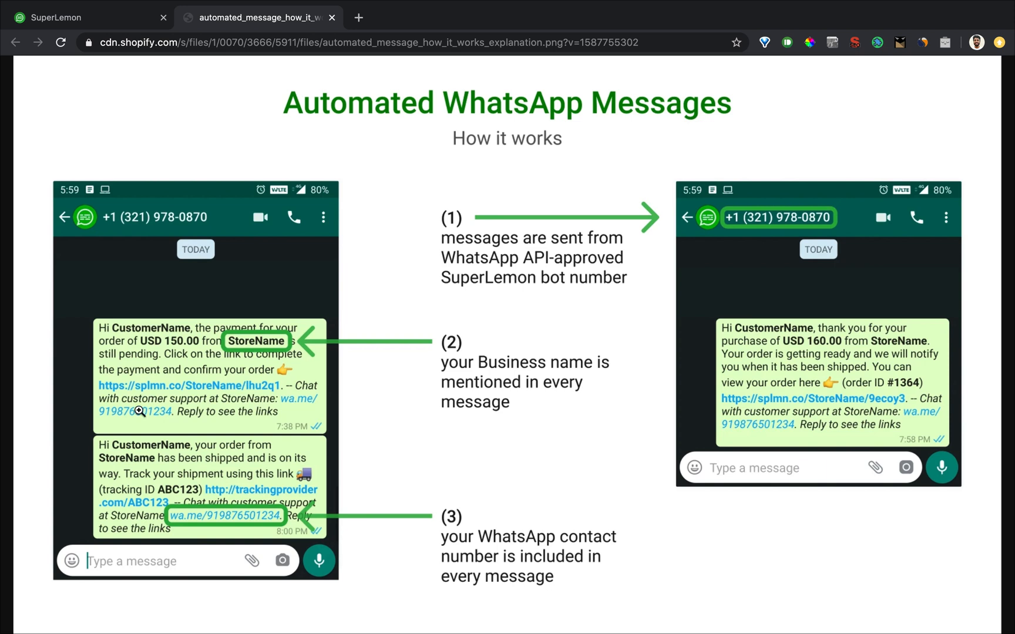
mouse_move(173, 472)
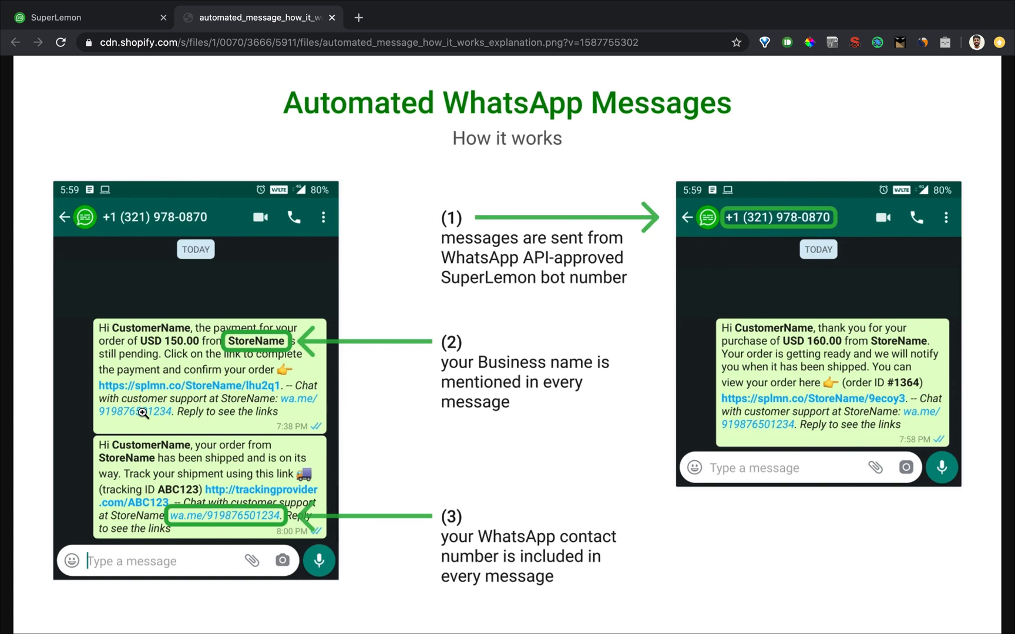
mouse_move(249, 276)
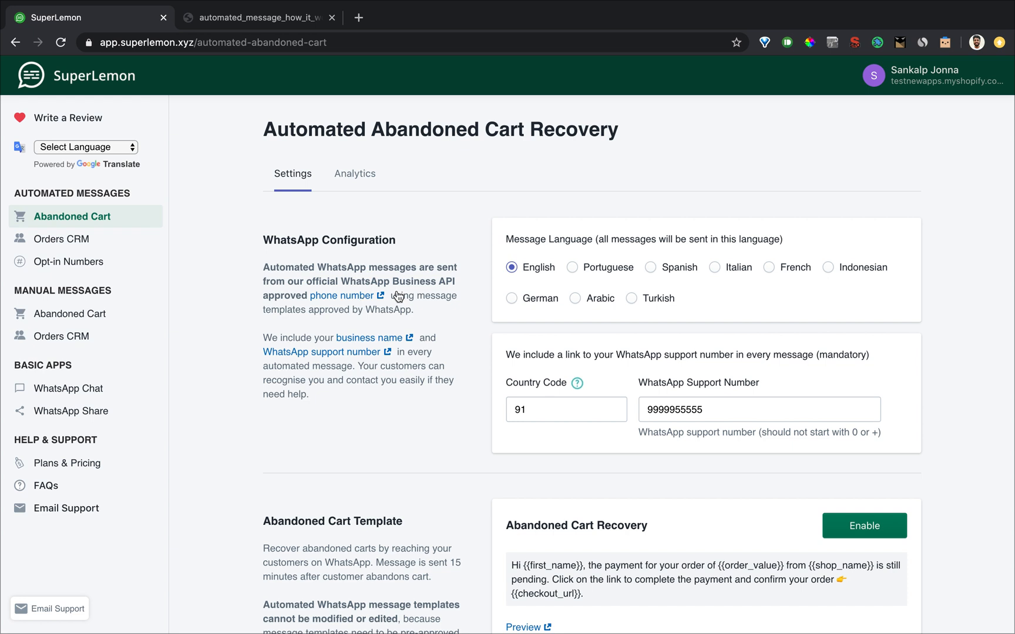
Step: Set the message language to Portuguese and open its preview image in a new tab
scroll("down", 3)
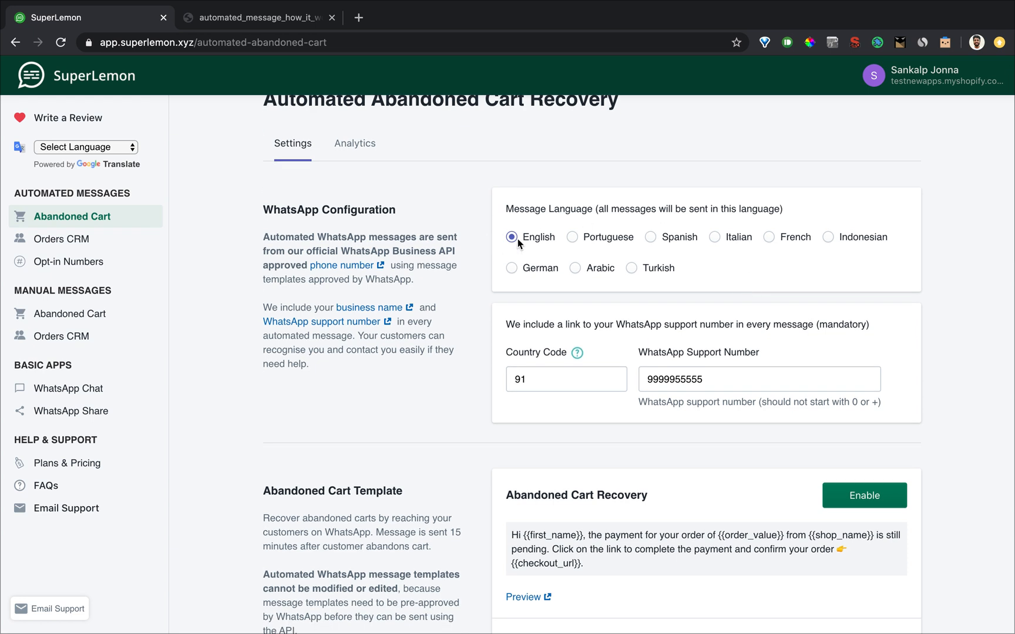
mouse_move(836, 261)
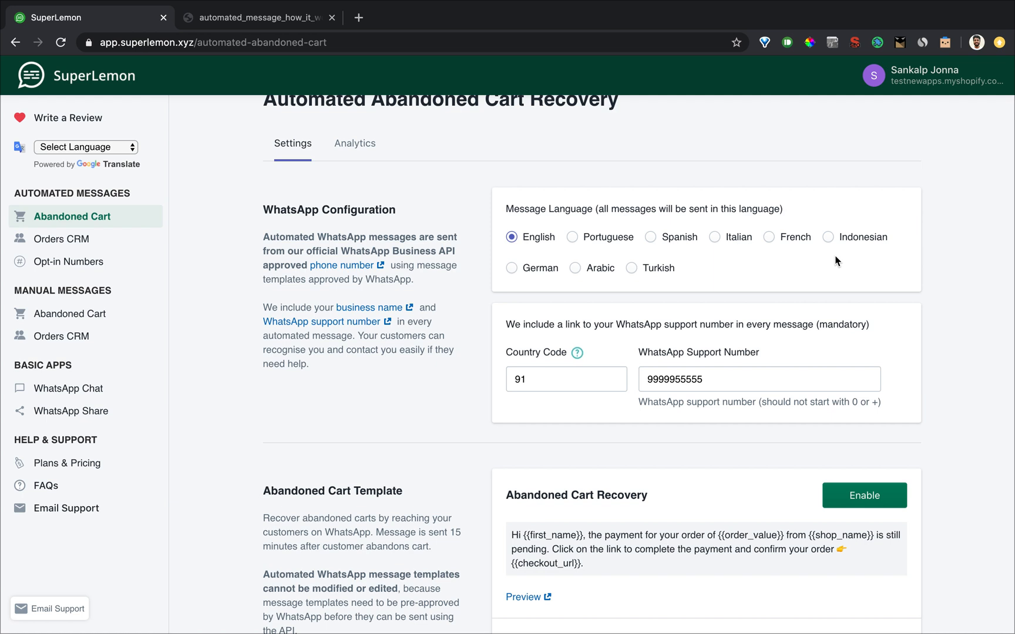
mouse_move(700, 289)
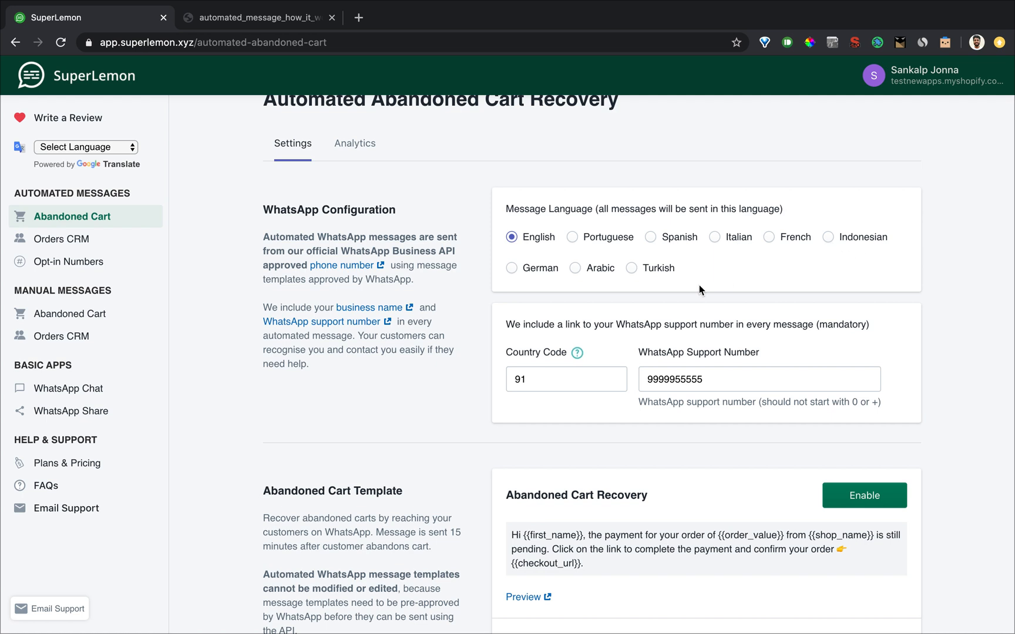
mouse_move(596, 254)
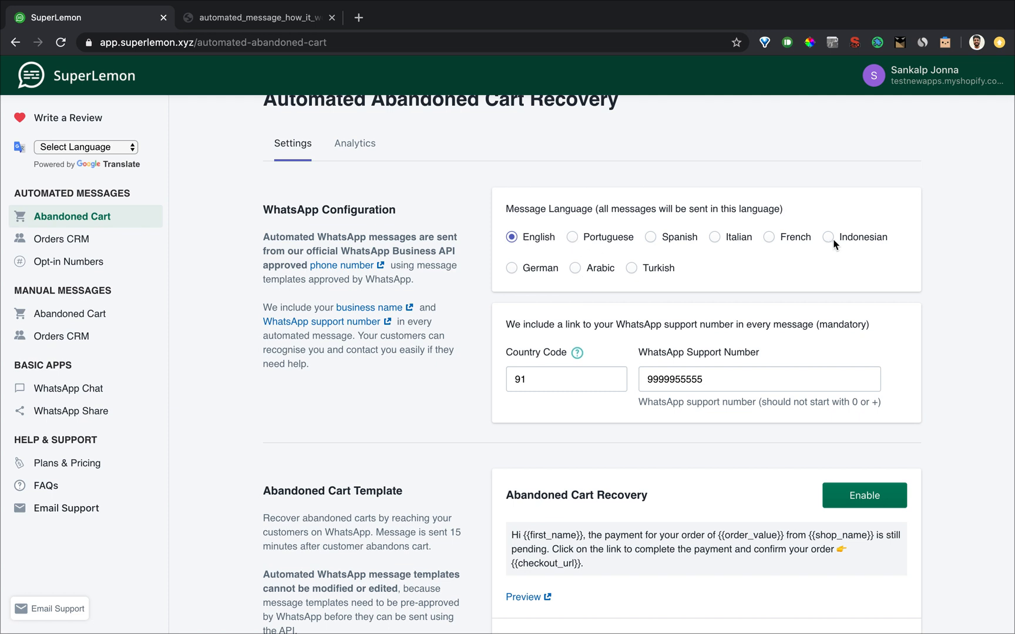
scroll("down", 3)
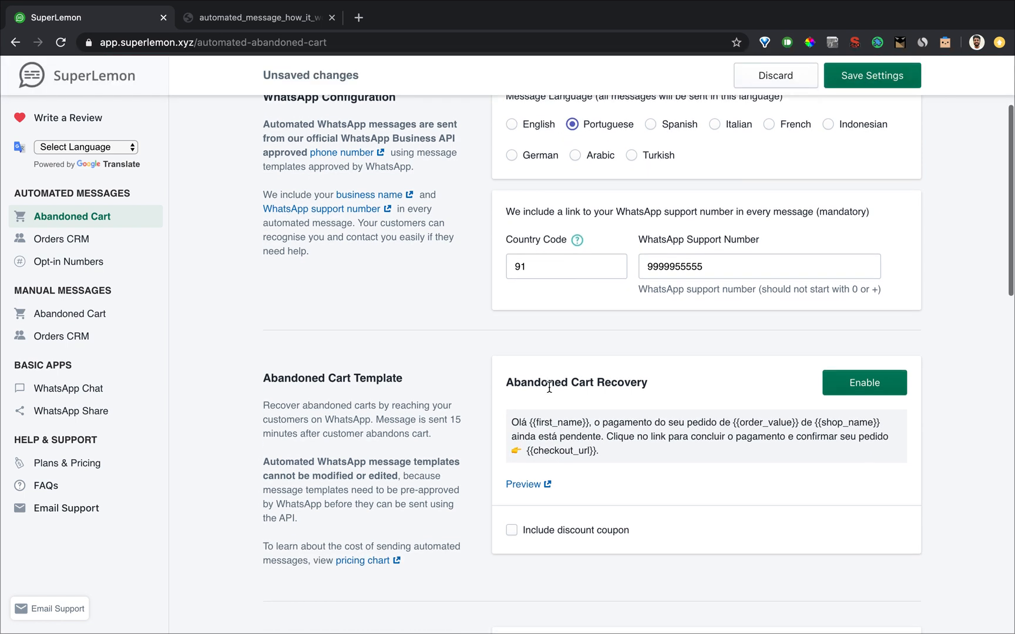
left_click_drag(507, 423, 599, 450)
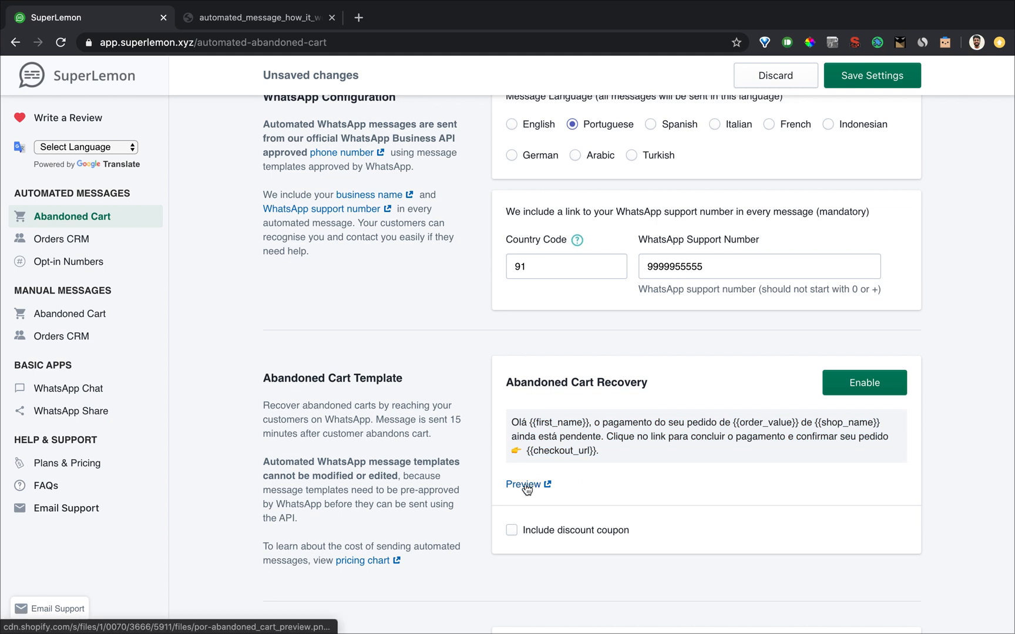
left_click(522, 484)
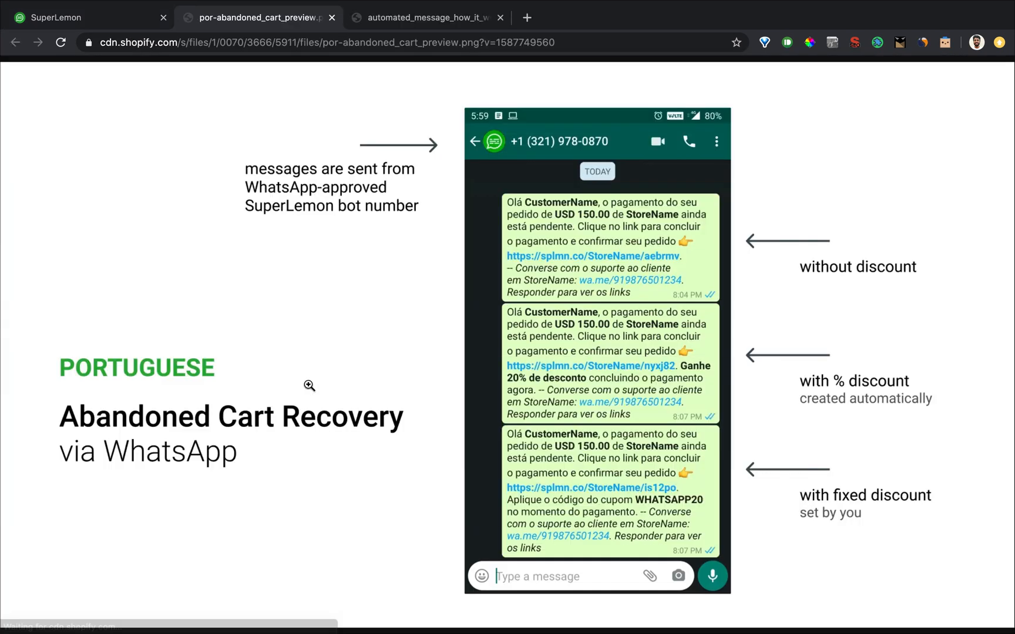
mouse_move(569, 411)
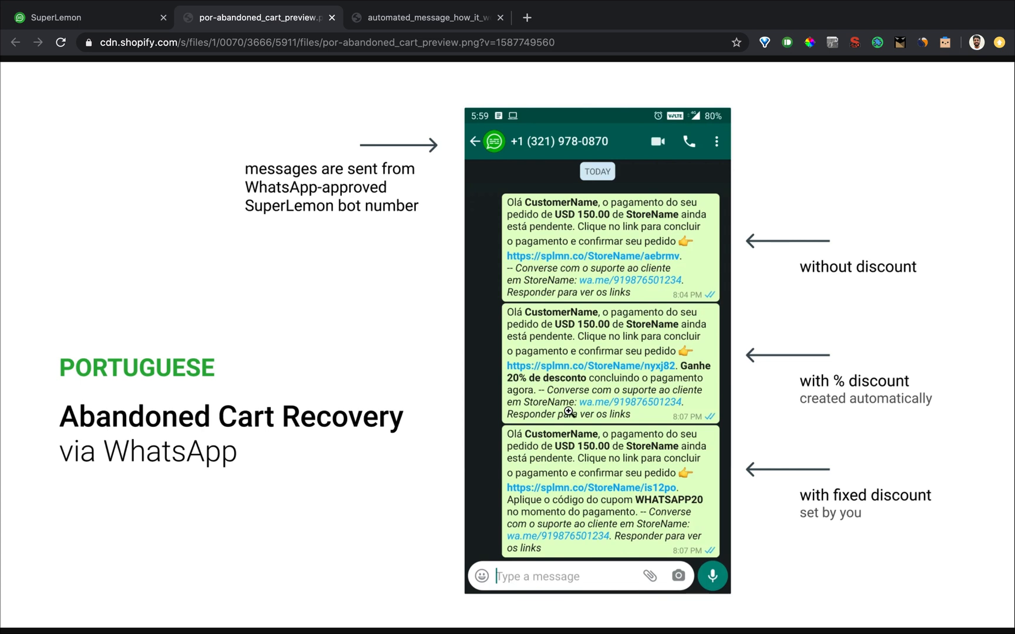
mouse_move(108, 32)
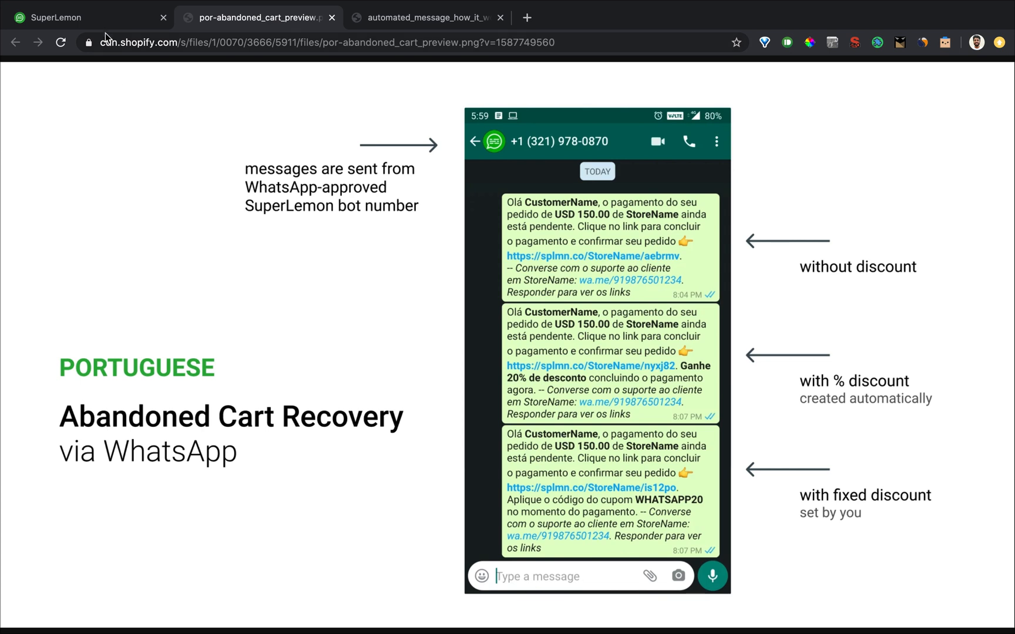
Step: Include a fixed-discount coupon 'whatsapp20' and enable the abandoned cart recovery template
left_click(76, 17)
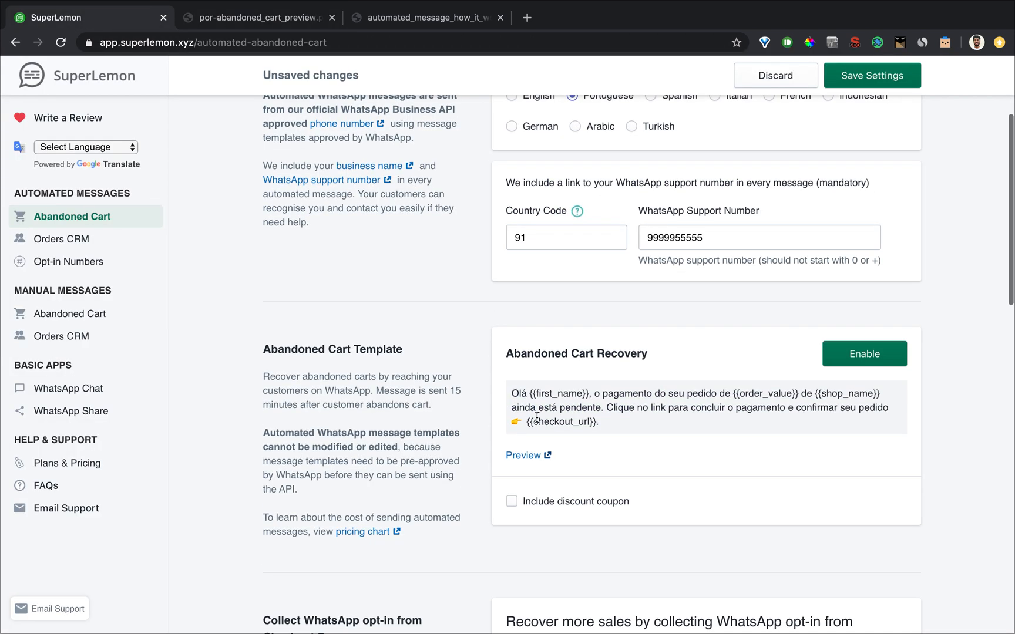
left_click(511, 501)
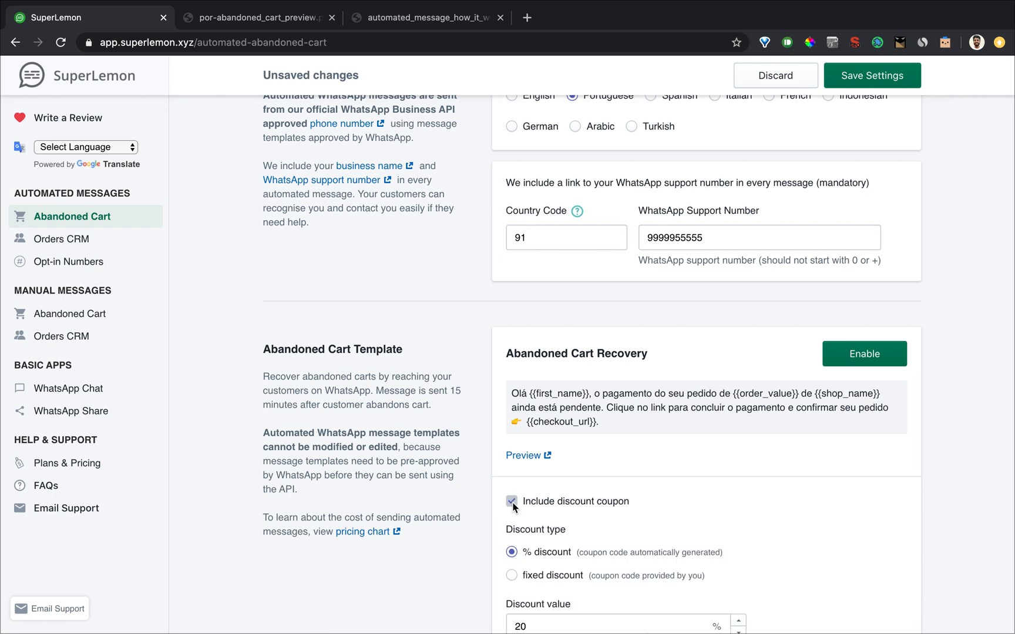
scroll("down", 3)
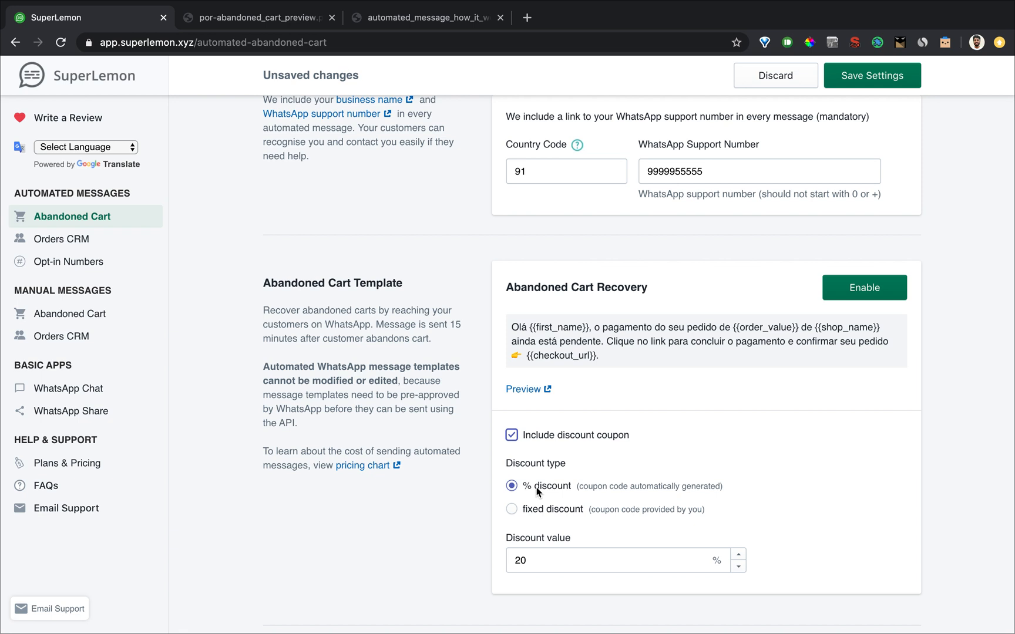
scroll("down", 3)
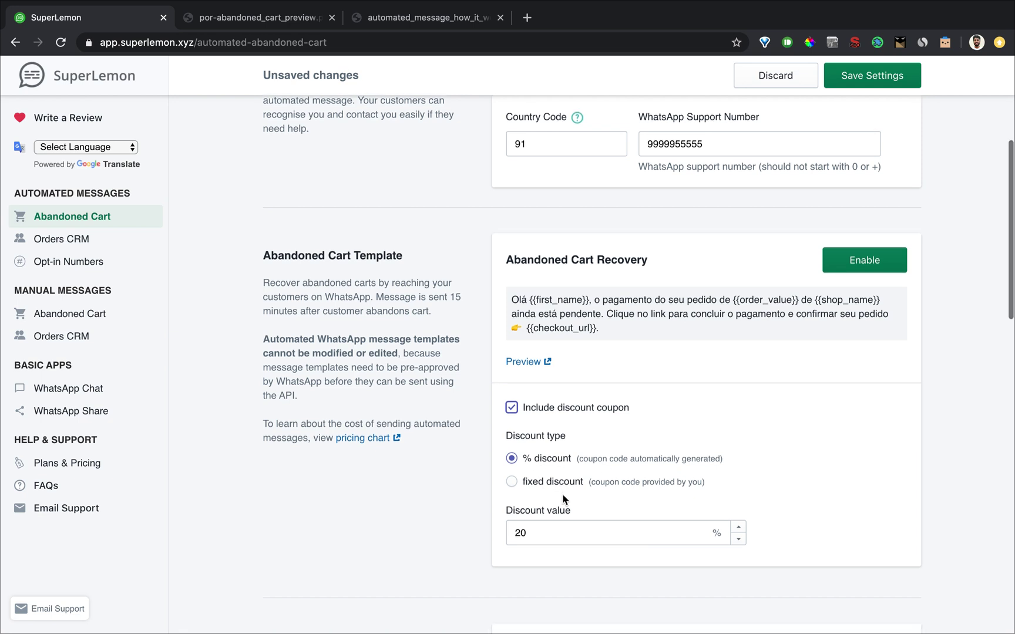
scroll("down", 3)
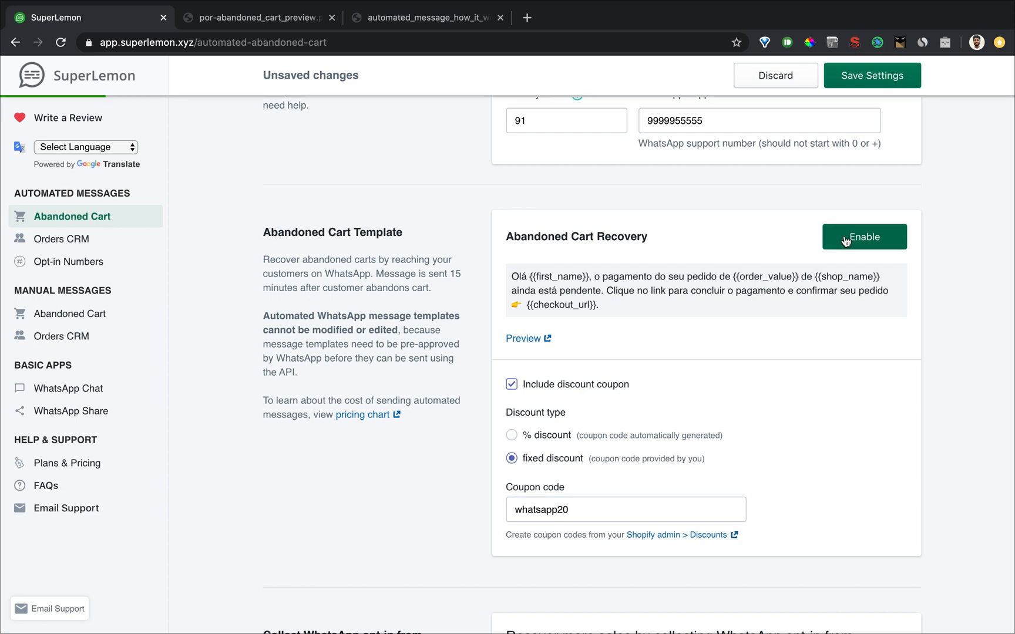
left_click(865, 237)
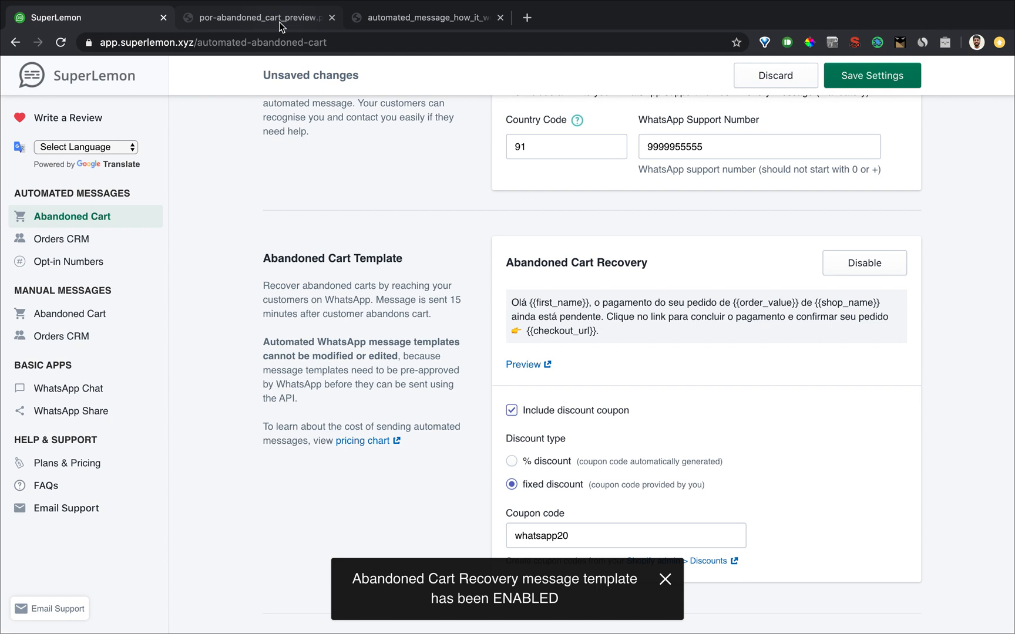
Step: Recheck the Portuguese preview, then save the abandoned cart settings with English as language
left_click(265, 17)
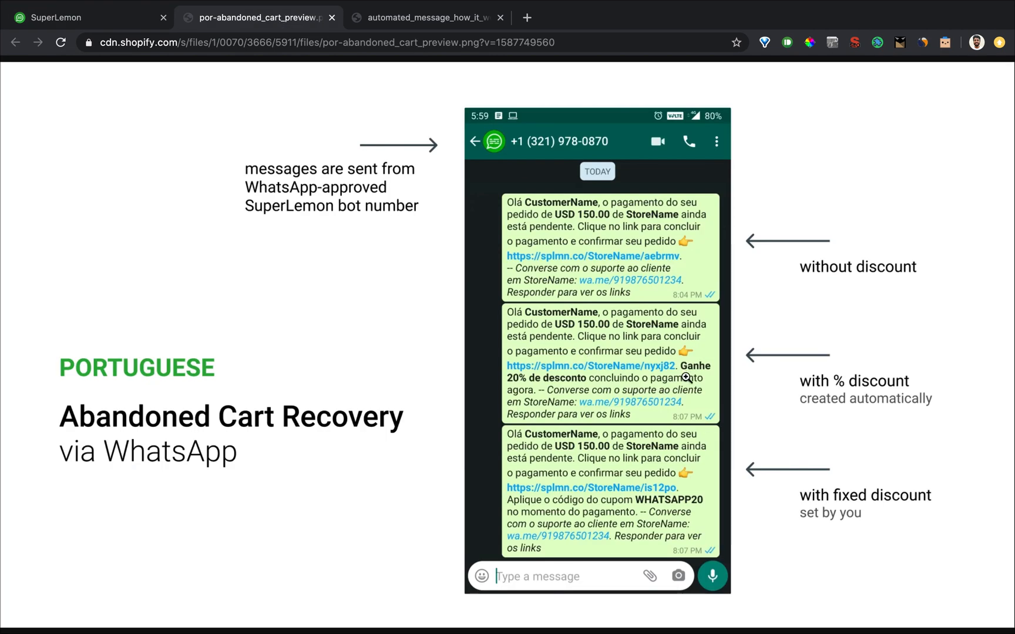
left_click(82, 17)
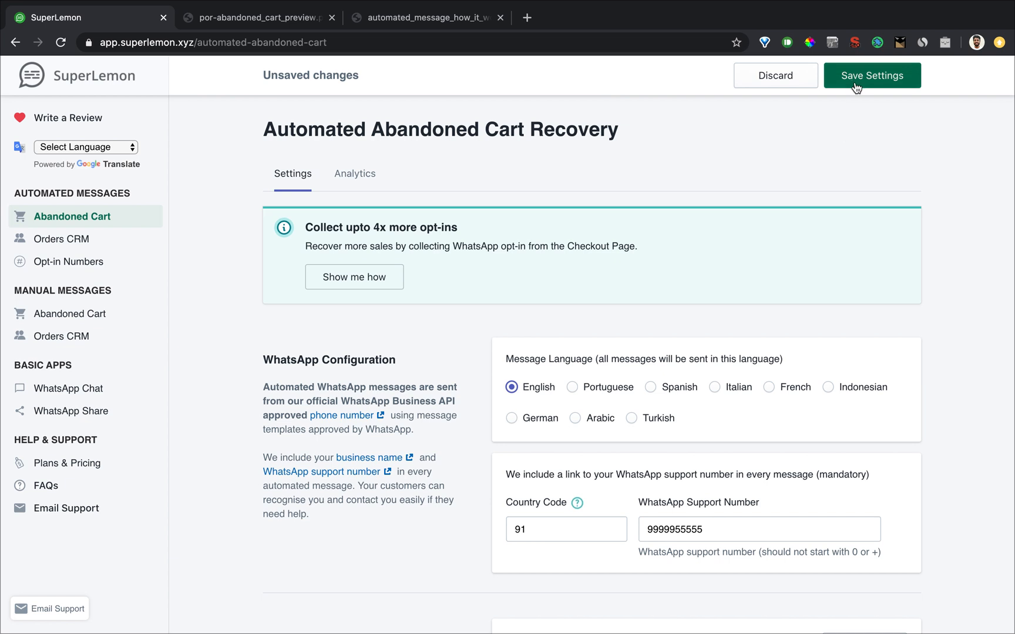
left_click(873, 75)
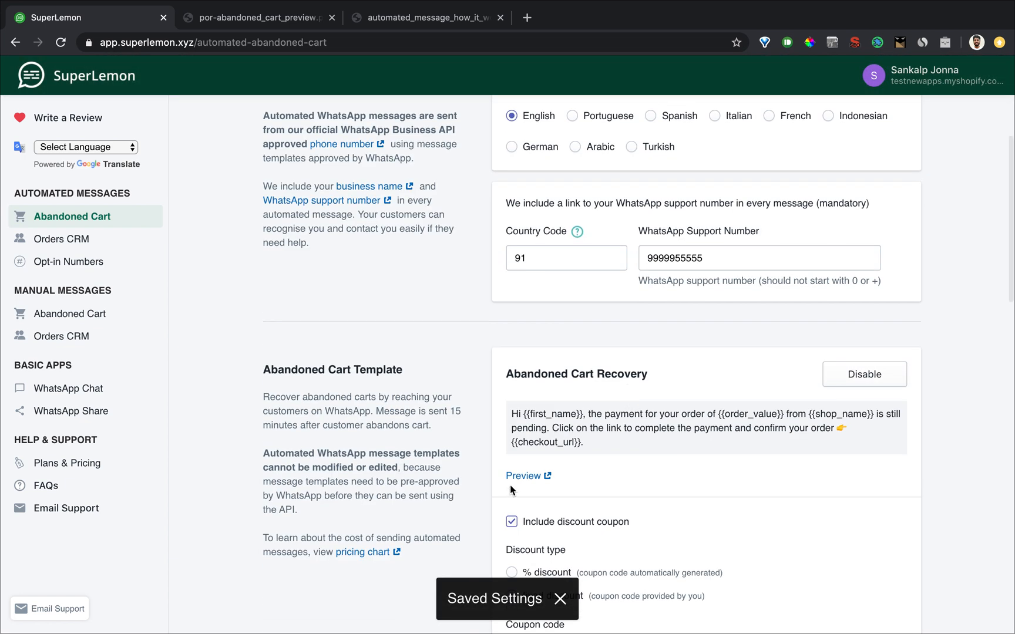
left_click(522, 475)
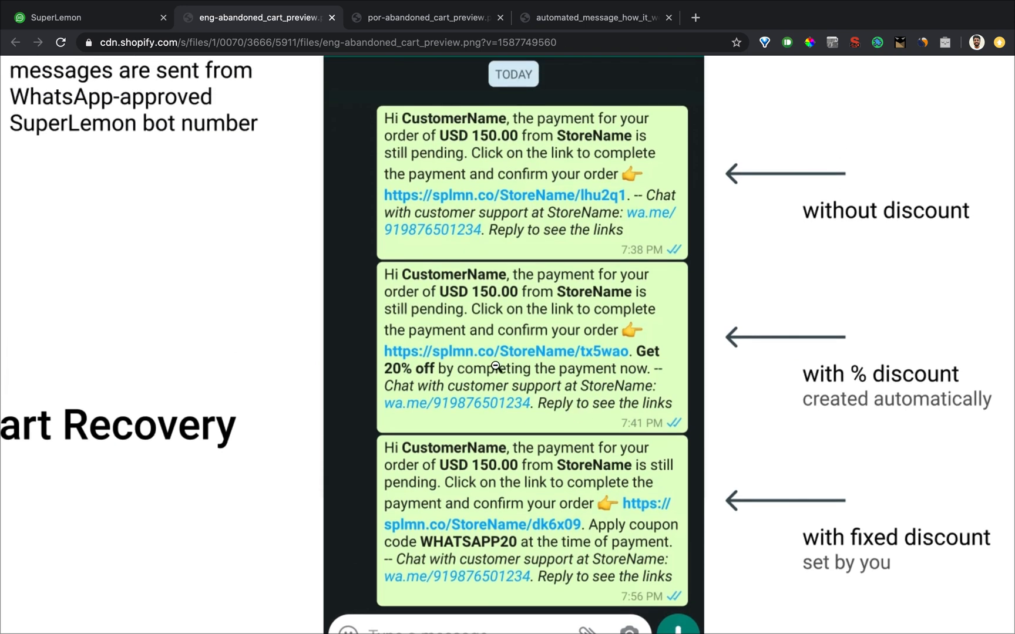
left_click(82, 17)
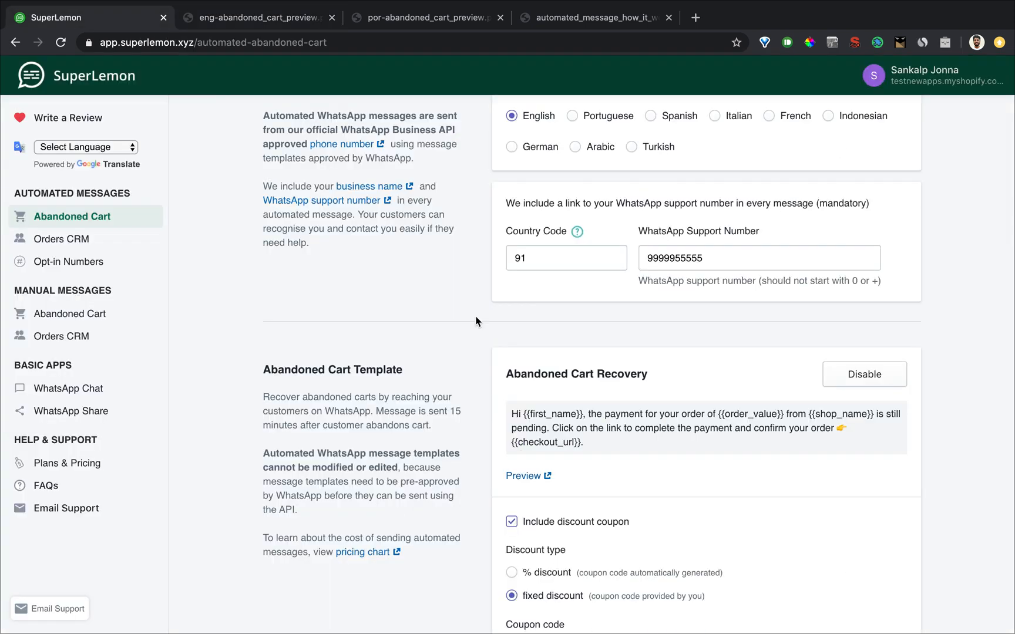
scroll("down", 3)
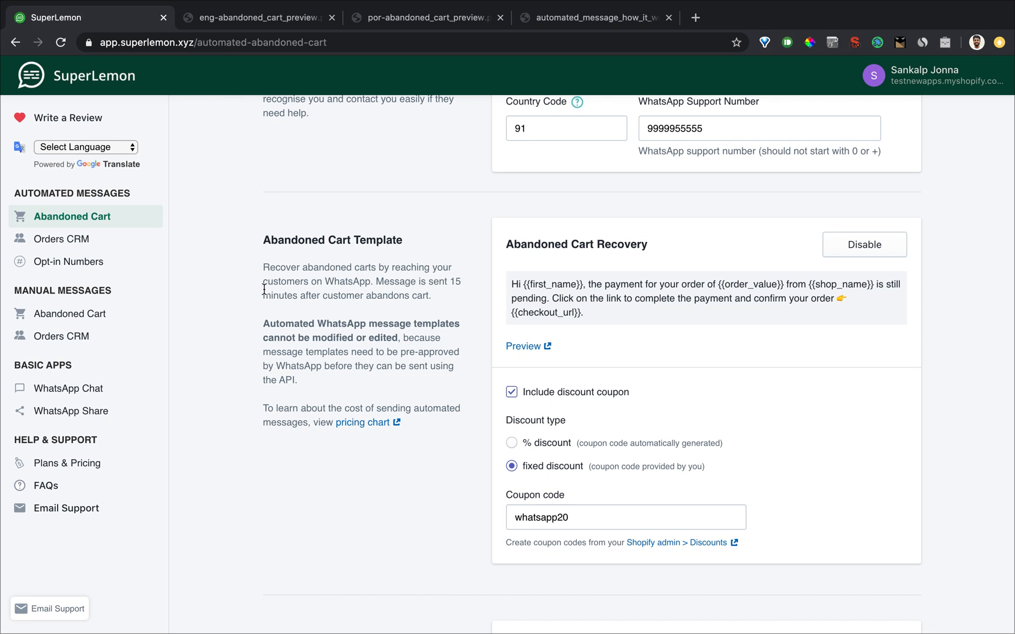
mouse_move(625, 321)
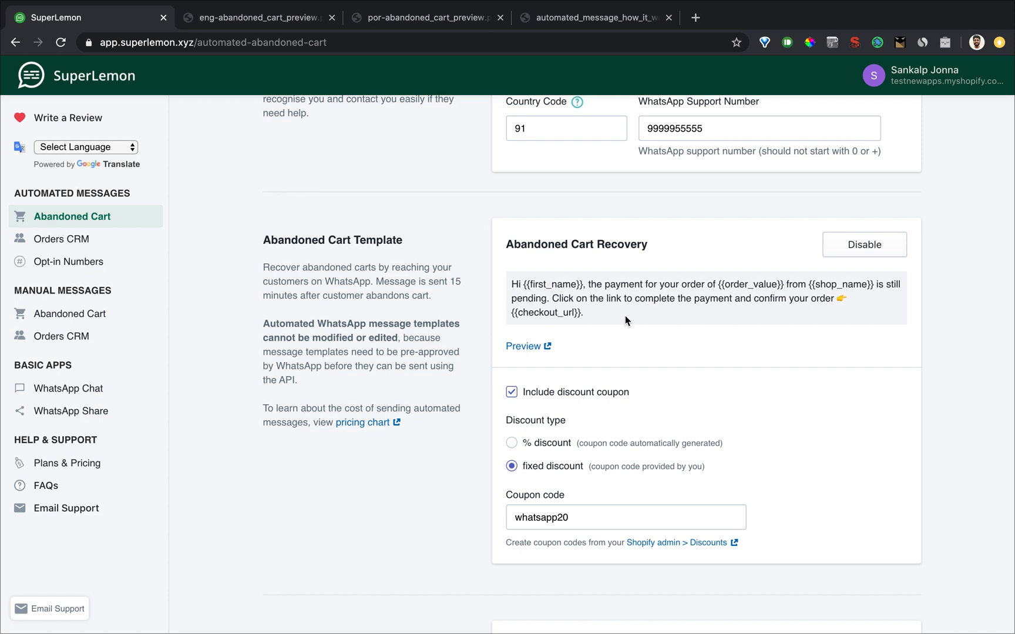
mouse_move(472, 344)
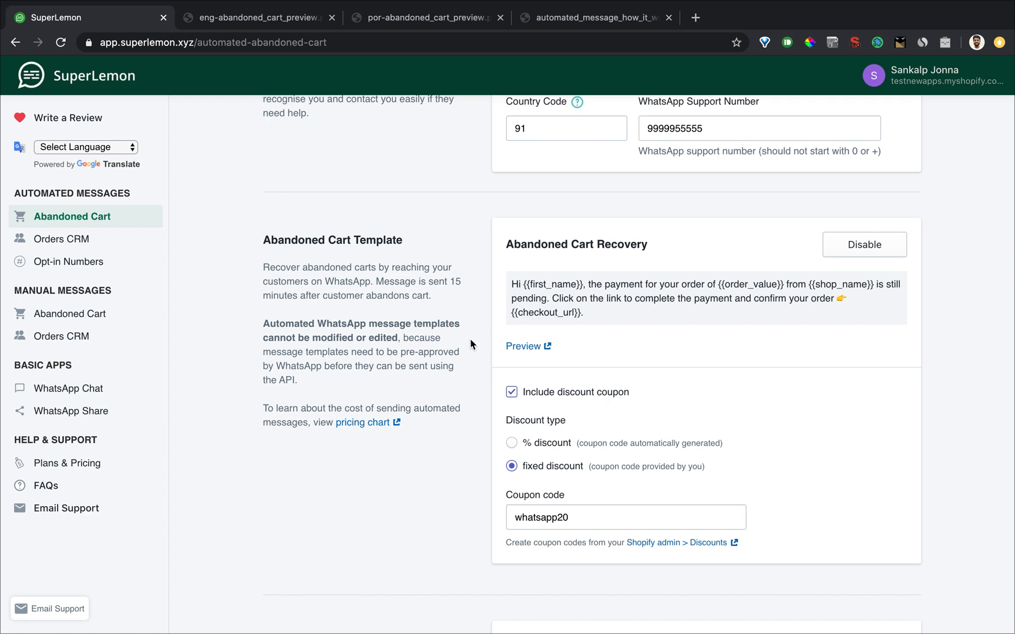
mouse_move(391, 334)
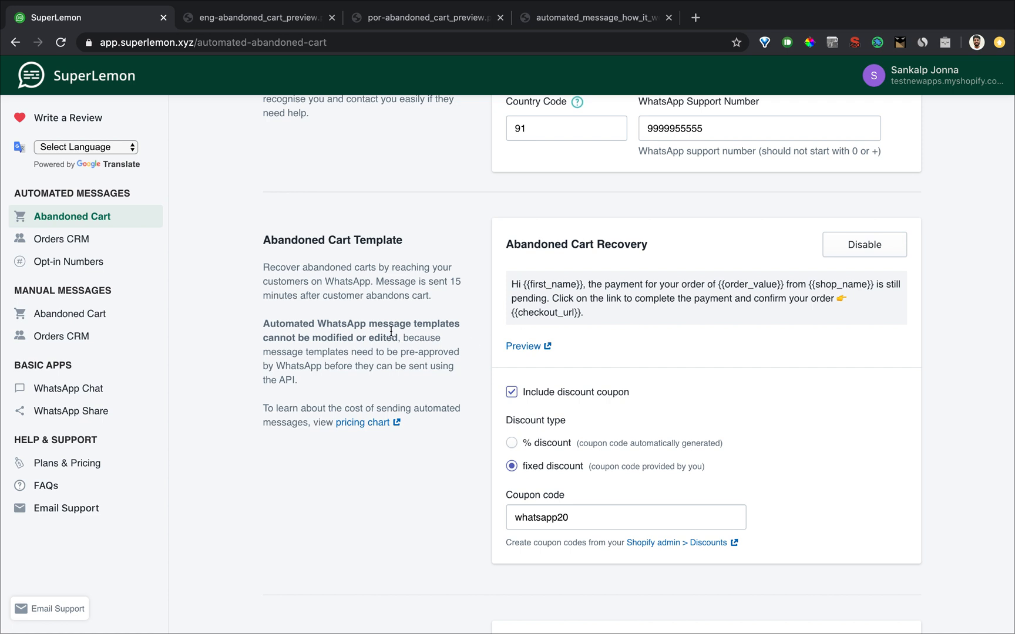
mouse_move(415, 380)
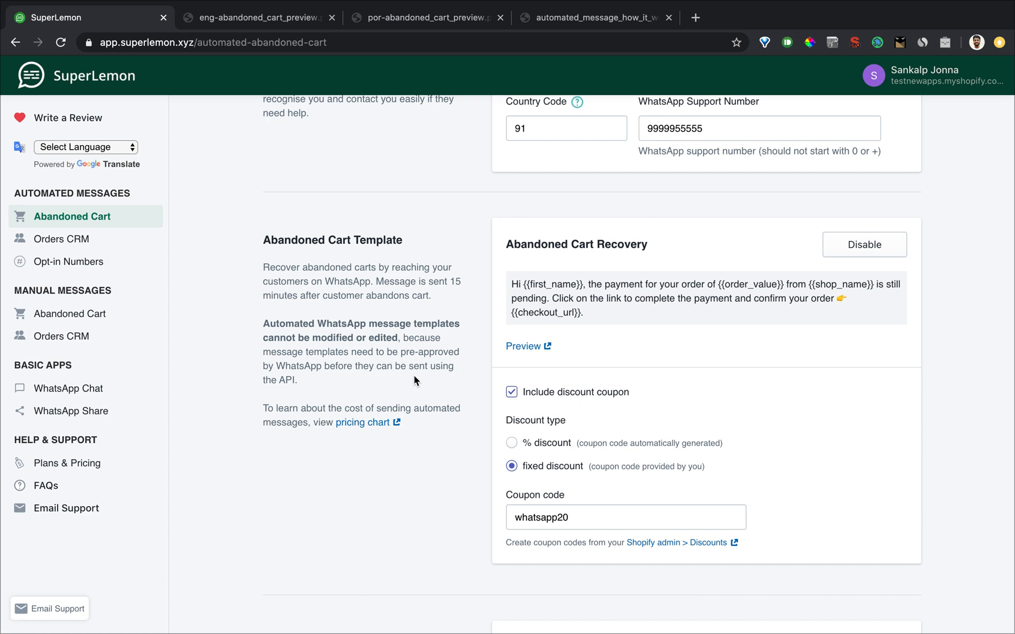
scroll("down", 3)
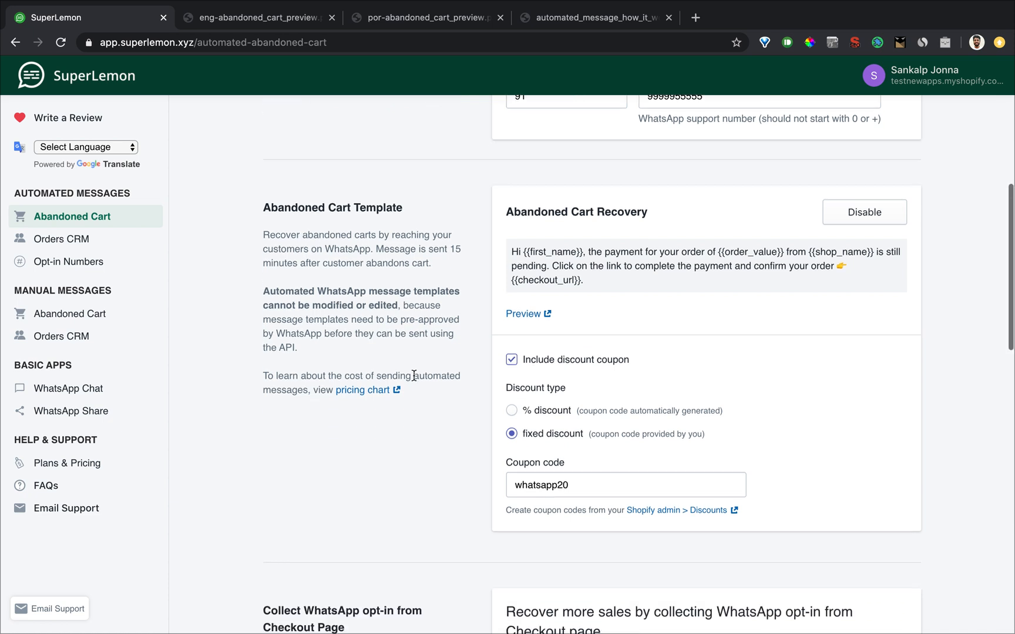
mouse_move(678, 223)
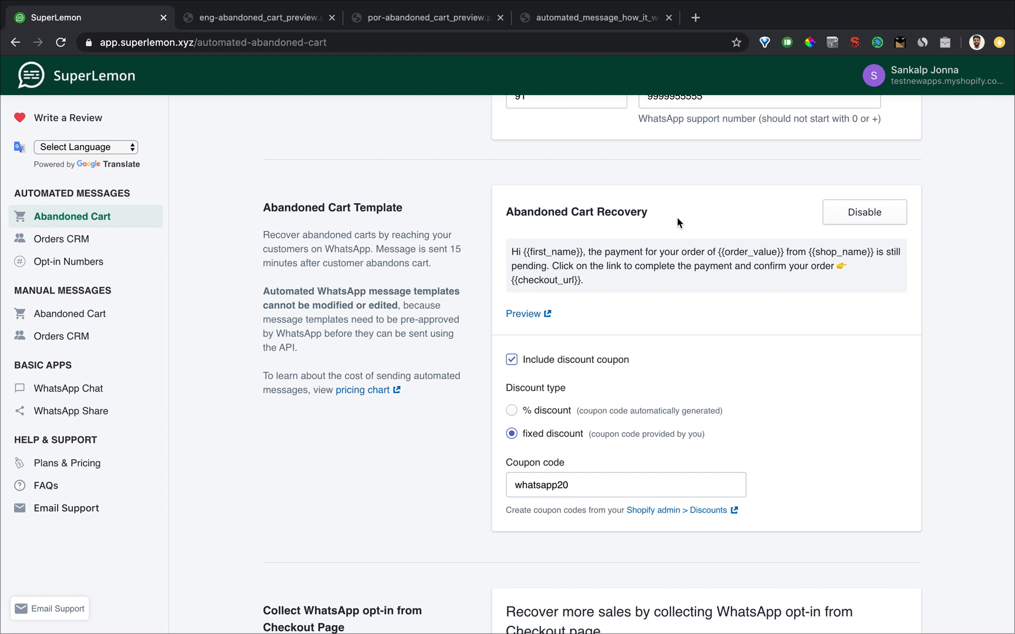
mouse_move(512, 245)
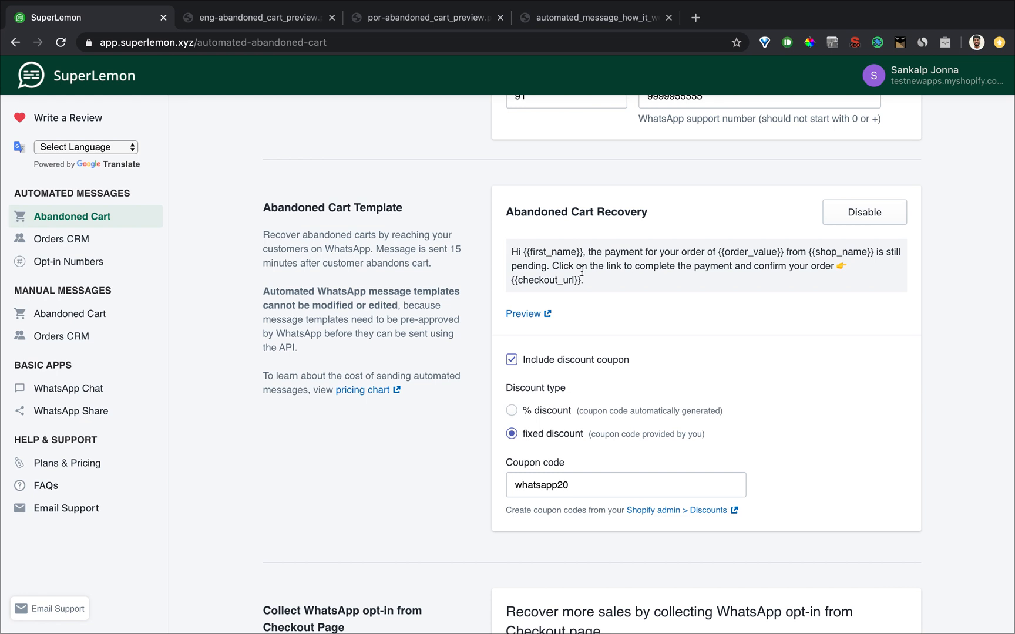
mouse_move(432, 346)
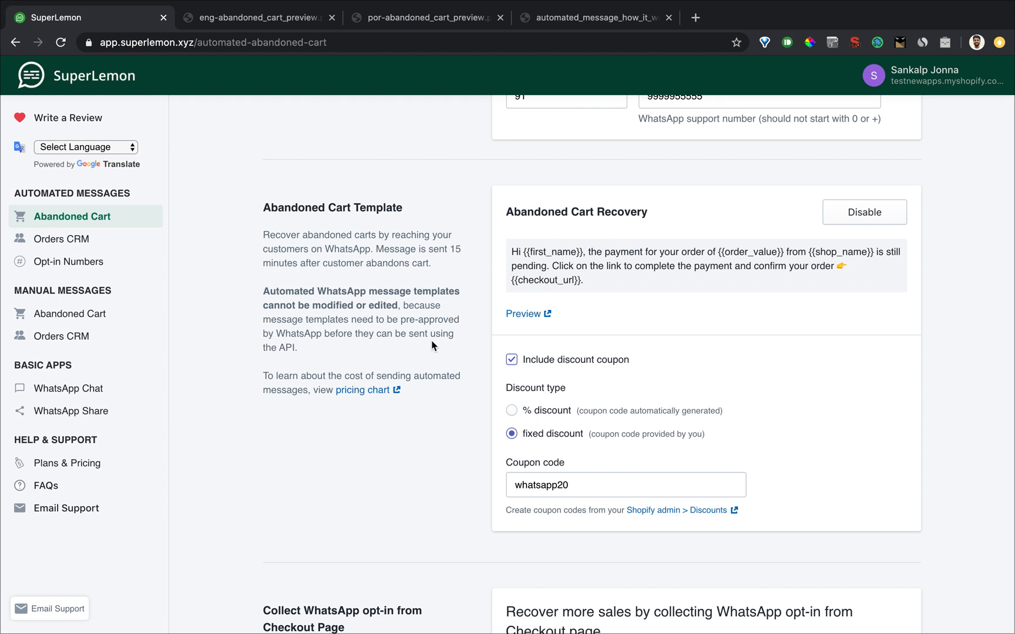
Step: Scroll down to the 'Collect WhatsApp opt-in from Storefront widget' section
scroll("down", 3)
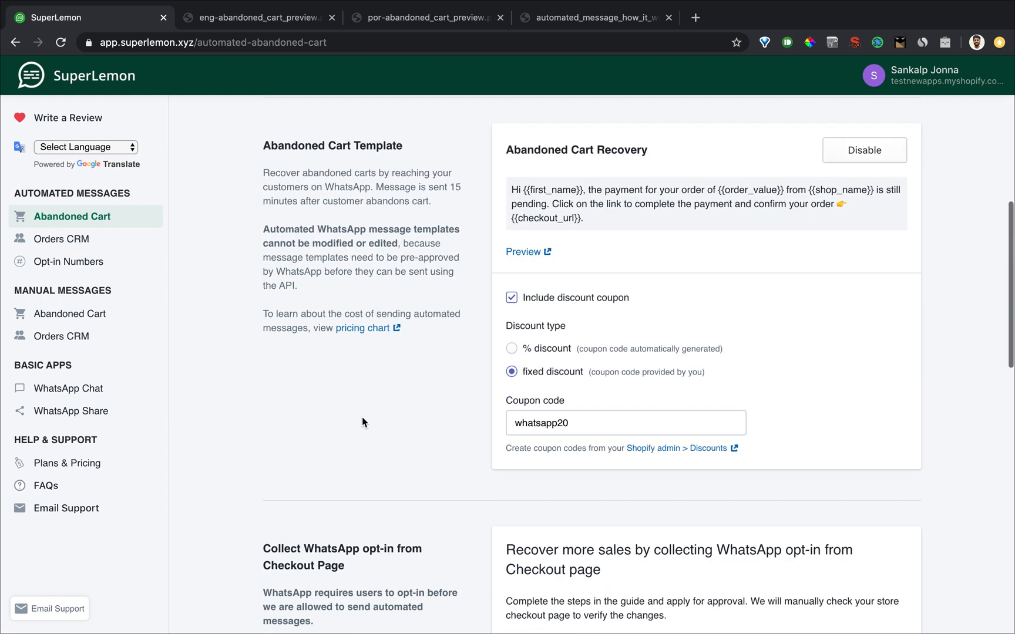
scroll("down", 3)
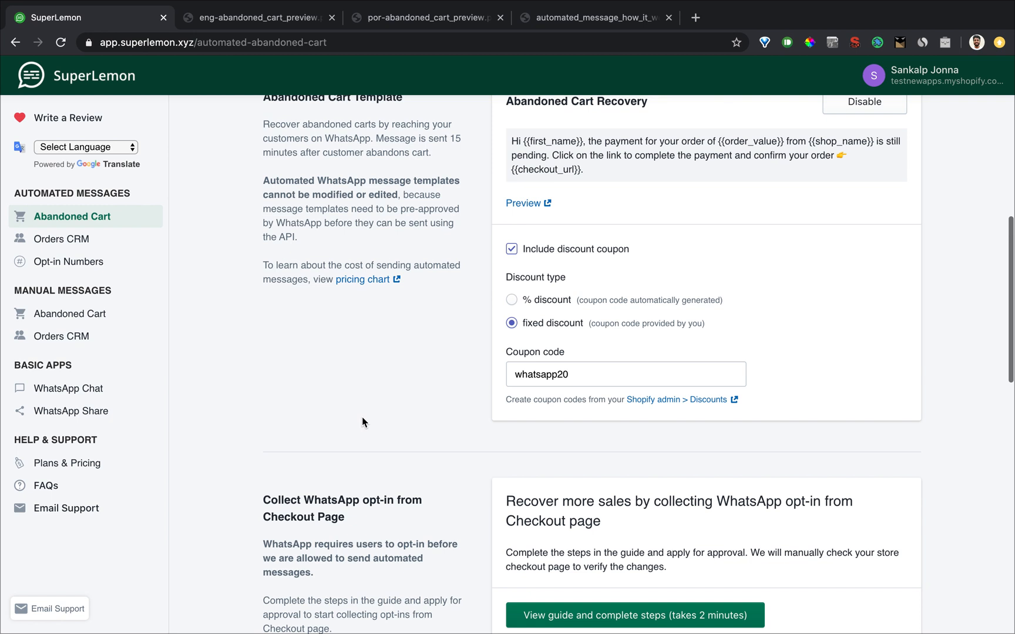
scroll("down", 3)
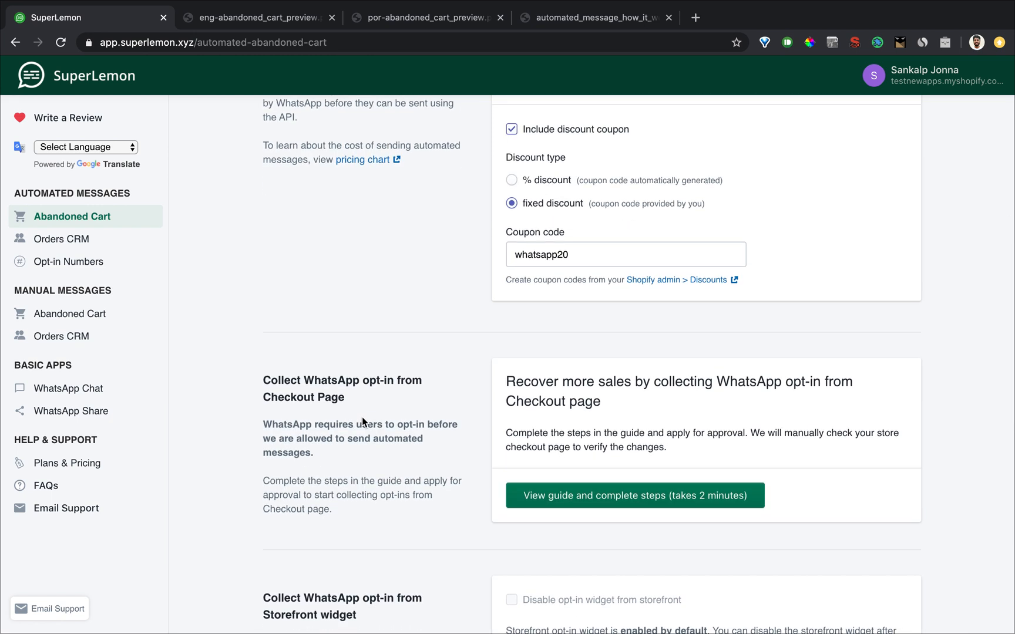
scroll("down", 3)
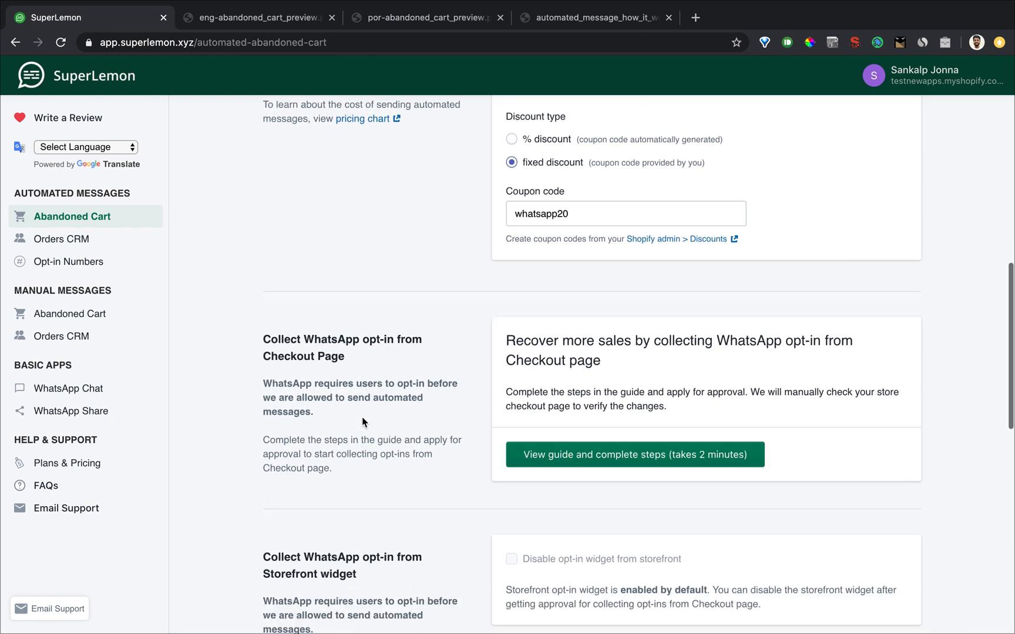
scroll("down", 3)
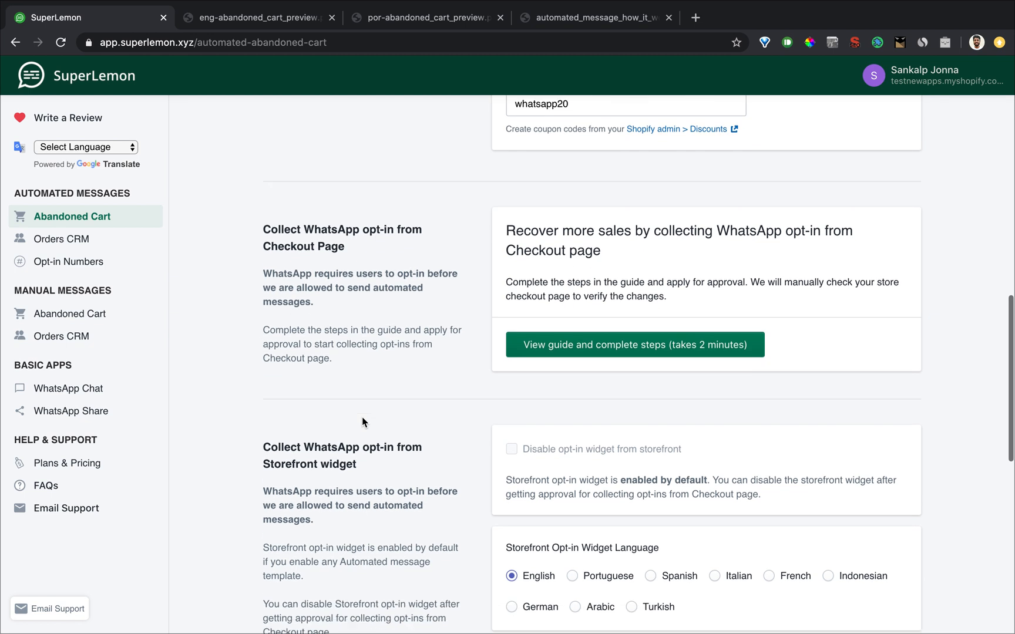
scroll("down", 3)
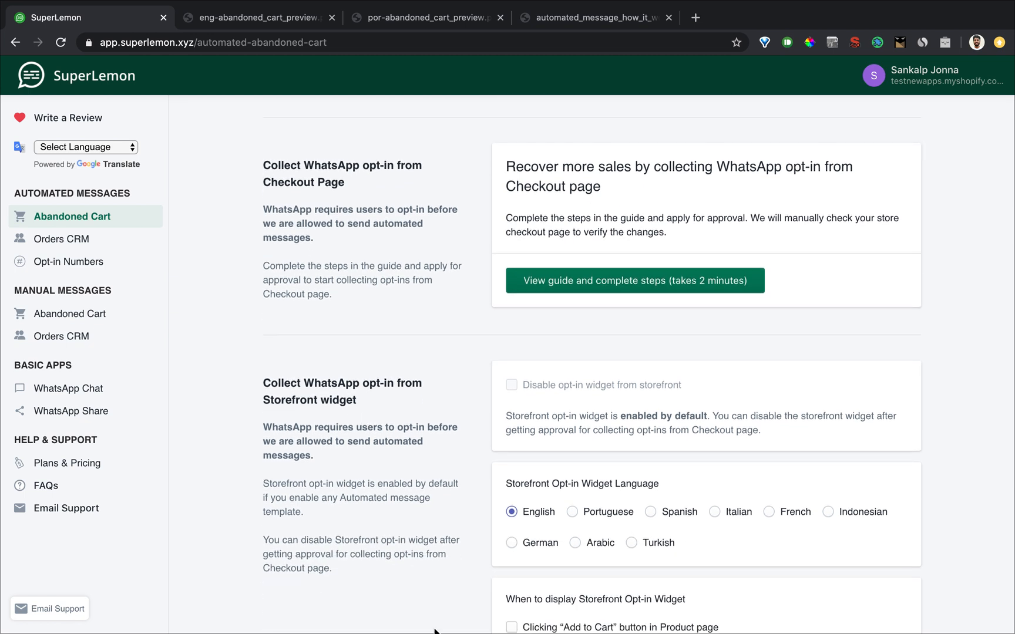
scroll("down", 3)
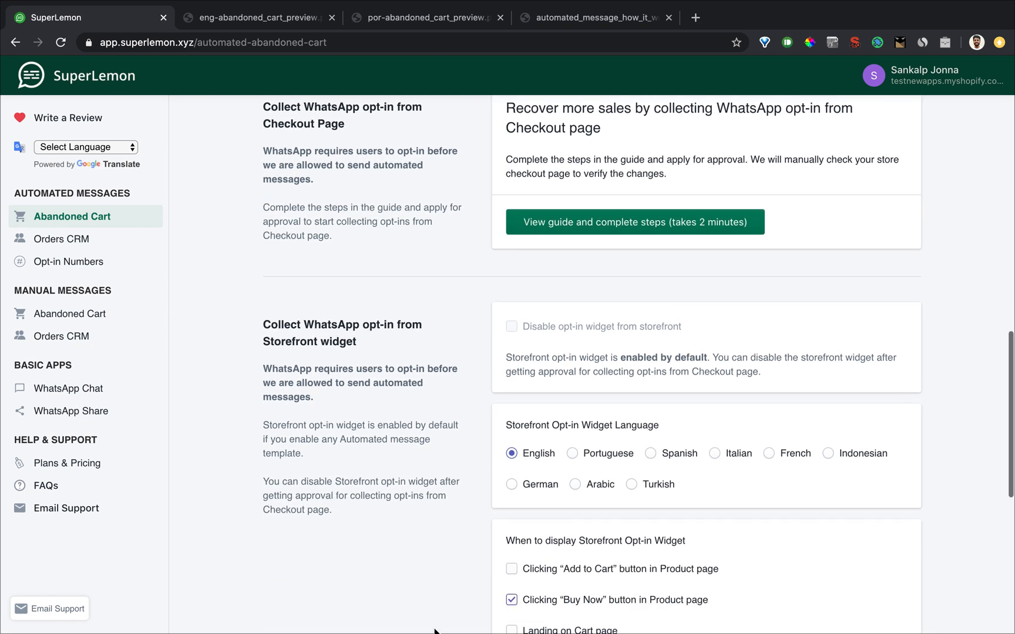
scroll("down", 3)
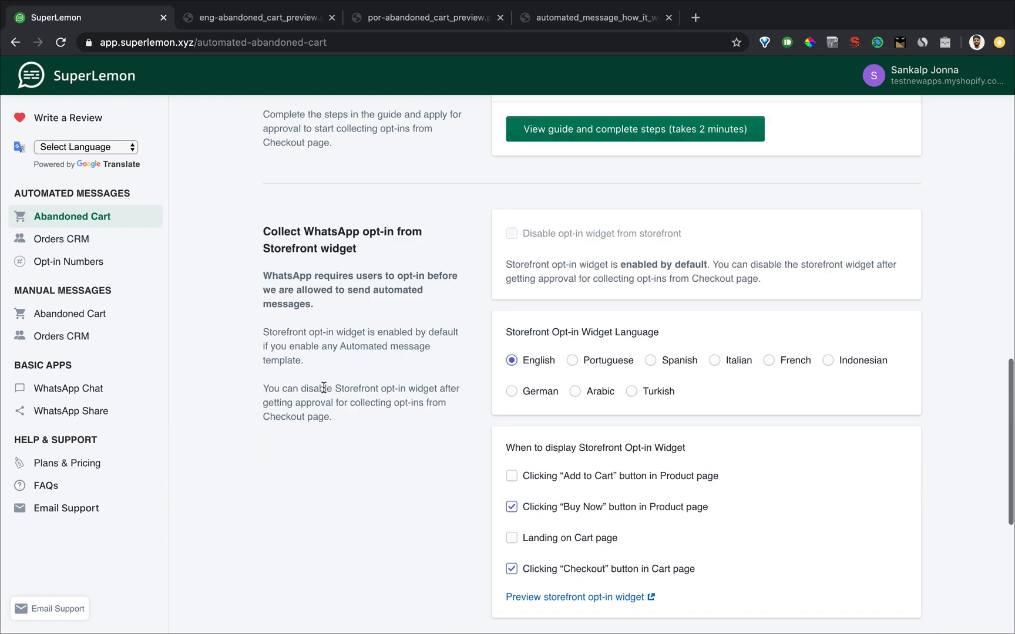
scroll("down", 3)
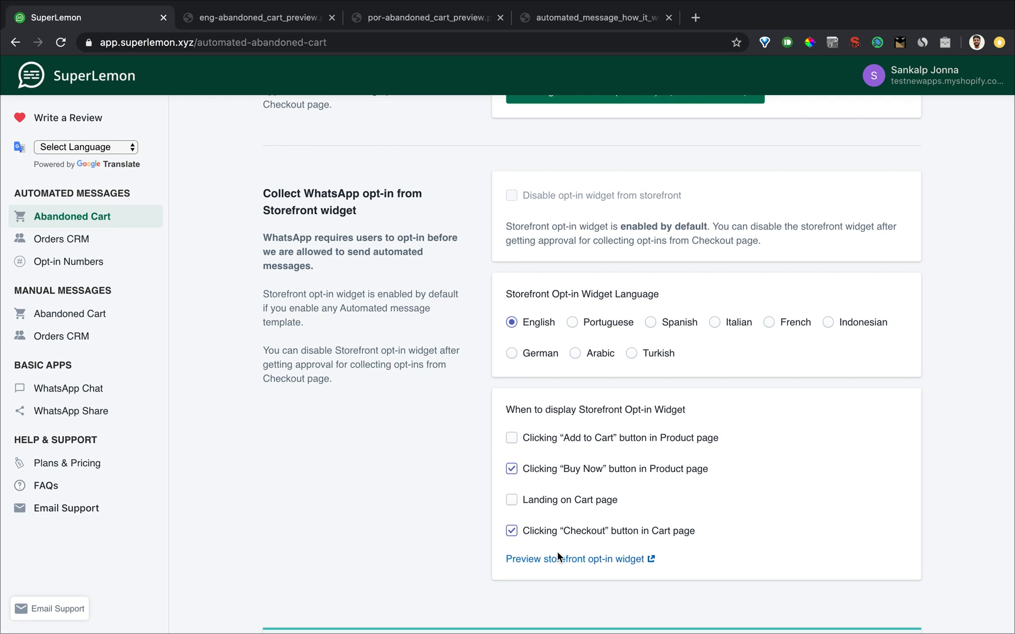
Step: View the storefront opt-in widget preview image in a new tab, then return
left_click(577, 559)
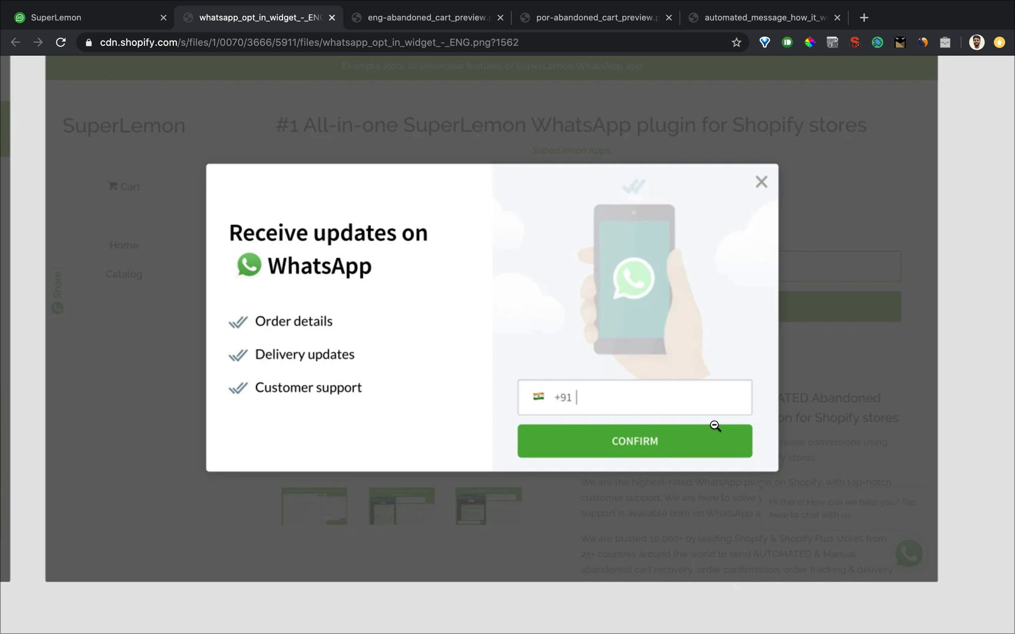
mouse_move(302, 44)
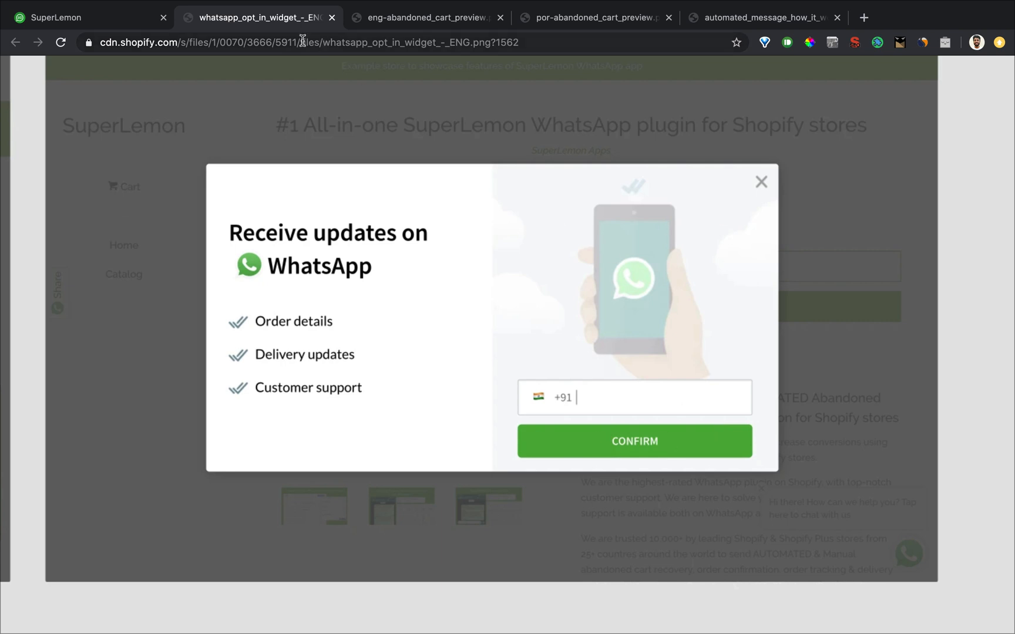
left_click(88, 16)
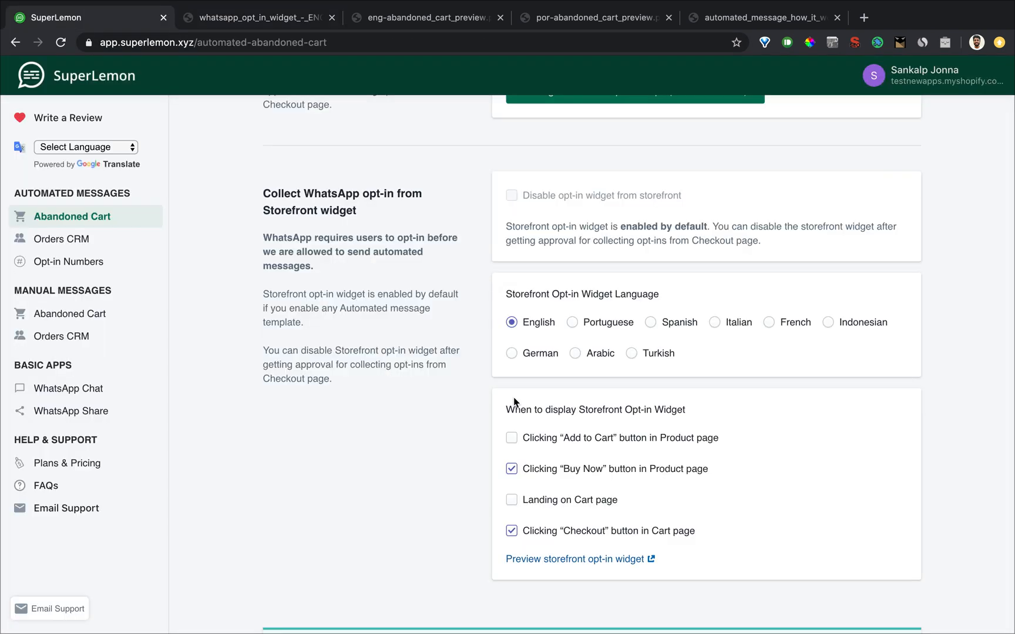
mouse_move(517, 488)
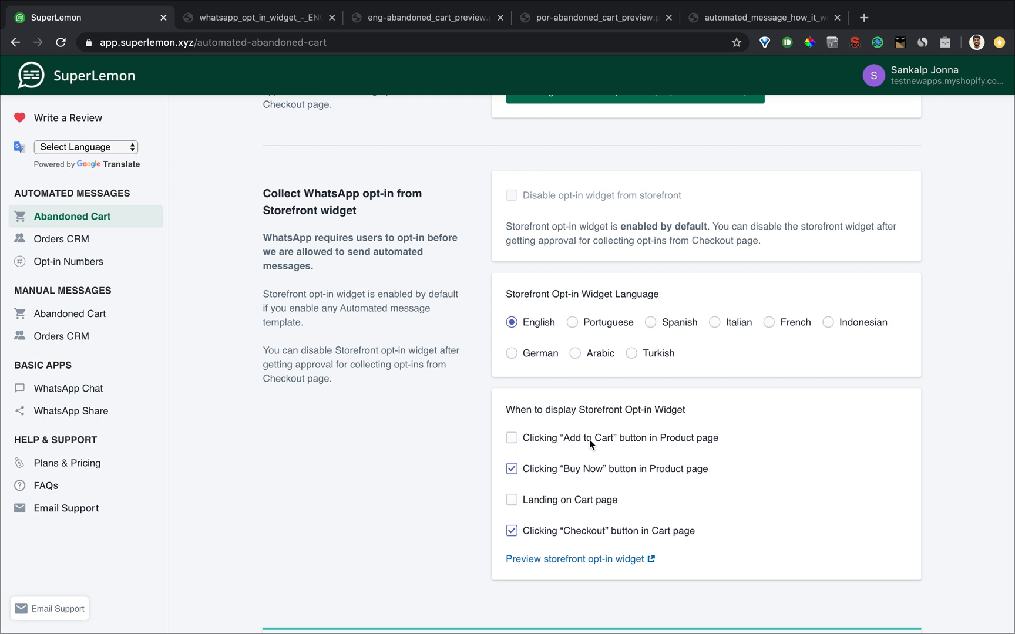
mouse_move(592, 510)
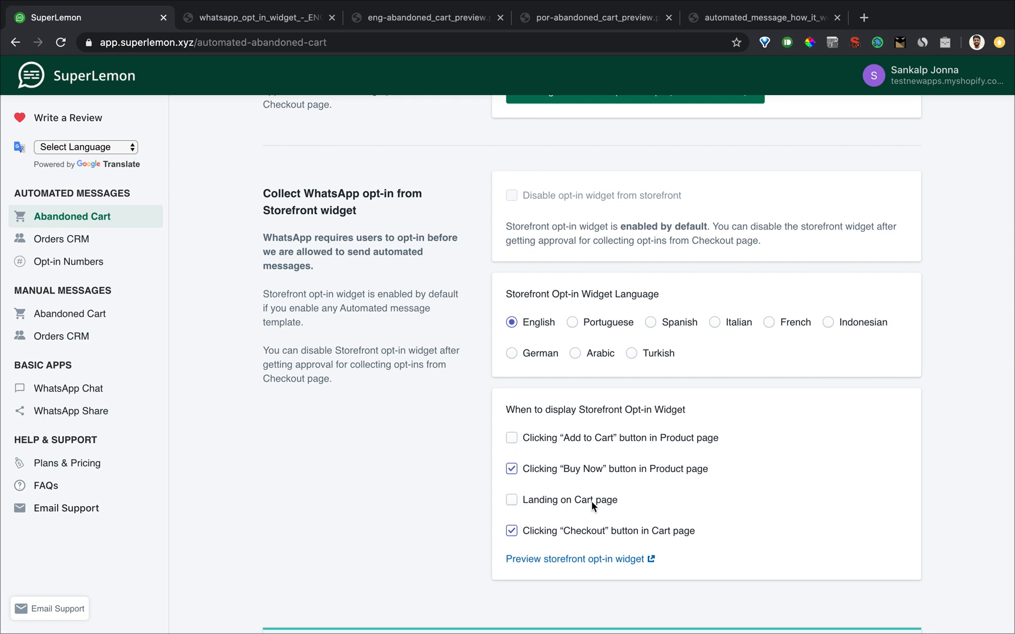
mouse_move(467, 550)
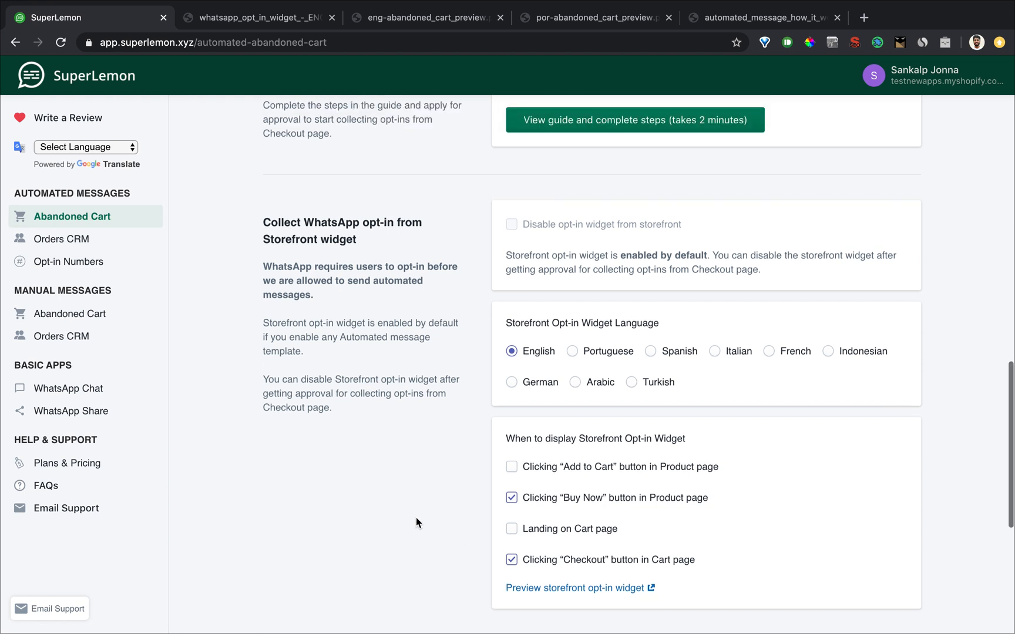
Step: Scroll to the 'Collect WhatsApp opt-in from Checkout Page' card
scroll("down", 3)
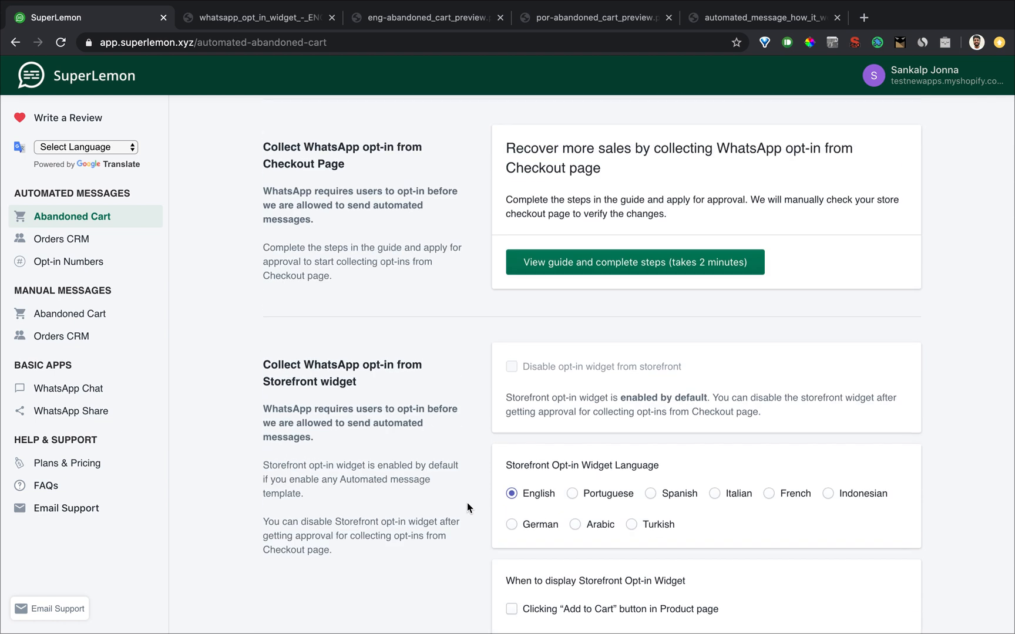
scroll("up", 3)
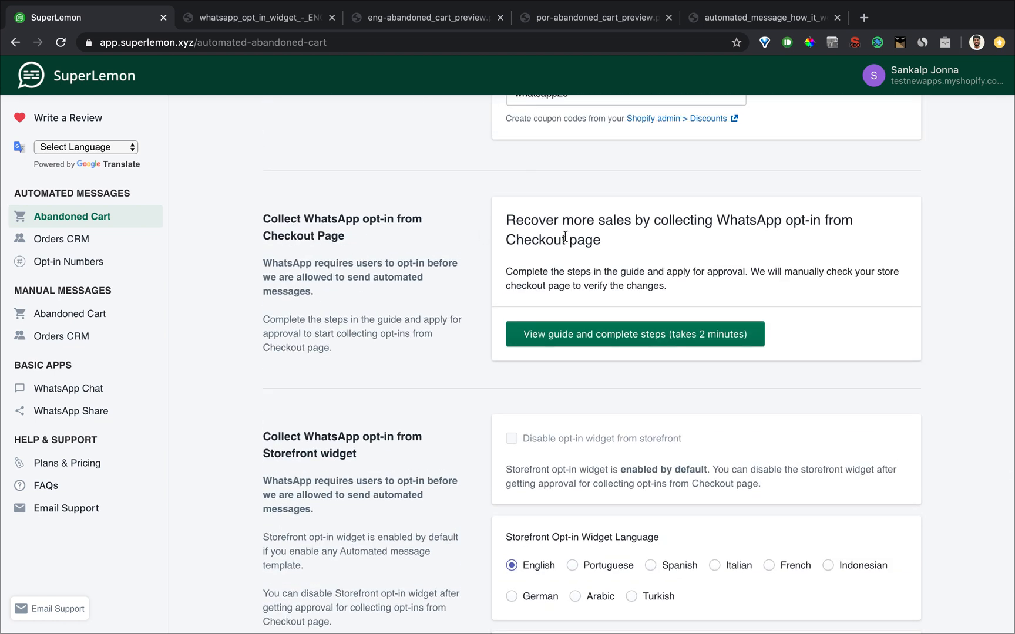
mouse_move(628, 270)
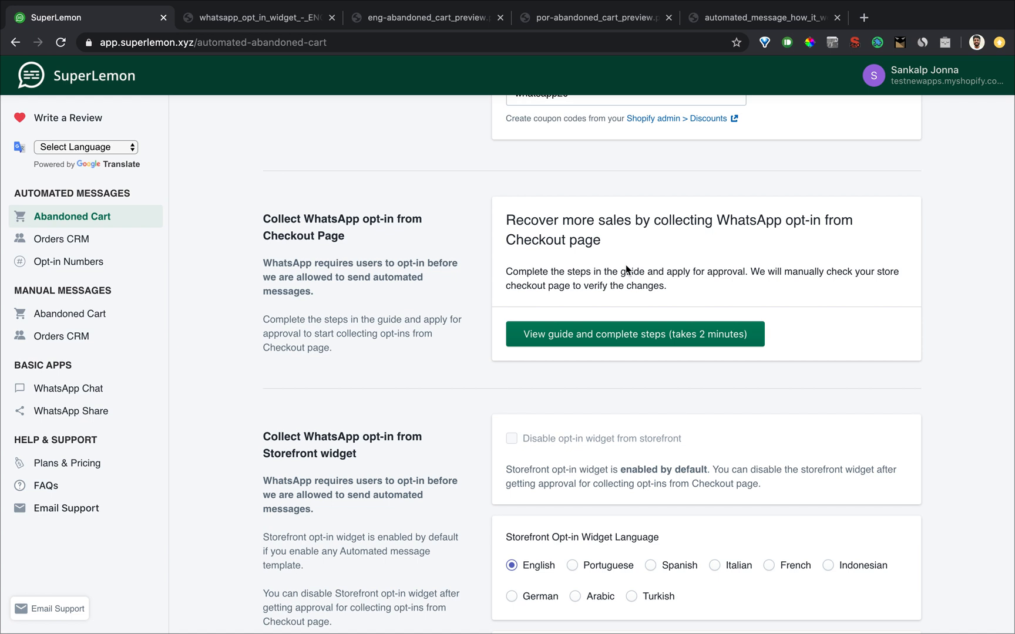
Step: Step through the checkout opt-in guide and confirm all steps are completed
left_click(634, 334)
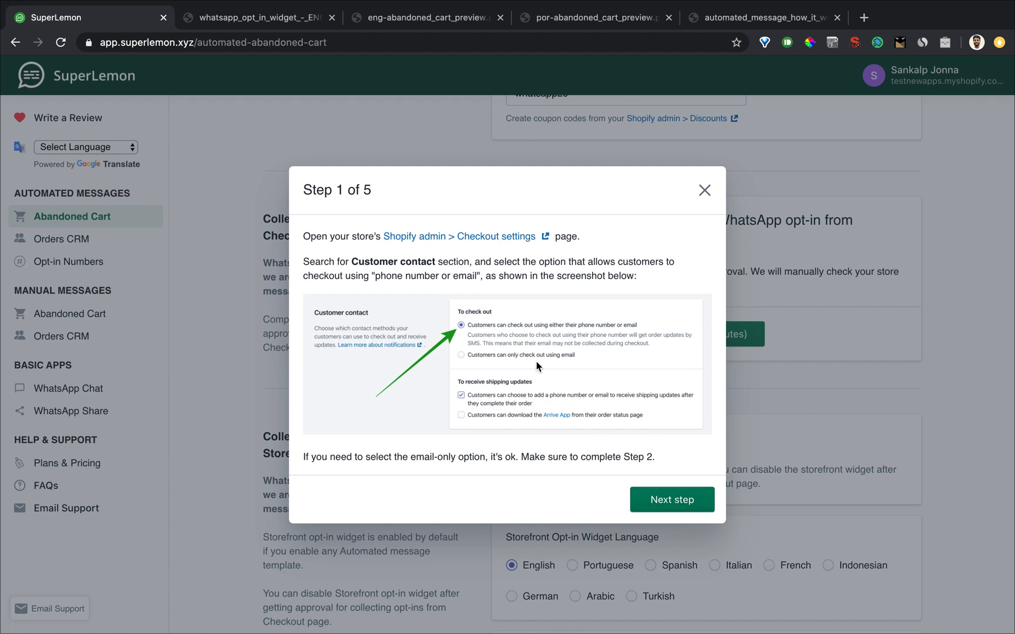
left_click(672, 499)
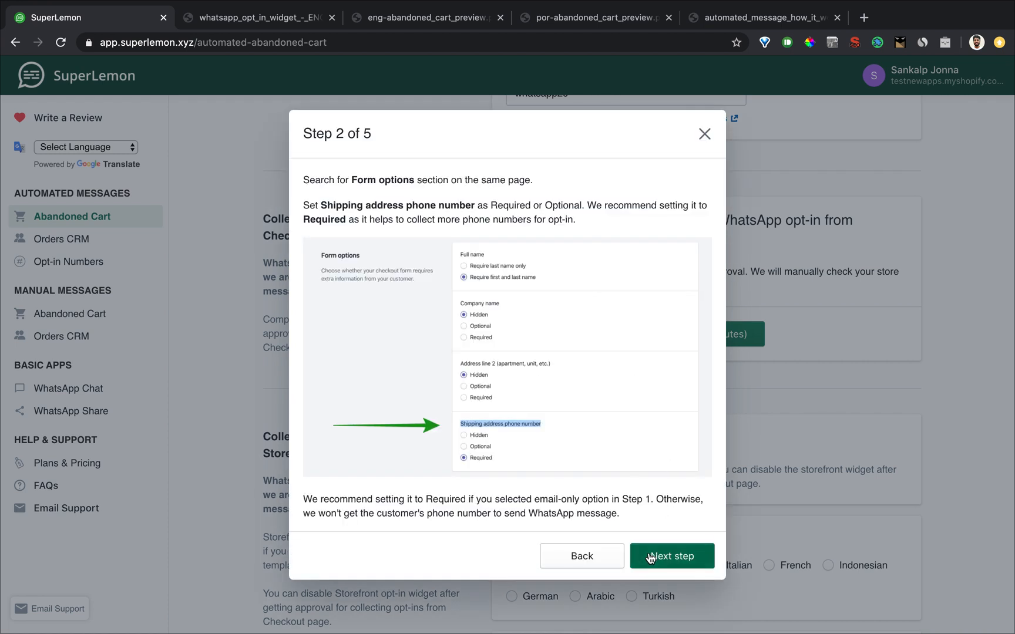
left_click(672, 556)
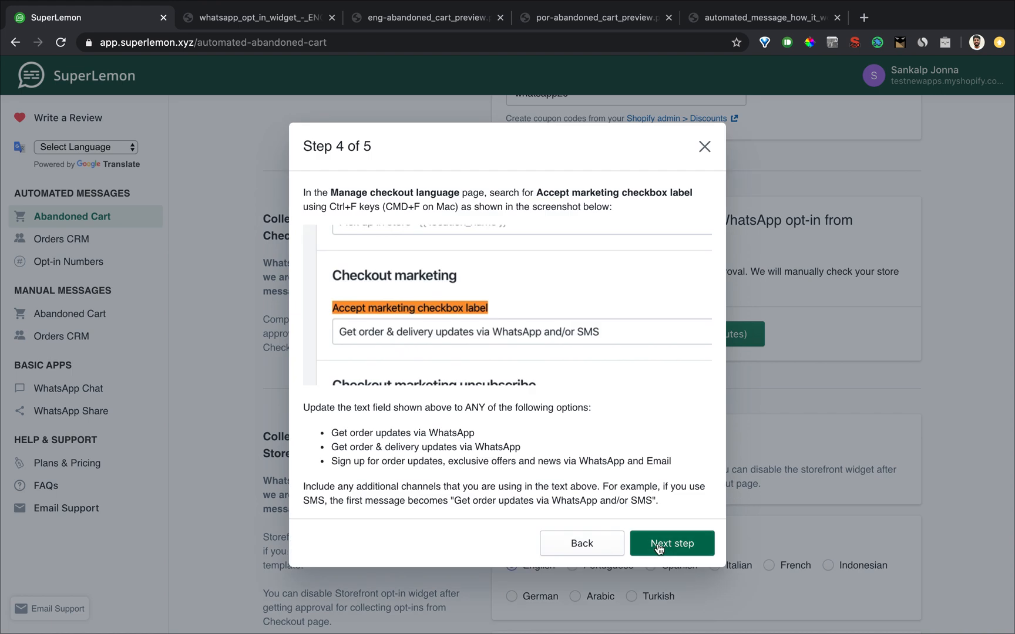
left_click(672, 543)
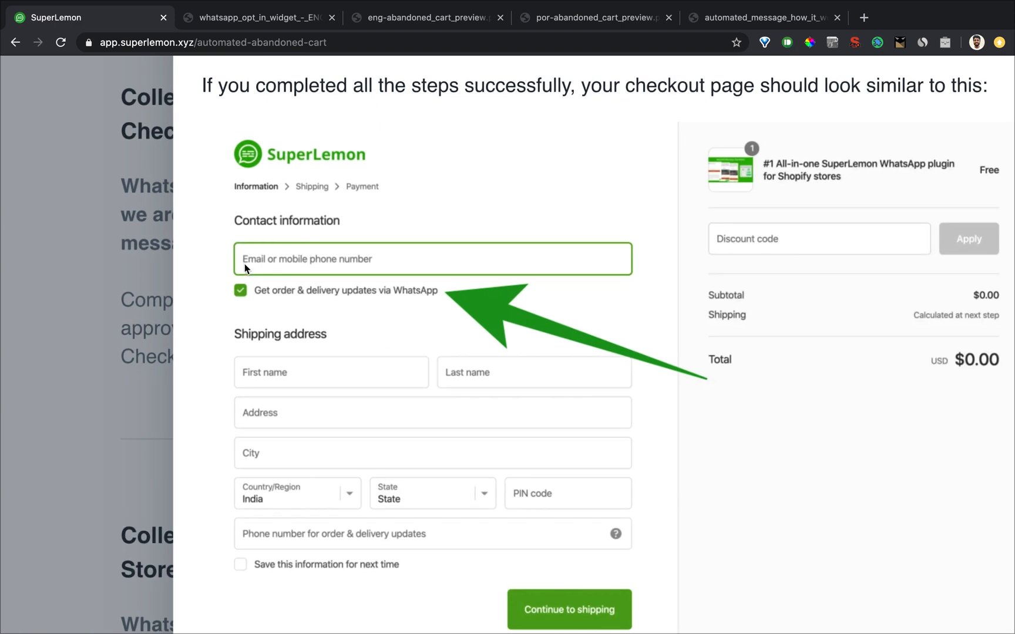
mouse_move(276, 267)
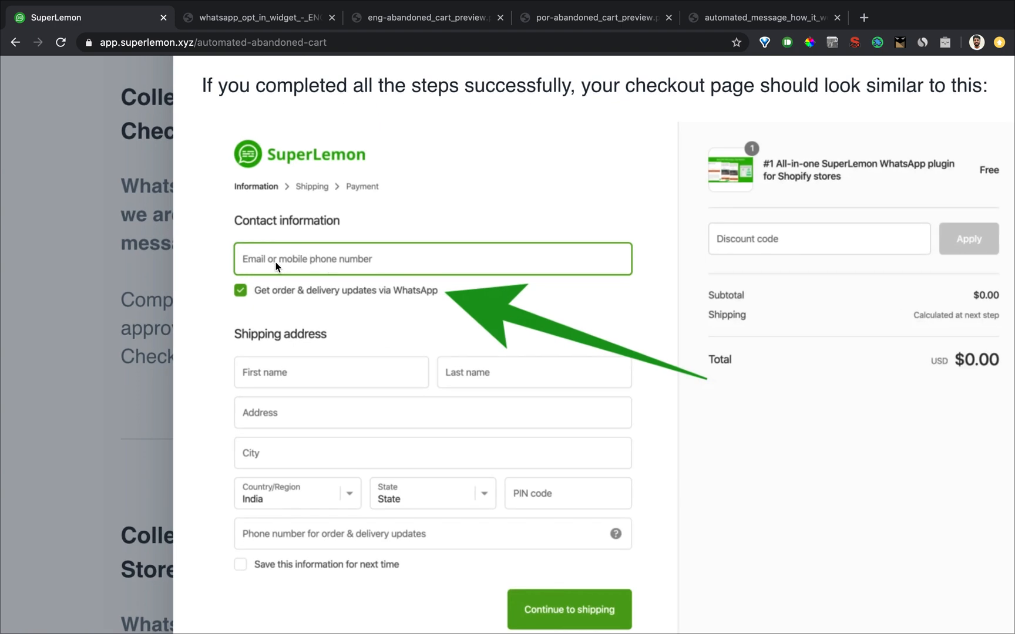
mouse_move(321, 295)
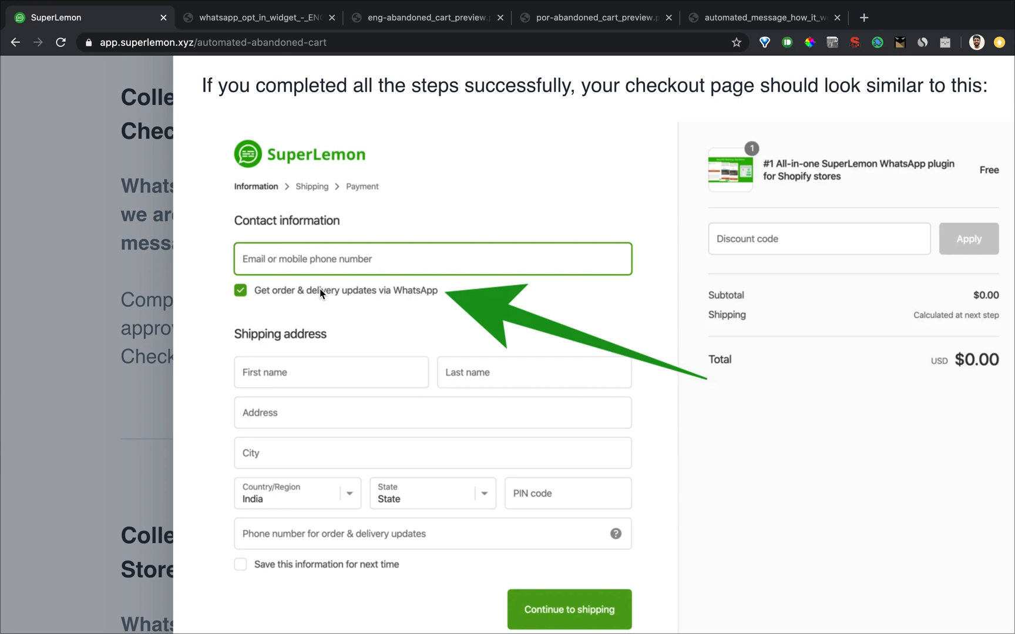
mouse_move(310, 324)
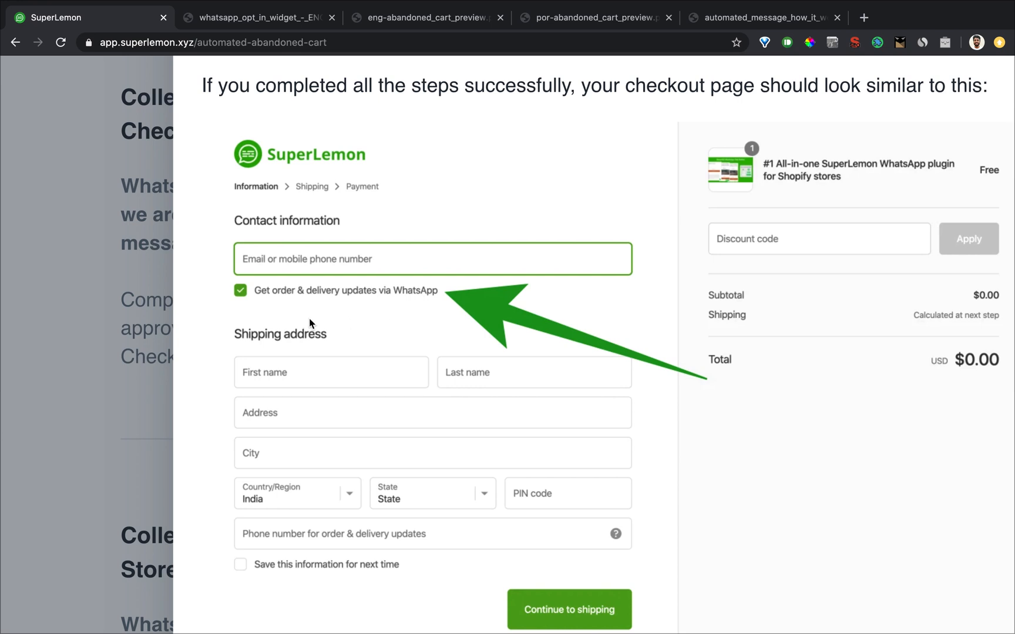
scroll("down", 3)
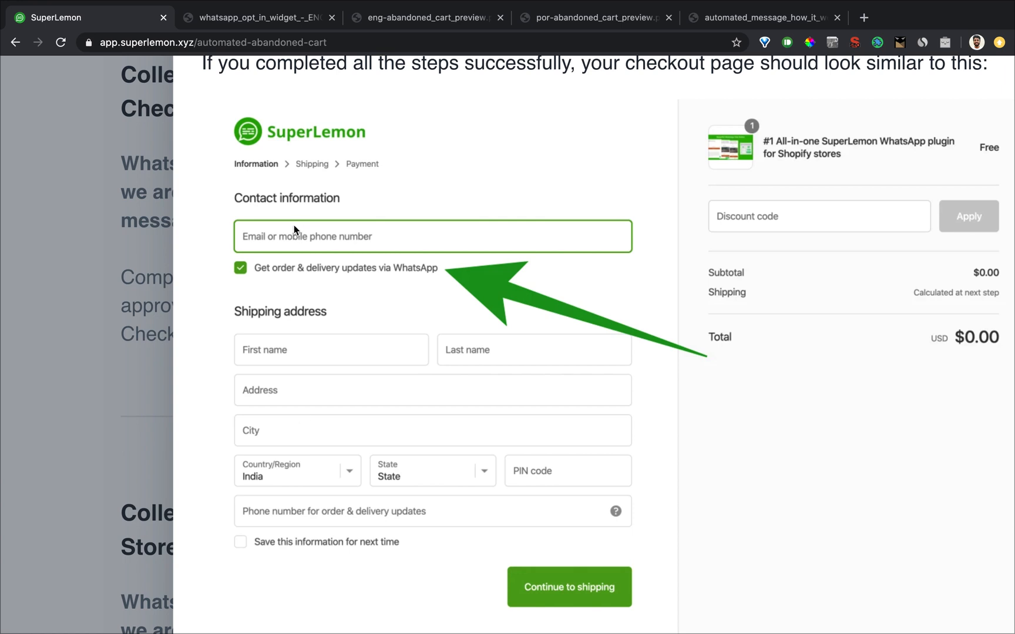
mouse_move(313, 245)
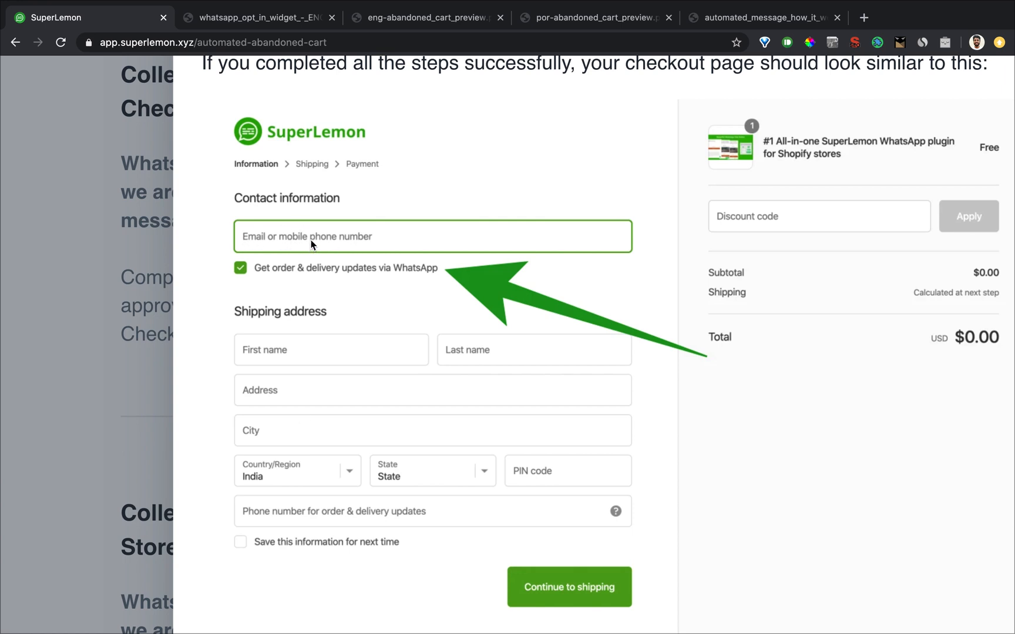
mouse_move(261, 526)
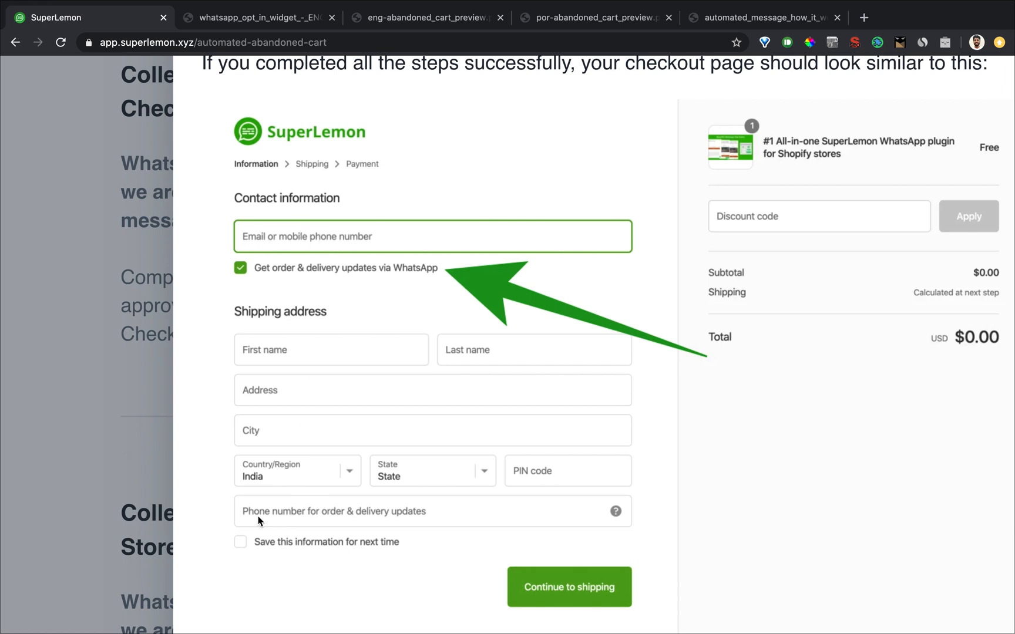
mouse_move(392, 513)
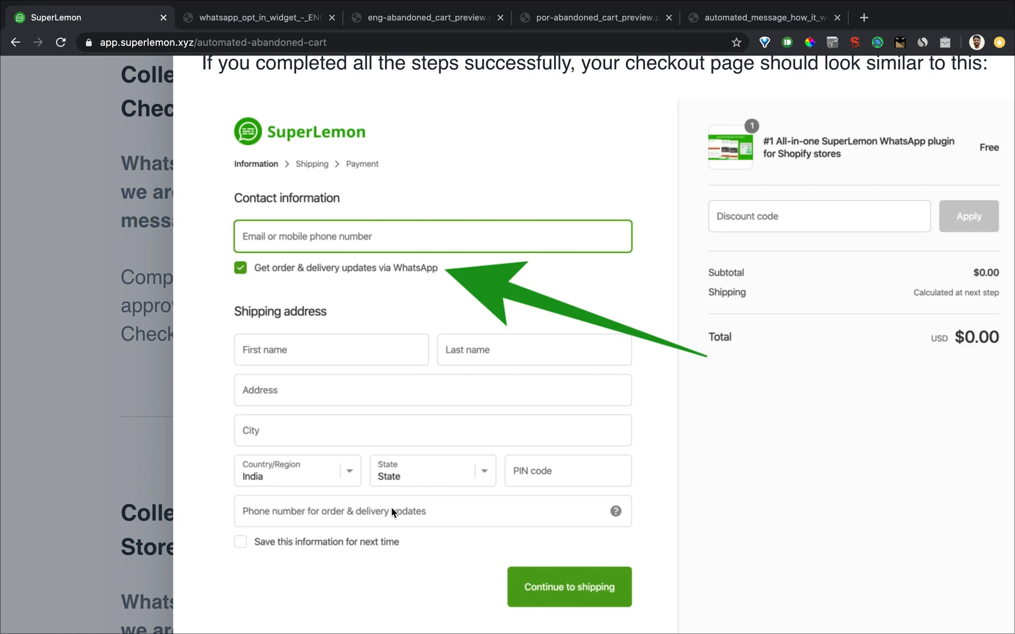
mouse_move(432, 291)
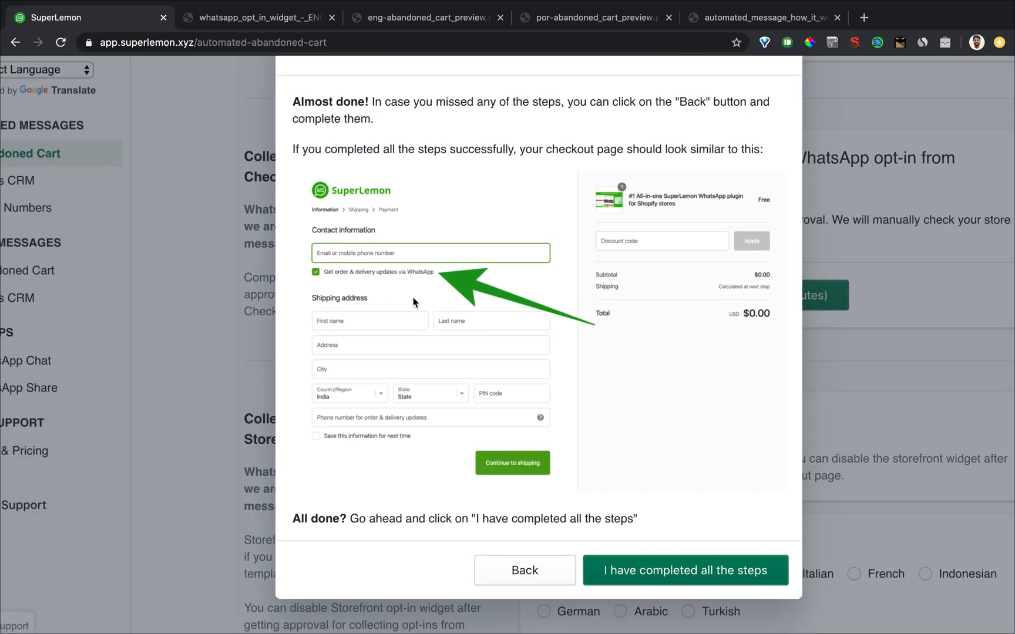
left_click(685, 570)
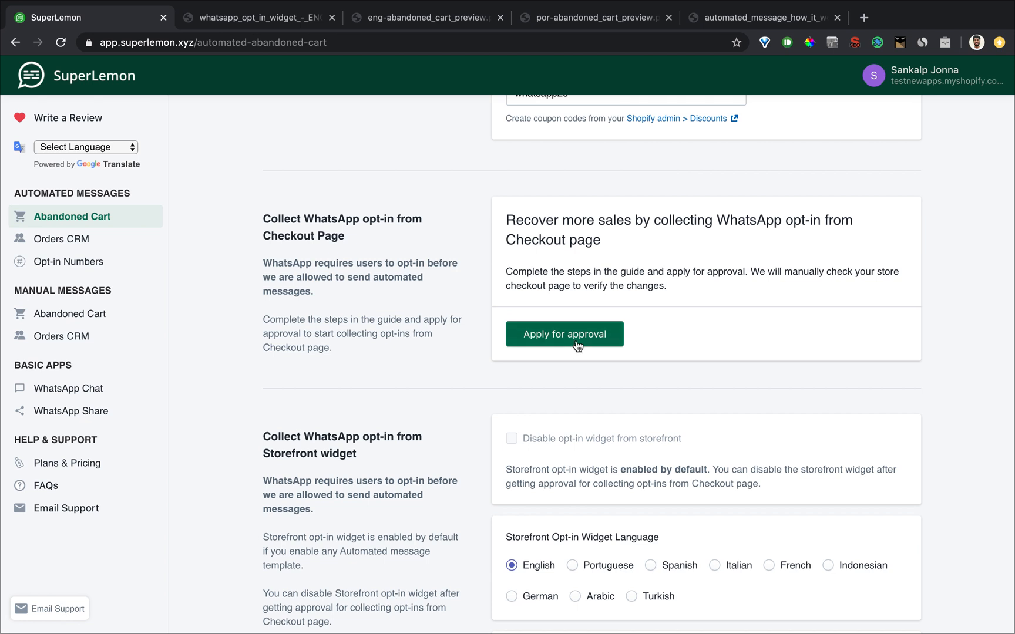
mouse_move(503, 417)
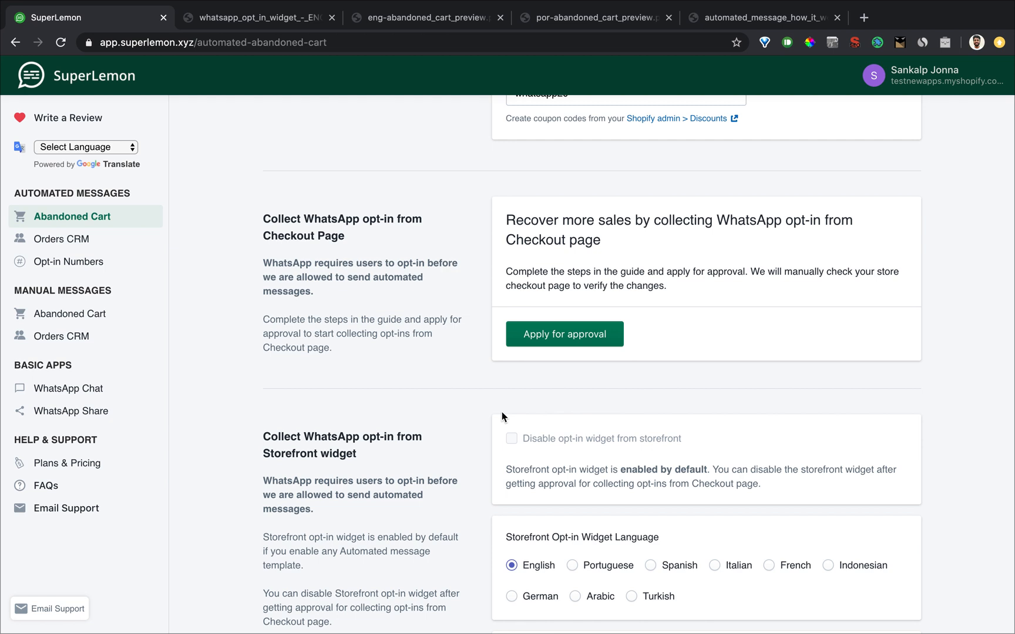
mouse_move(403, 415)
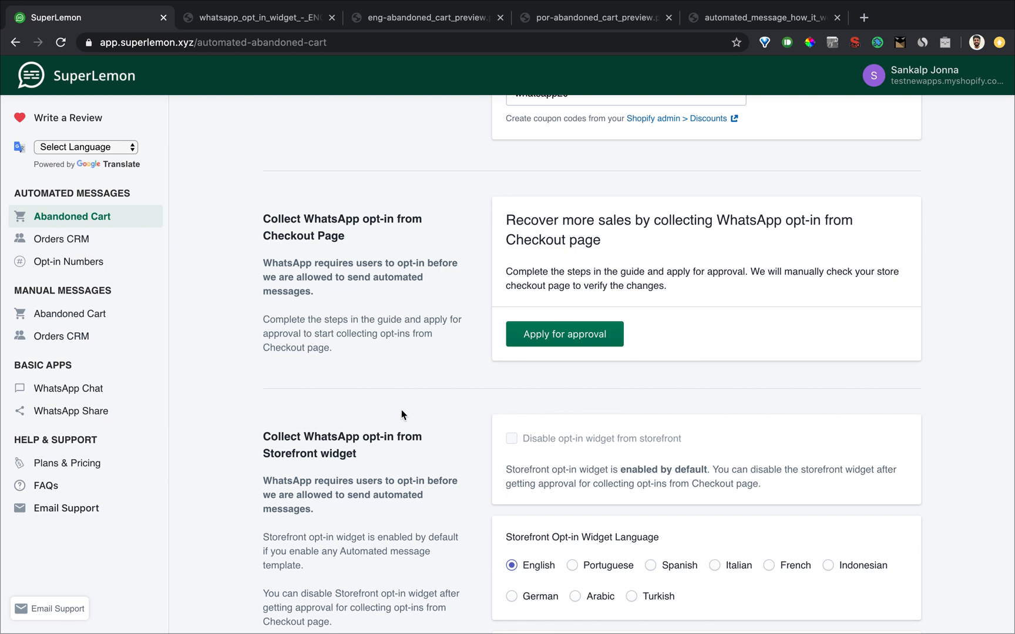
mouse_move(531, 412)
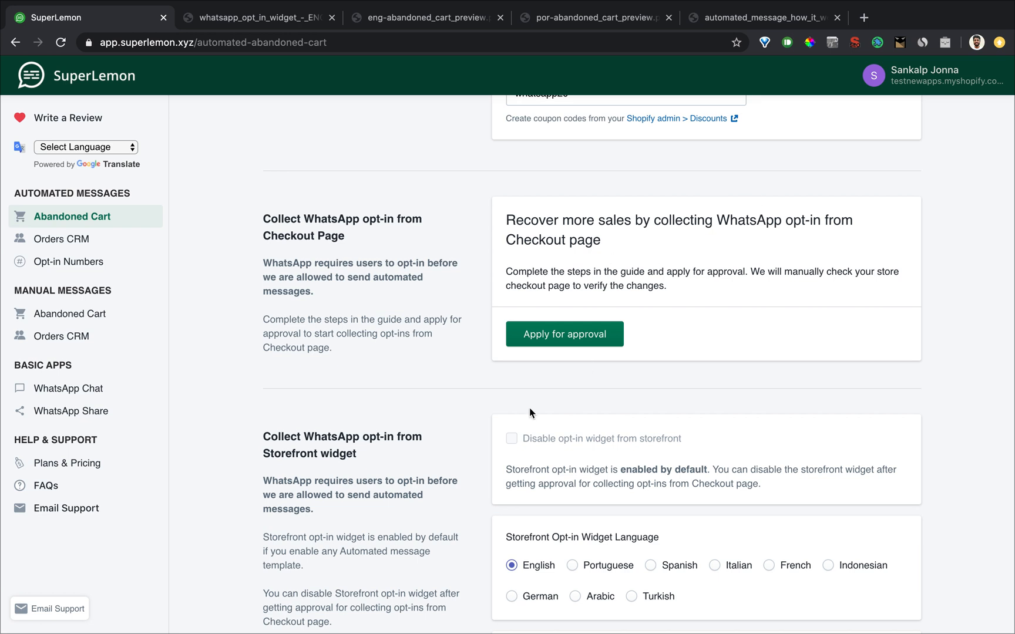
Step: Open the Analytics tab showing 12 abandoned carts, none recovered in 30 days
scroll("up", 3)
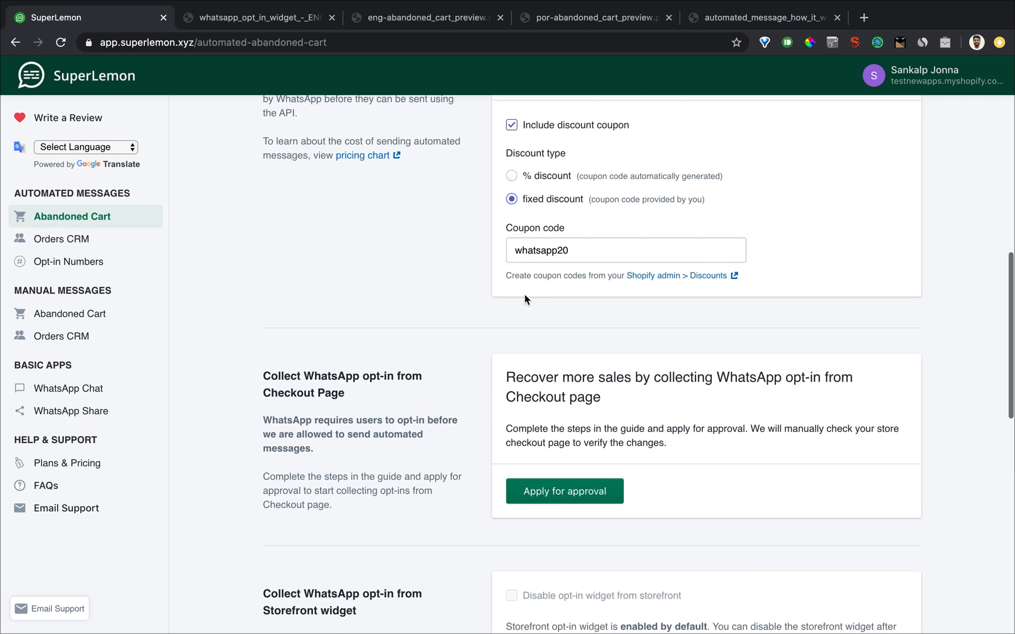
scroll("up", 3)
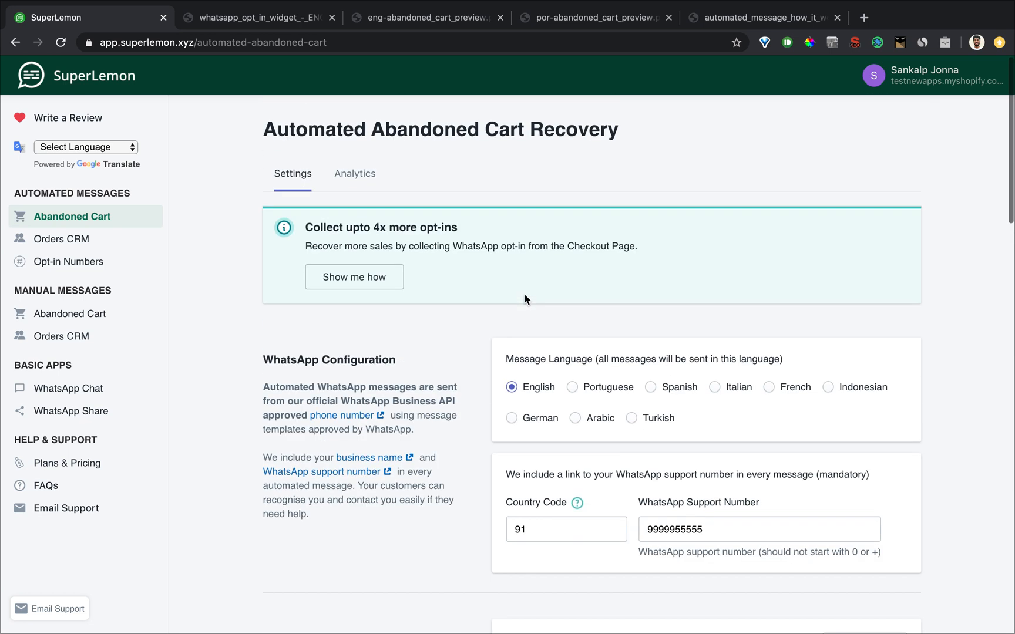
mouse_move(360, 182)
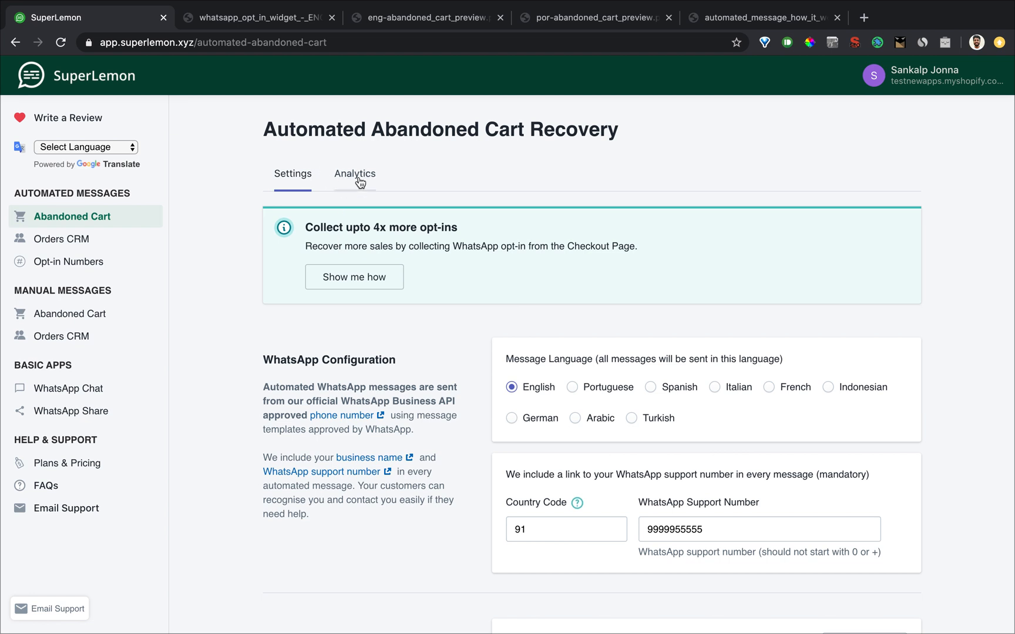
left_click(355, 174)
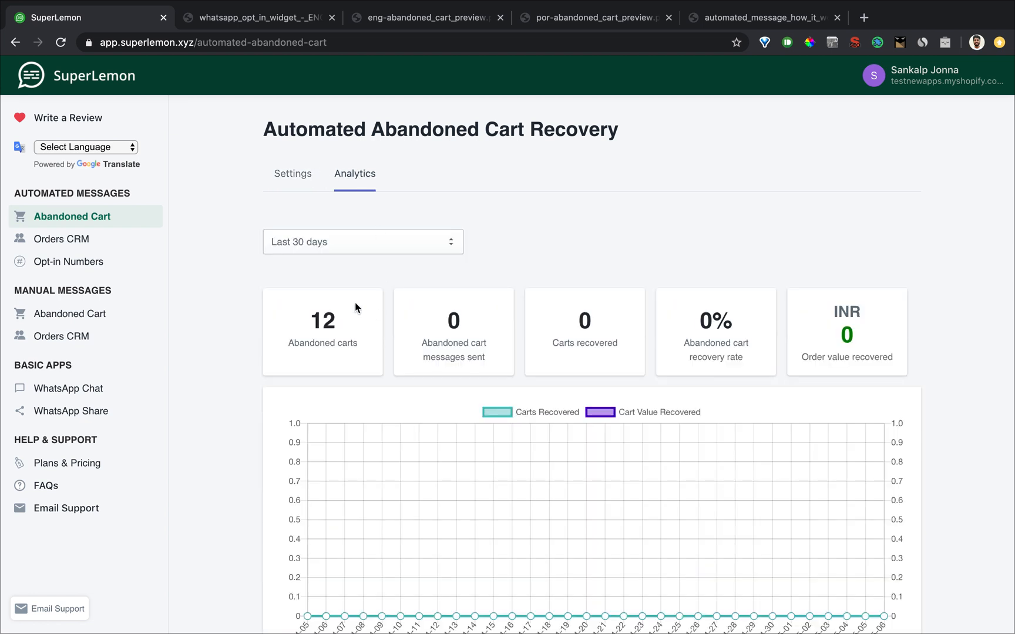
mouse_move(338, 243)
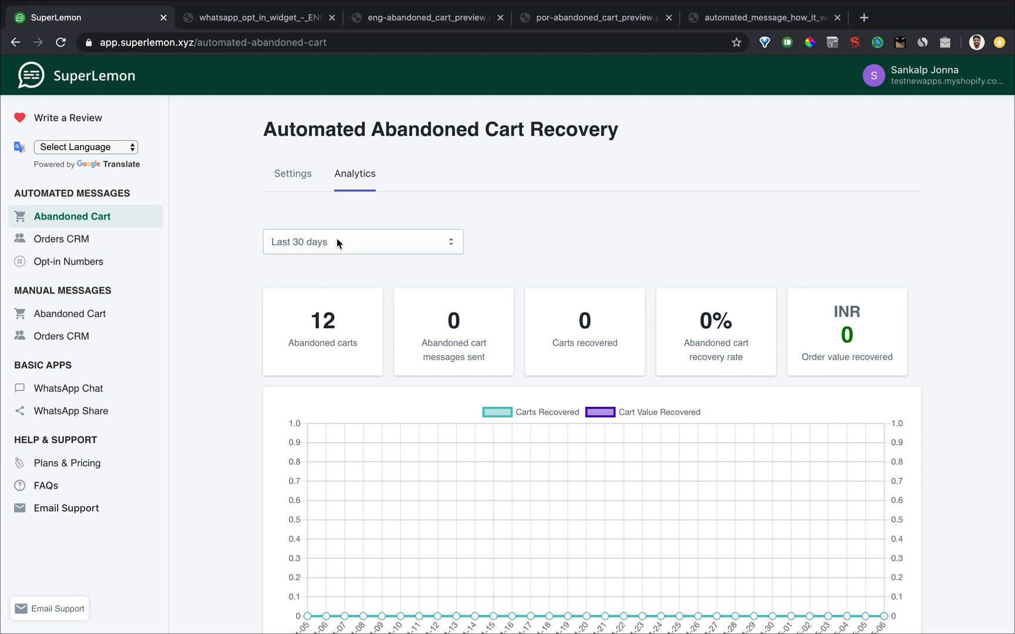
left_click(362, 242)
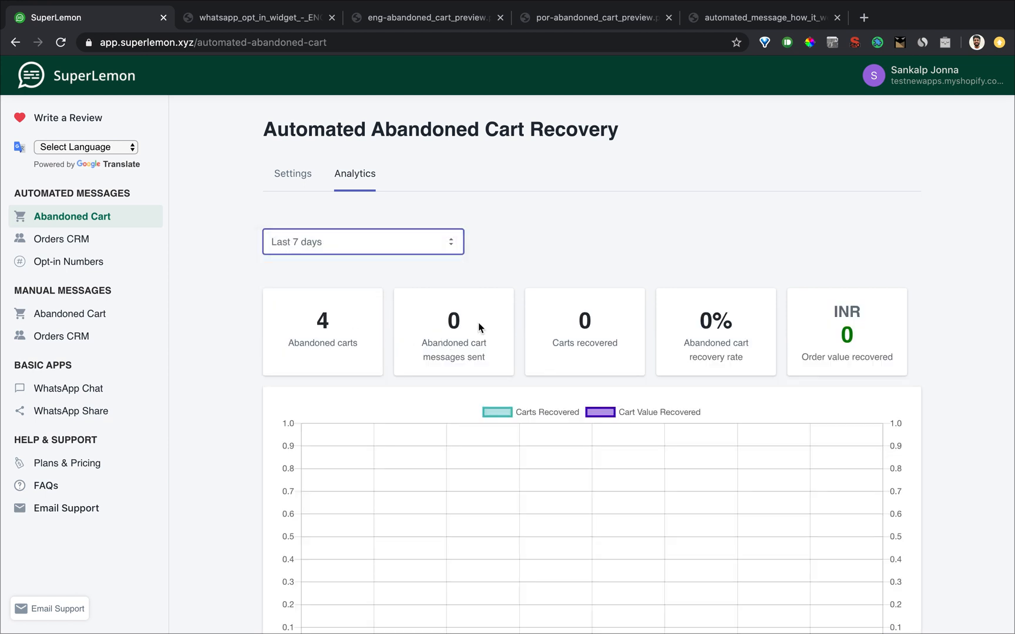
left_click(363, 241)
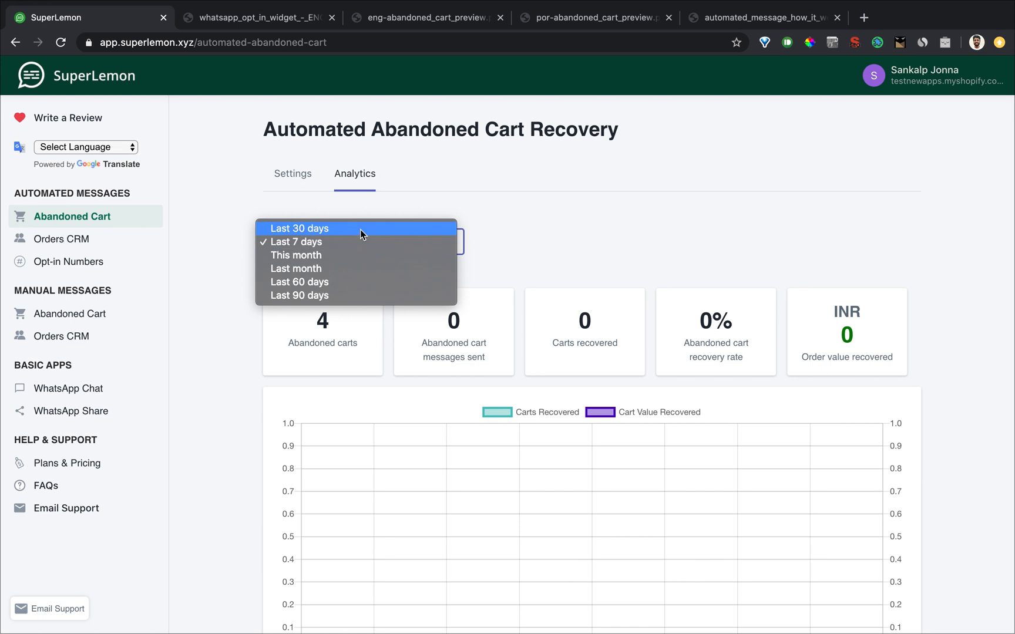
left_click(298, 228)
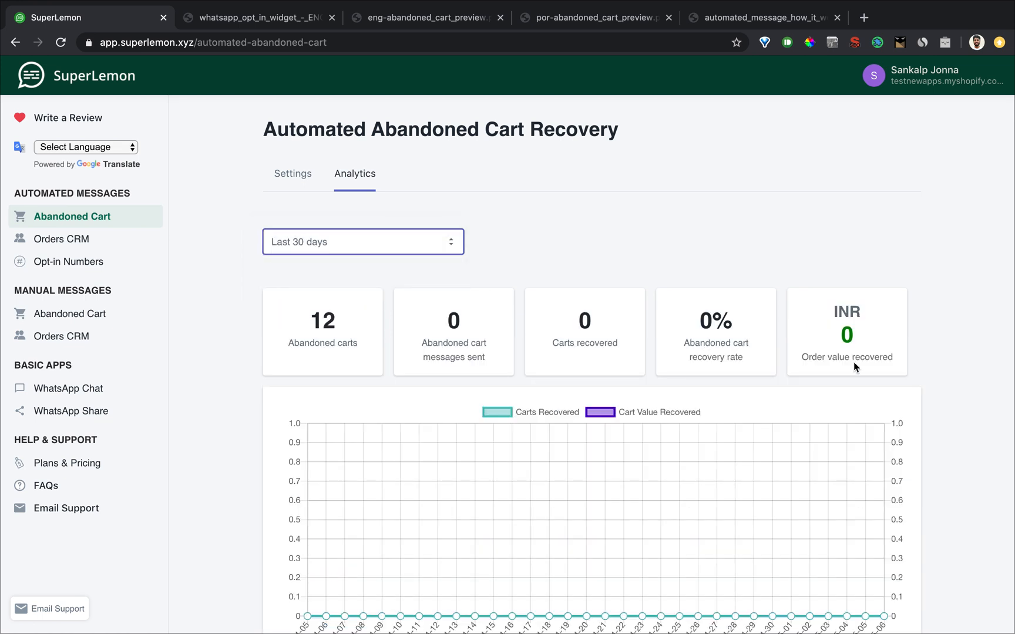
mouse_move(831, 368)
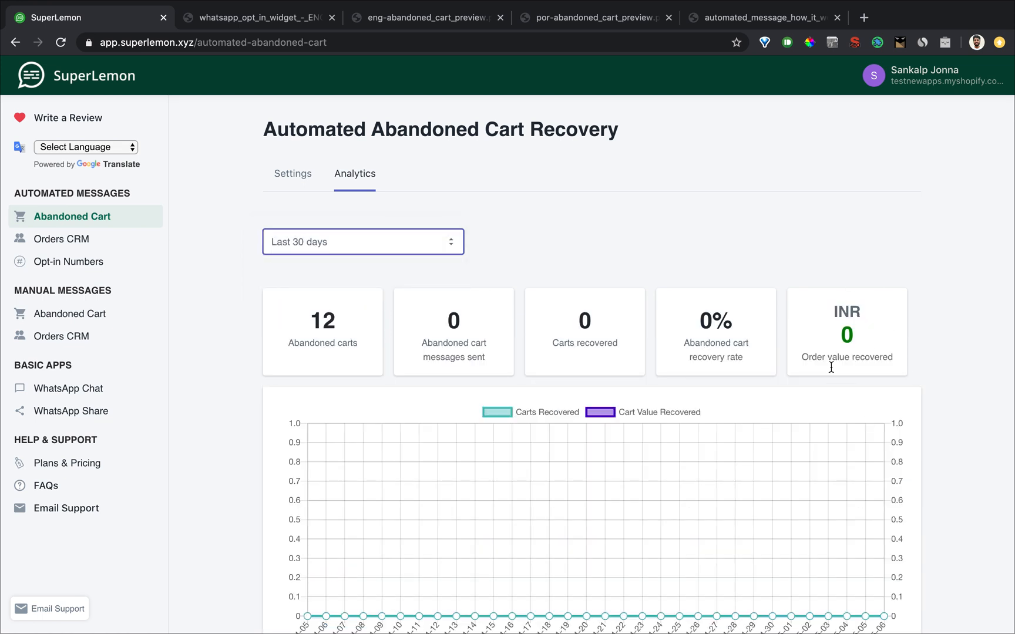
scroll("down", 3)
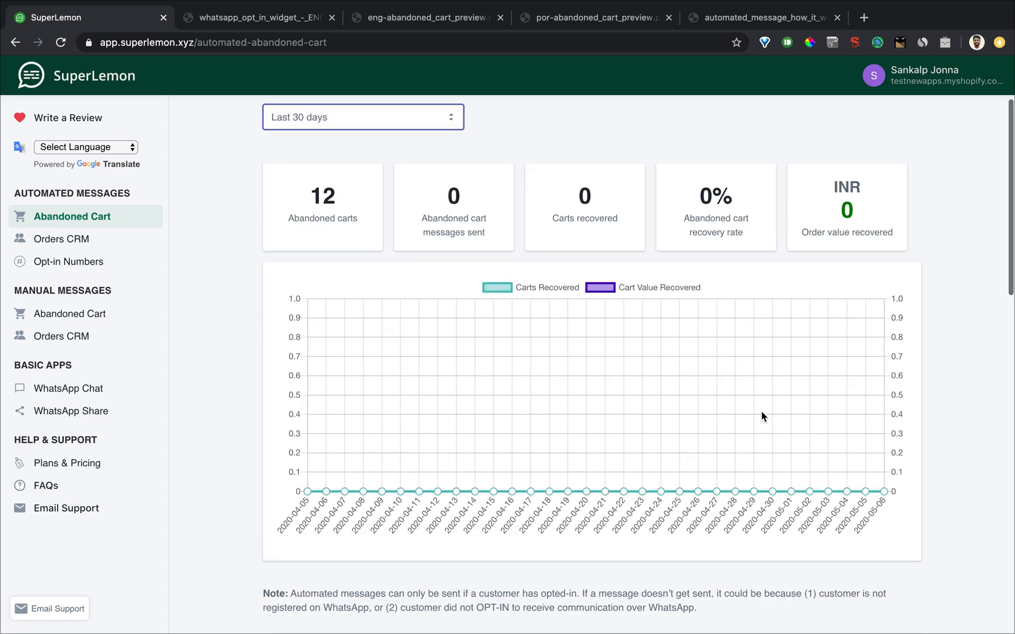
scroll("down", 3)
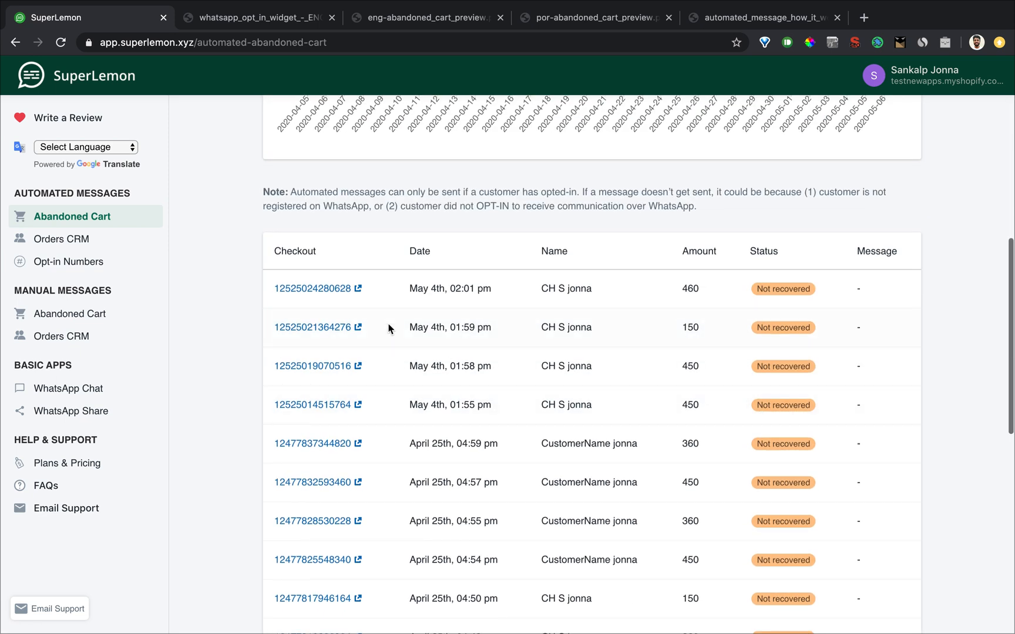
scroll("down", 3)
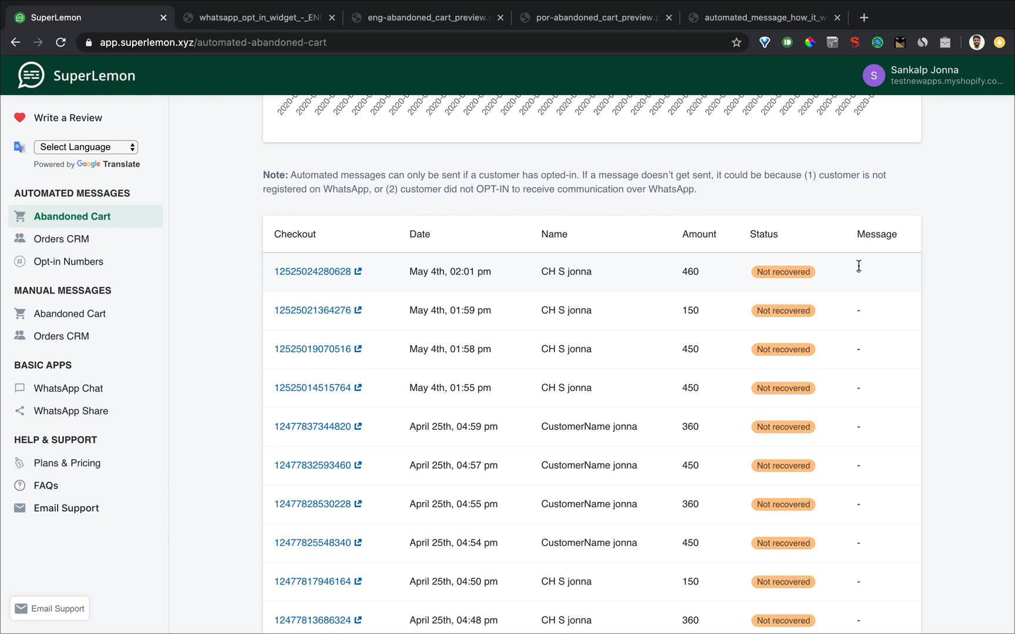
mouse_move(864, 295)
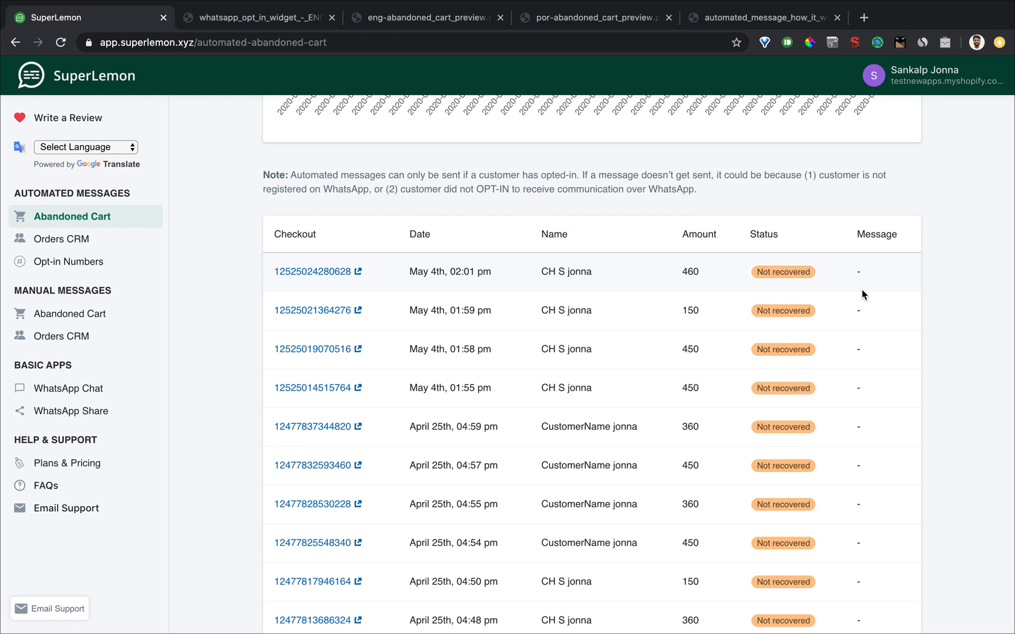
mouse_move(863, 314)
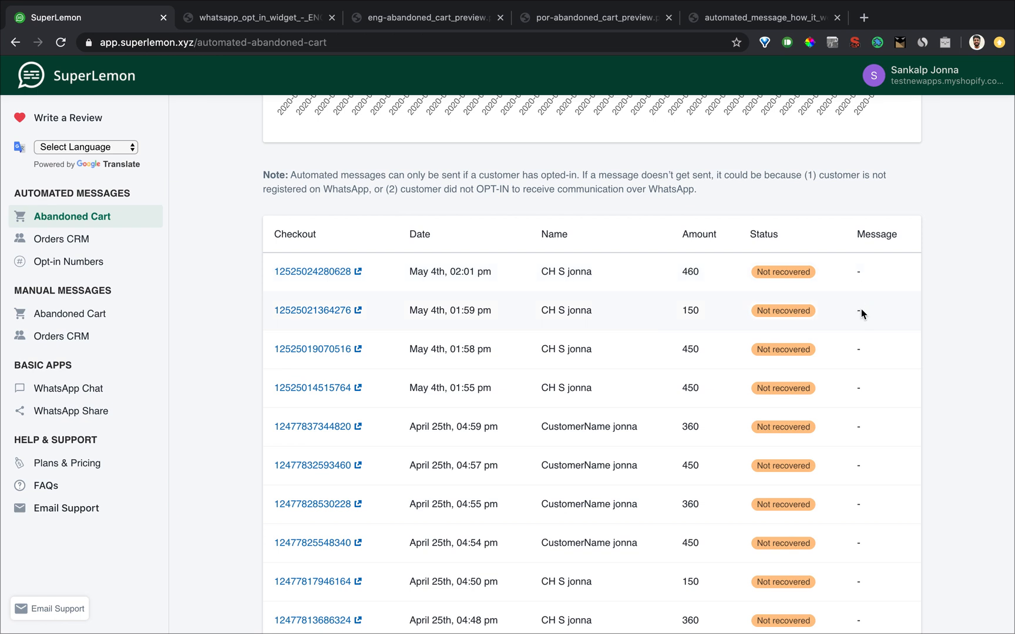
mouse_move(856, 309)
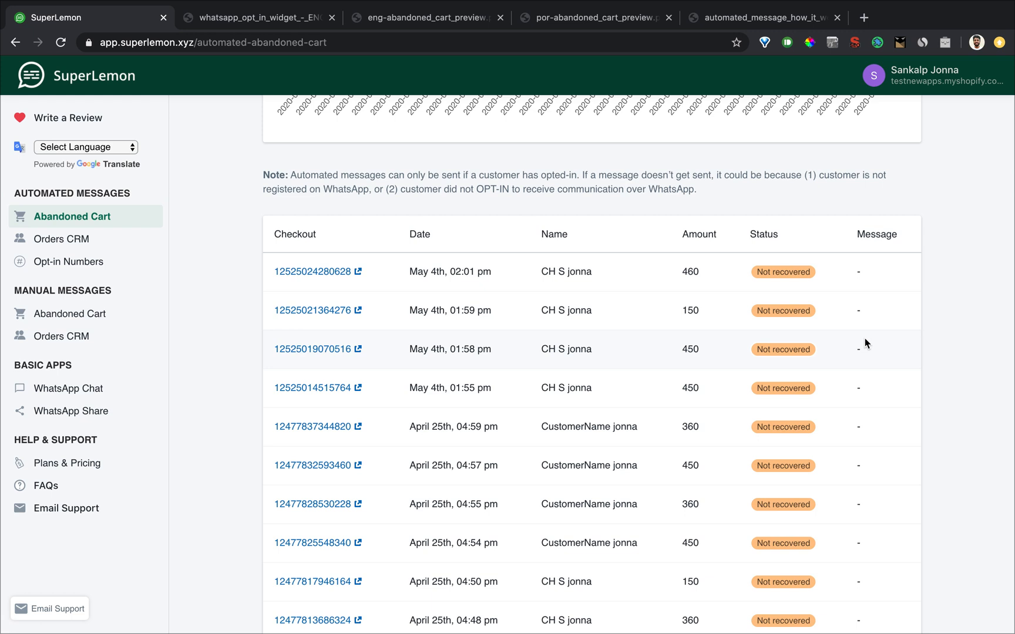
mouse_move(862, 324)
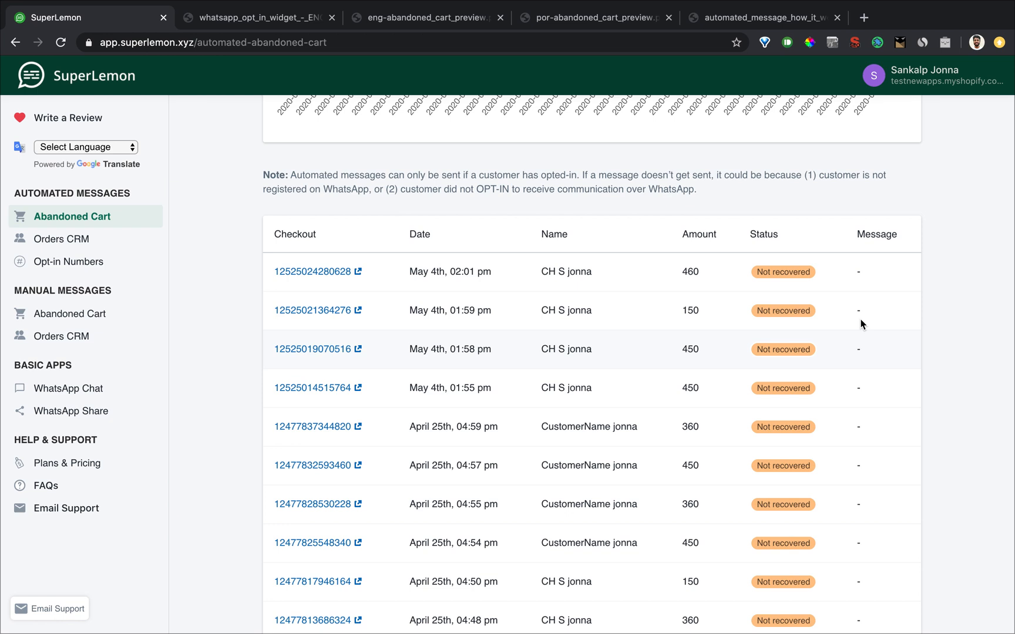
mouse_move(864, 460)
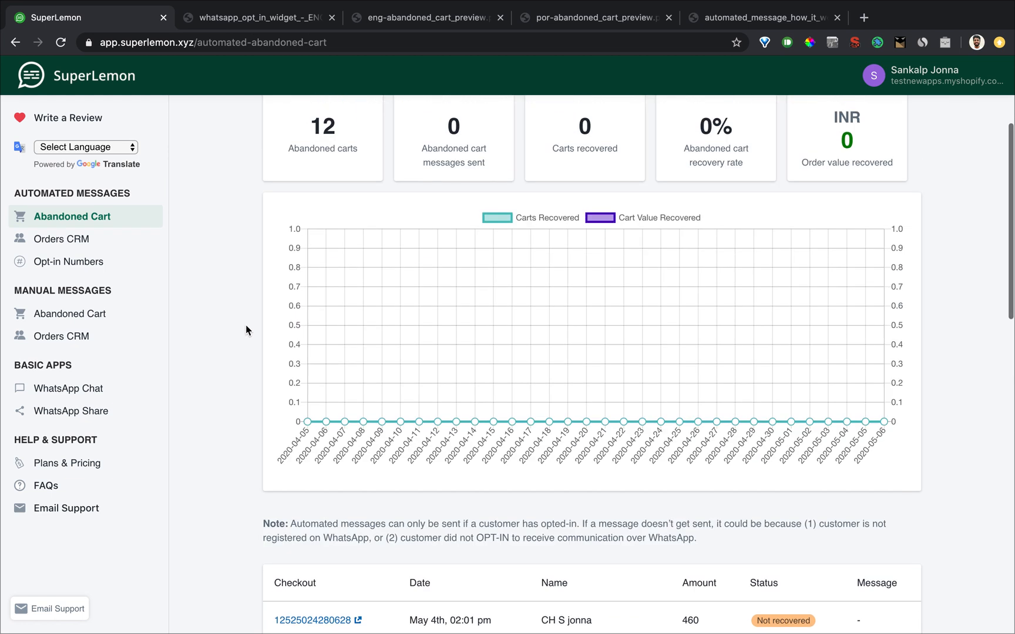
Step: Go to the Orders CRM automated messages and scroll down to Order Confirmation
left_click(292, 174)
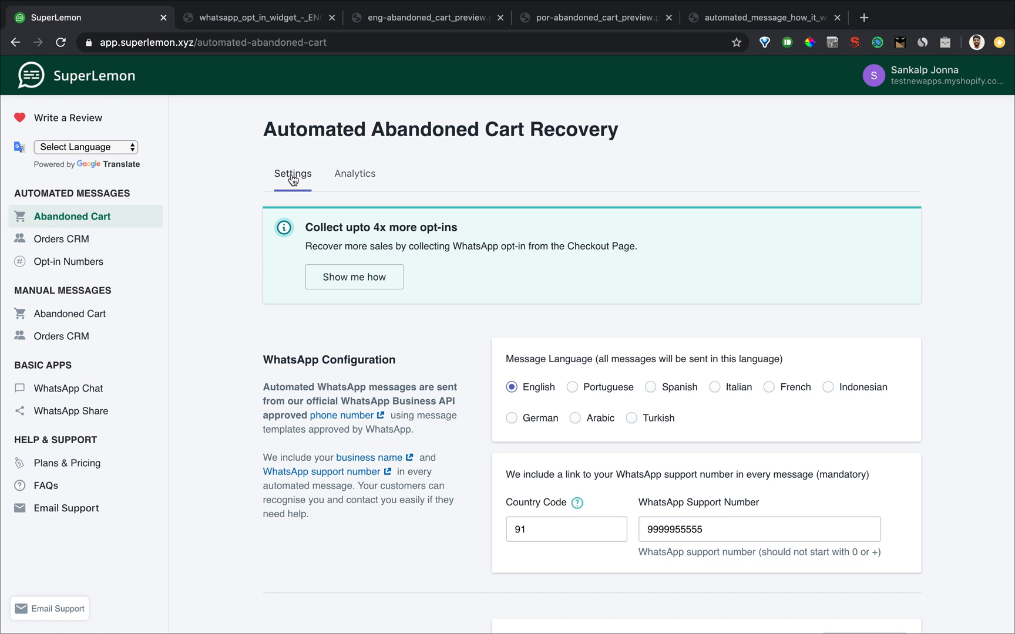
mouse_move(82, 239)
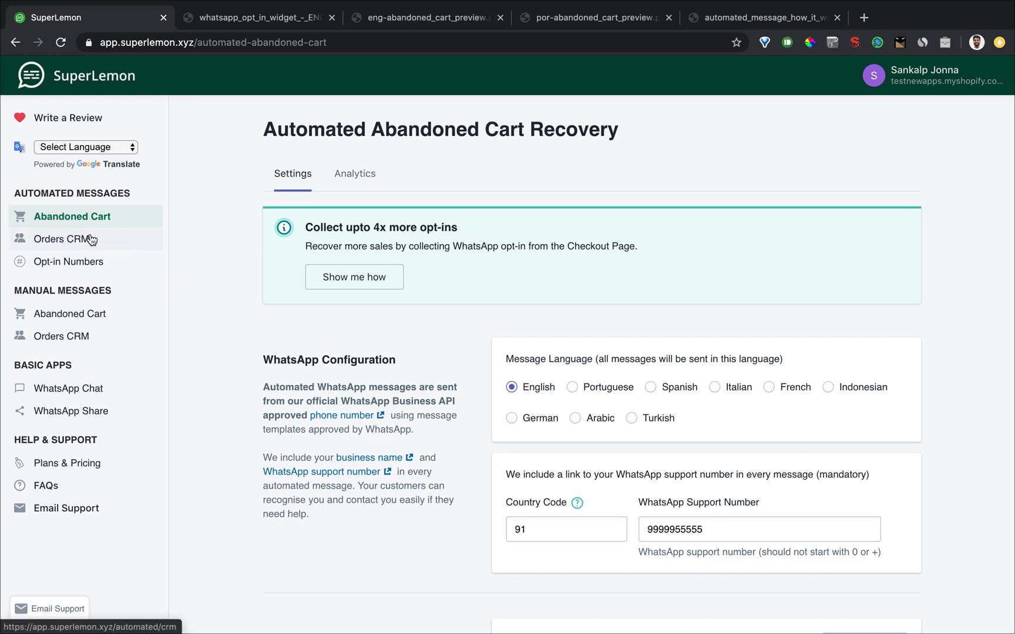
left_click(57, 239)
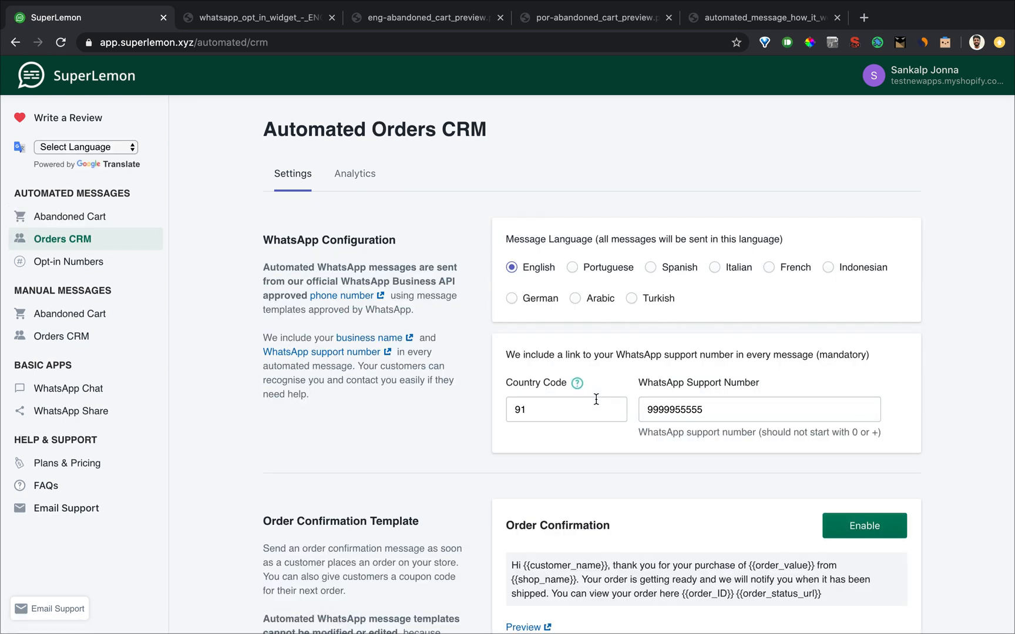
mouse_move(449, 412)
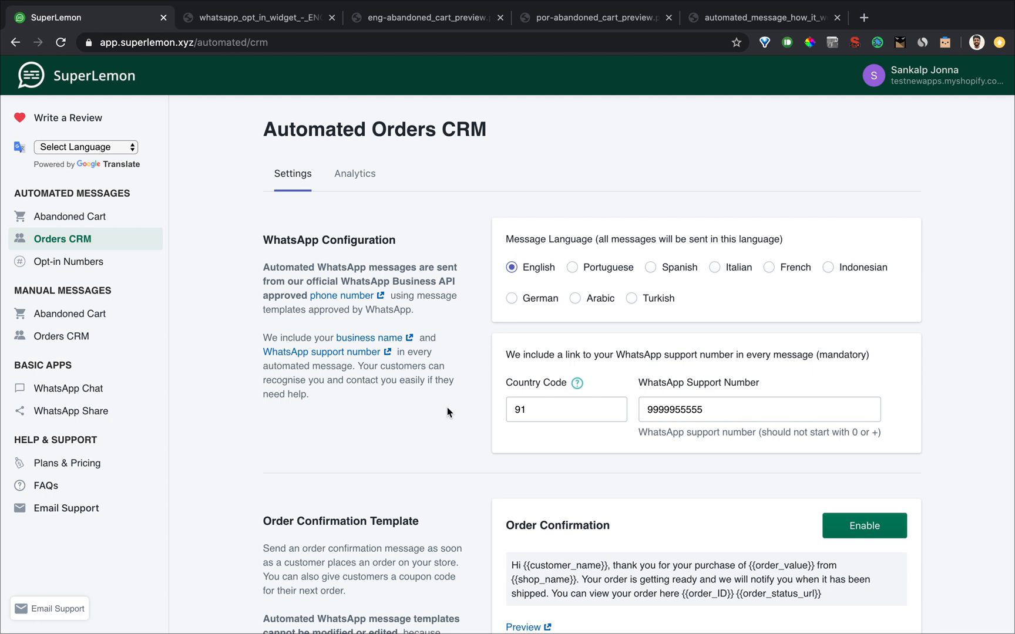
scroll("down", 3)
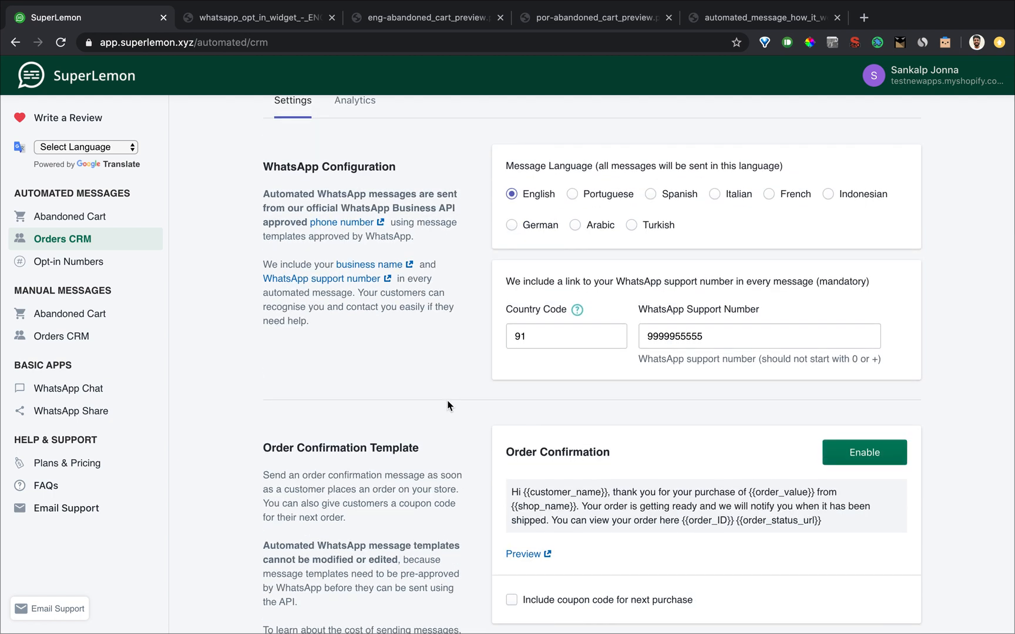
scroll("down", 3)
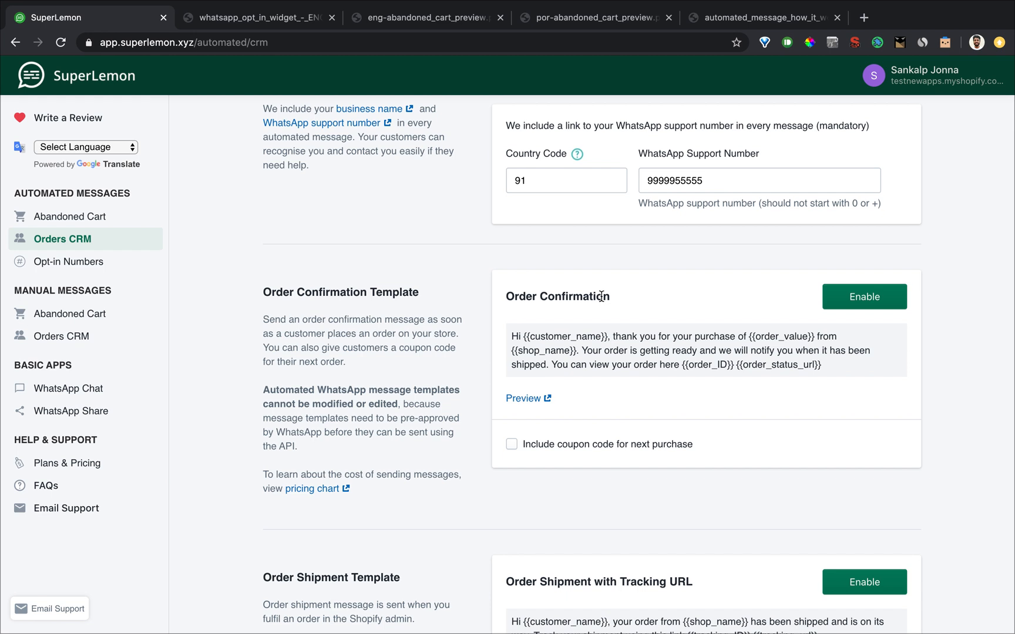
mouse_move(601, 302)
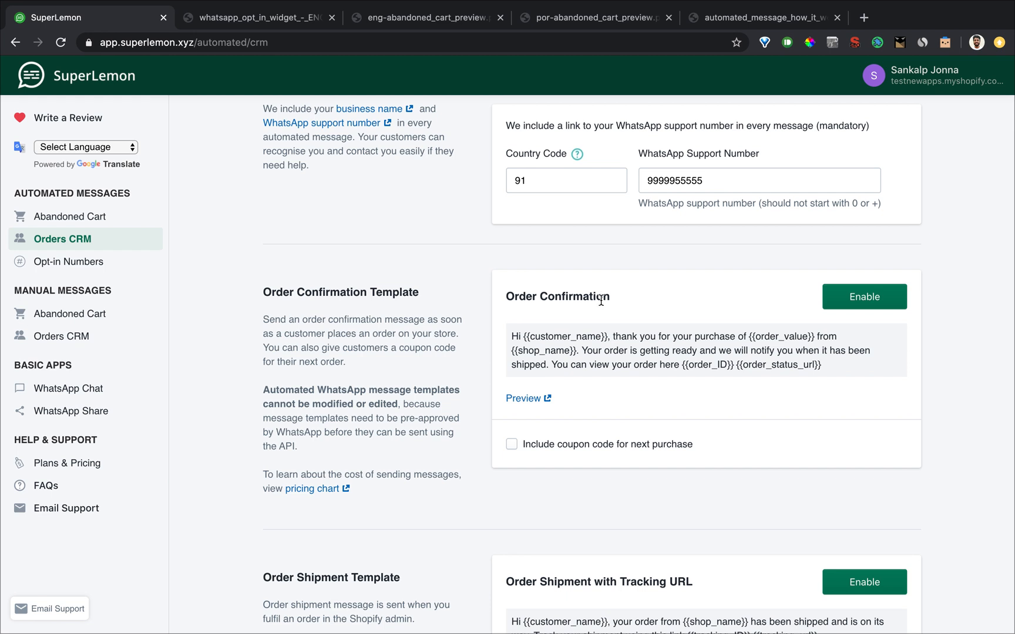
mouse_move(524, 403)
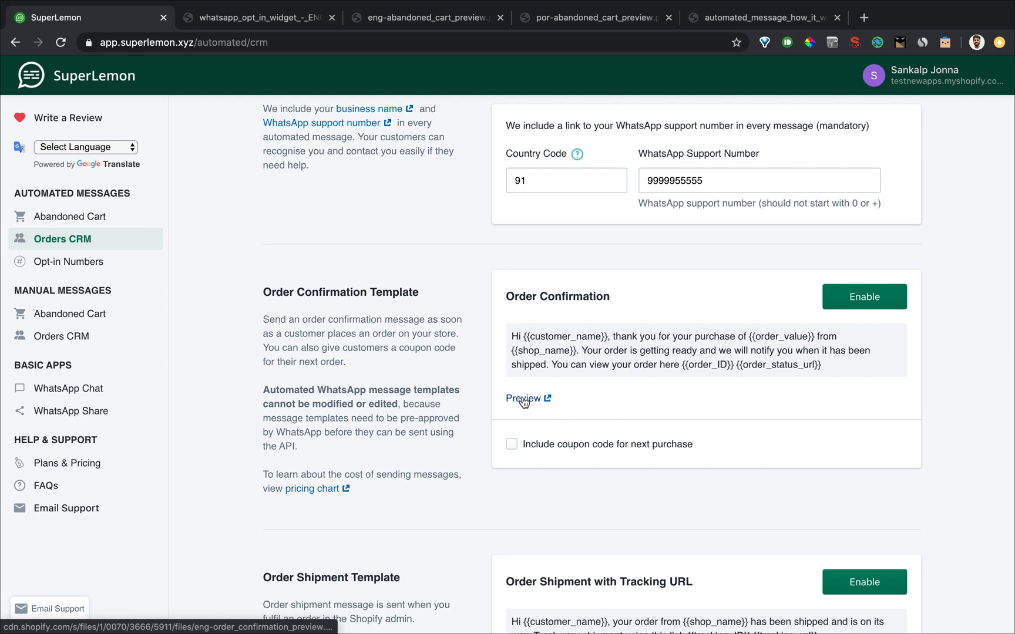
Step: Preview the order confirmation message, including its automatic and merchant-set upsell coupon versions
left_click(522, 399)
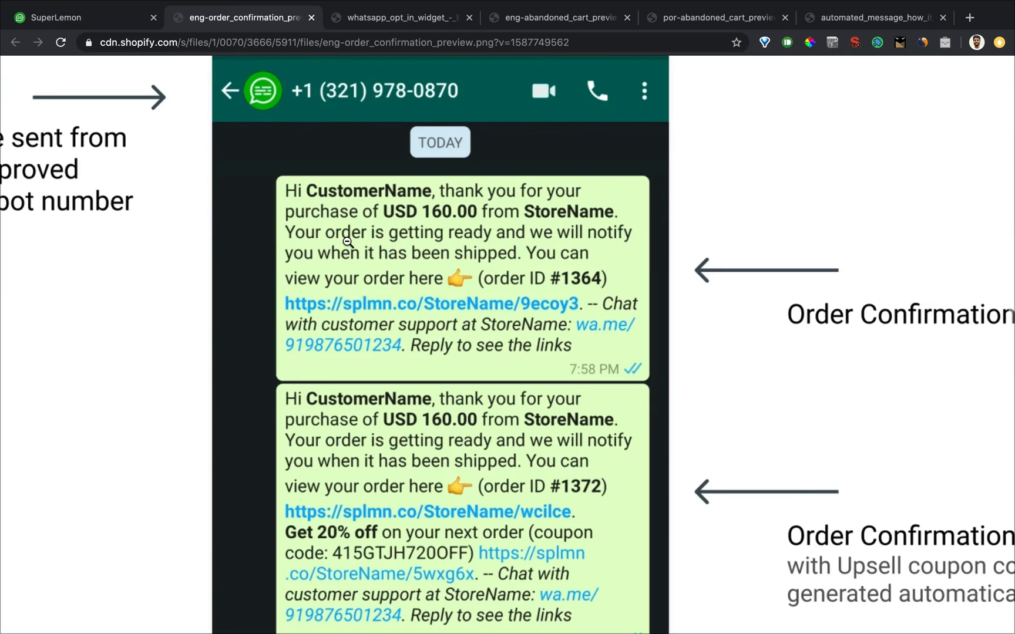
scroll("down", 3)
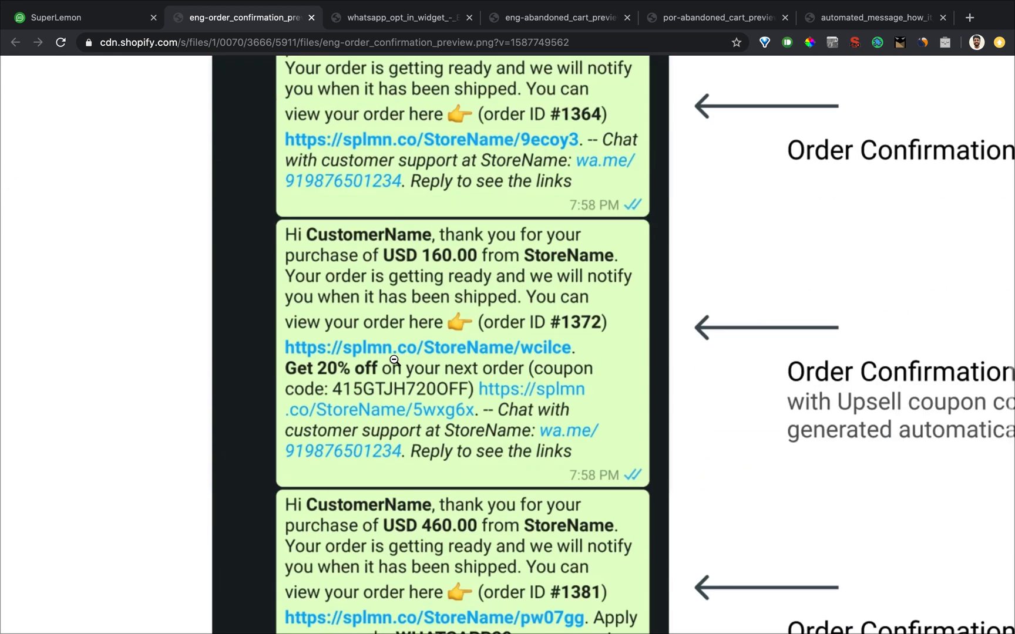
scroll("down", 3)
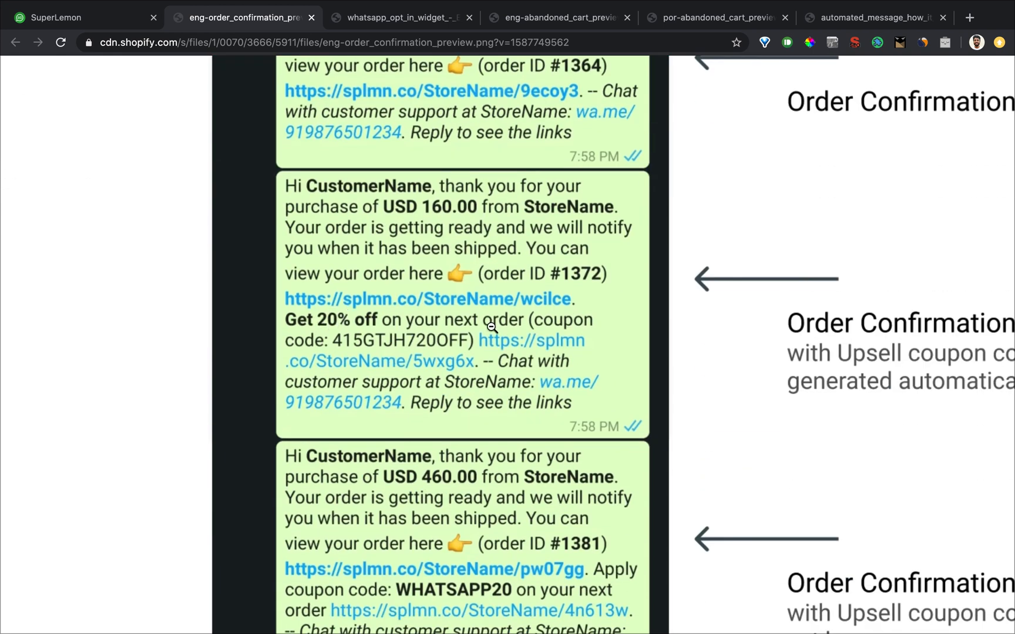
scroll("down", 3)
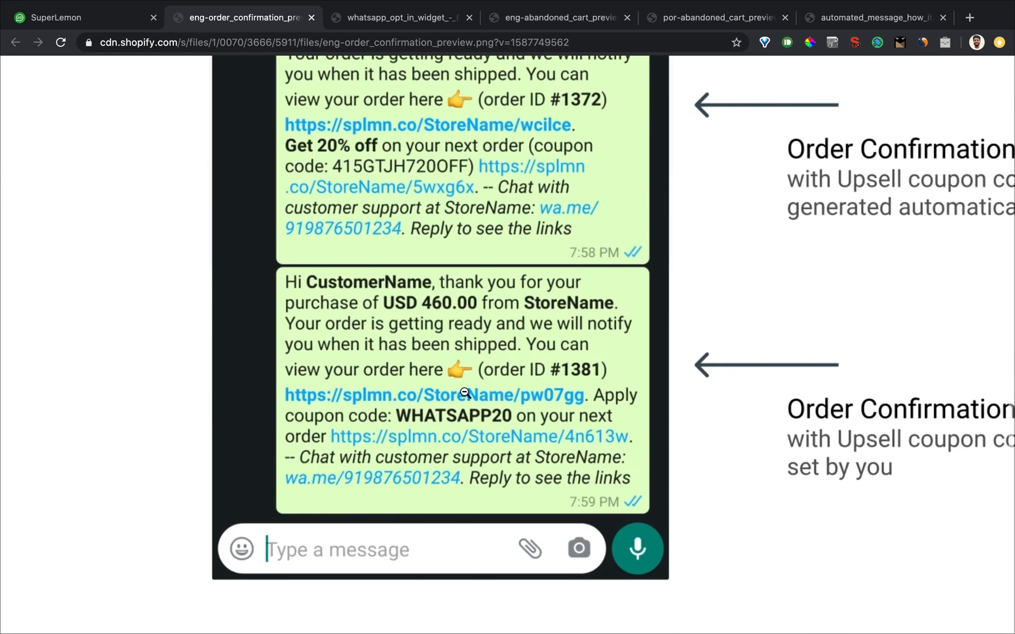
mouse_move(510, 445)
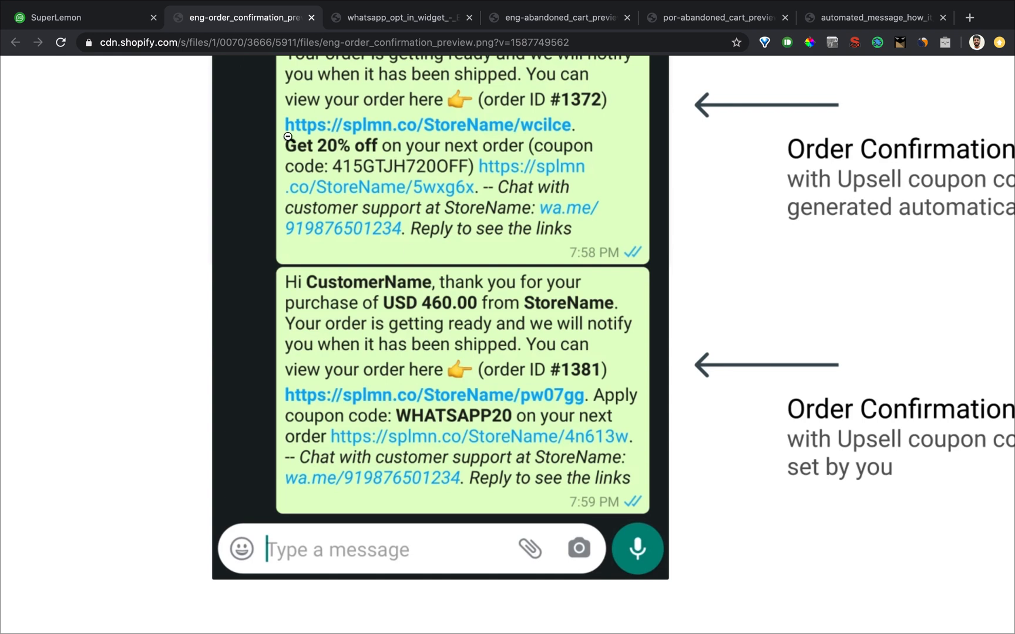
mouse_move(132, 25)
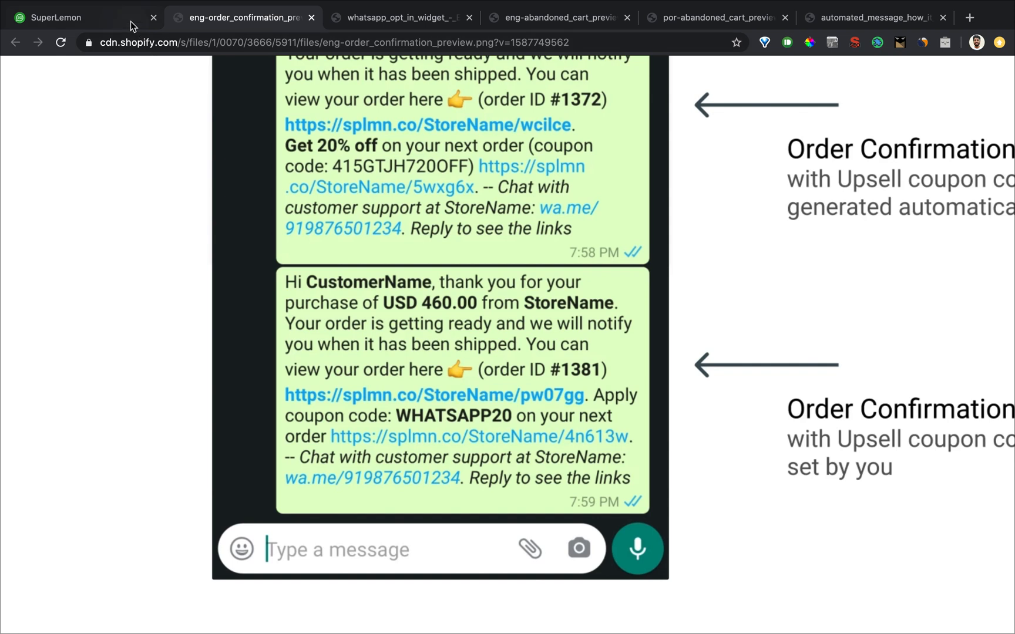
Step: Preview the Order Shipment with Tracking URL message, then return to the SuperLemon app
left_click(70, 16)
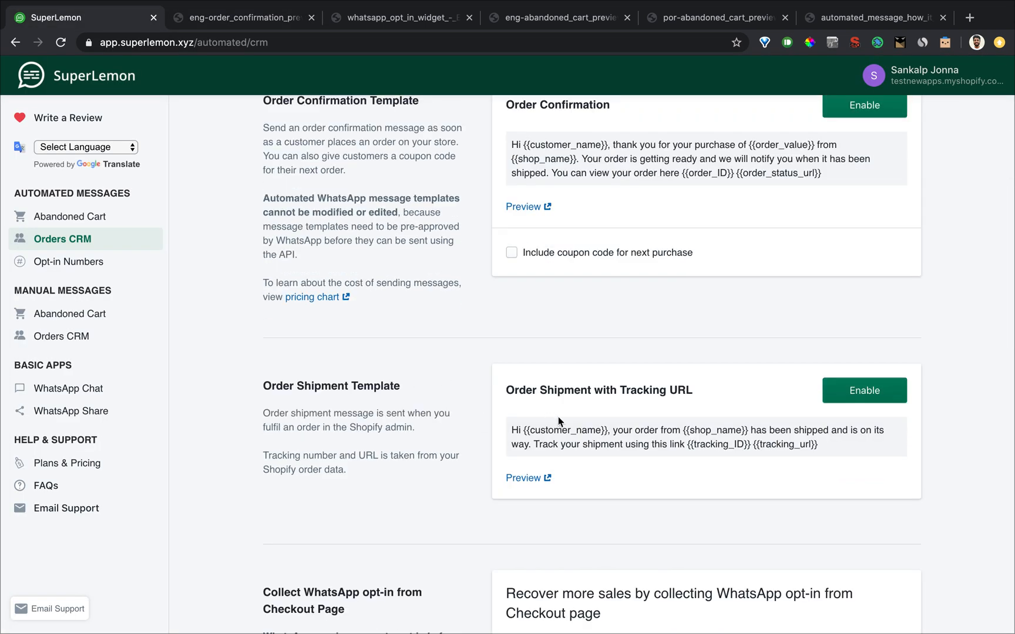
mouse_move(516, 423)
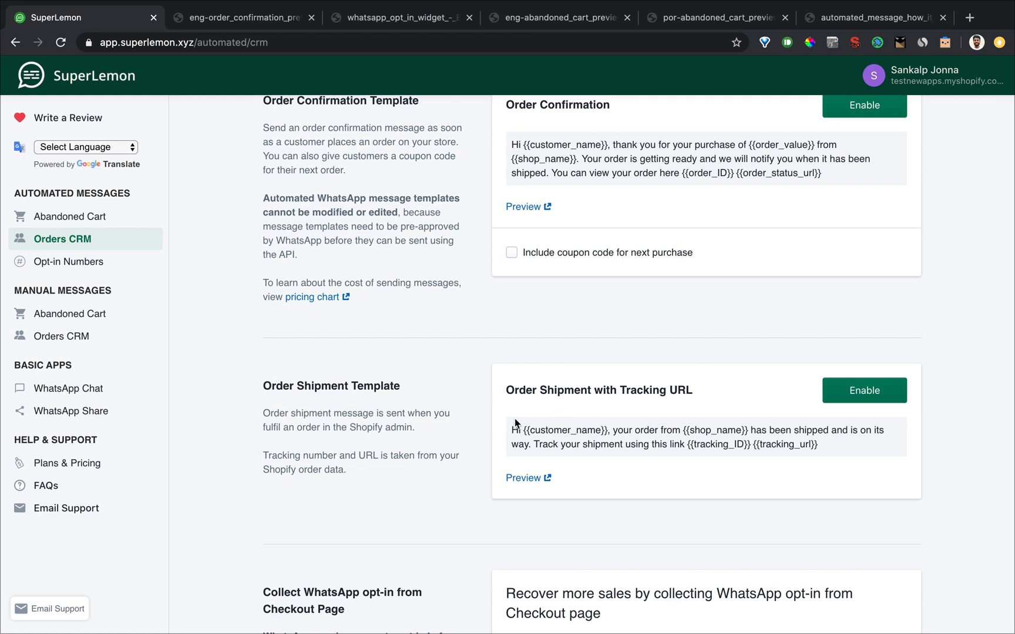
mouse_move(481, 426)
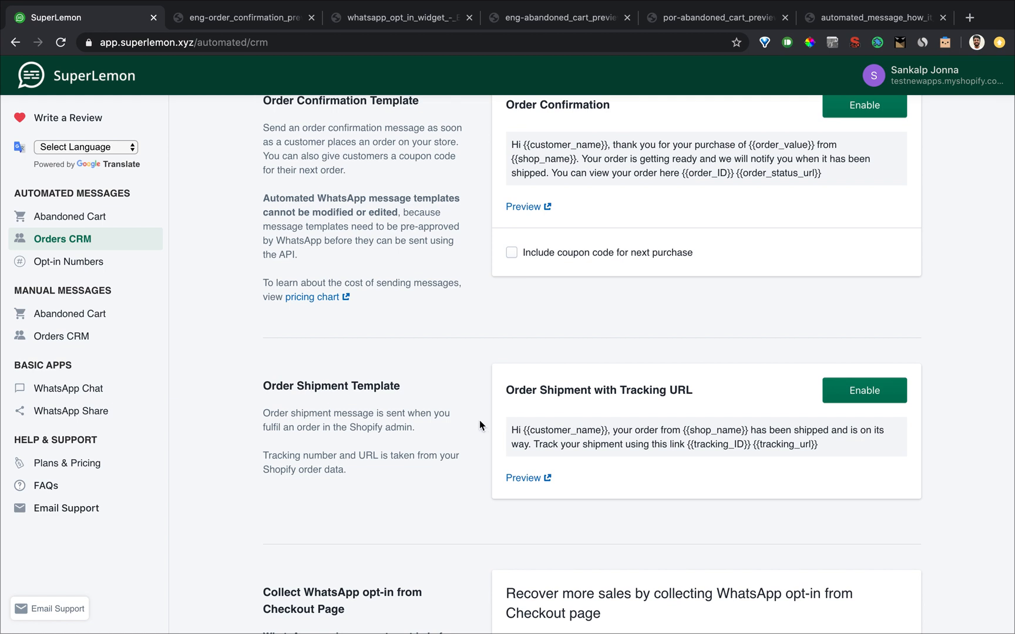
mouse_move(563, 424)
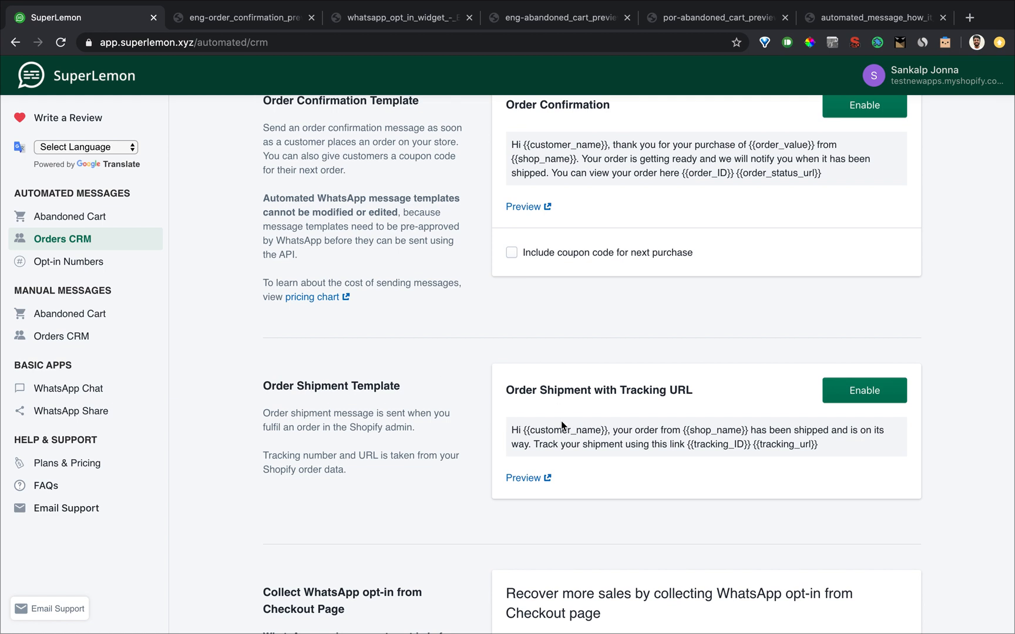
scroll("down", 3)
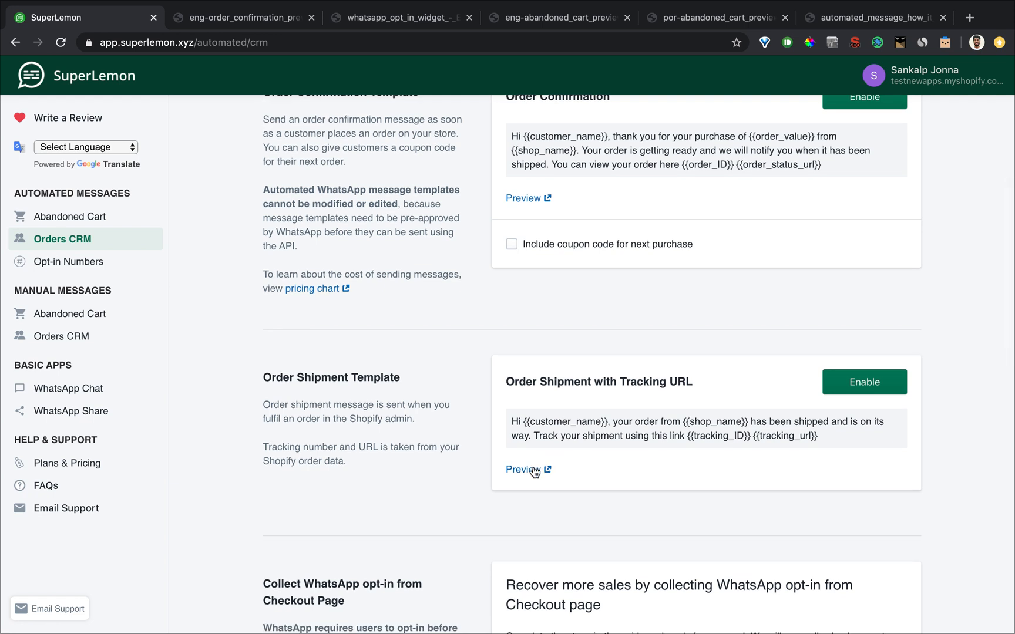
left_click(518, 469)
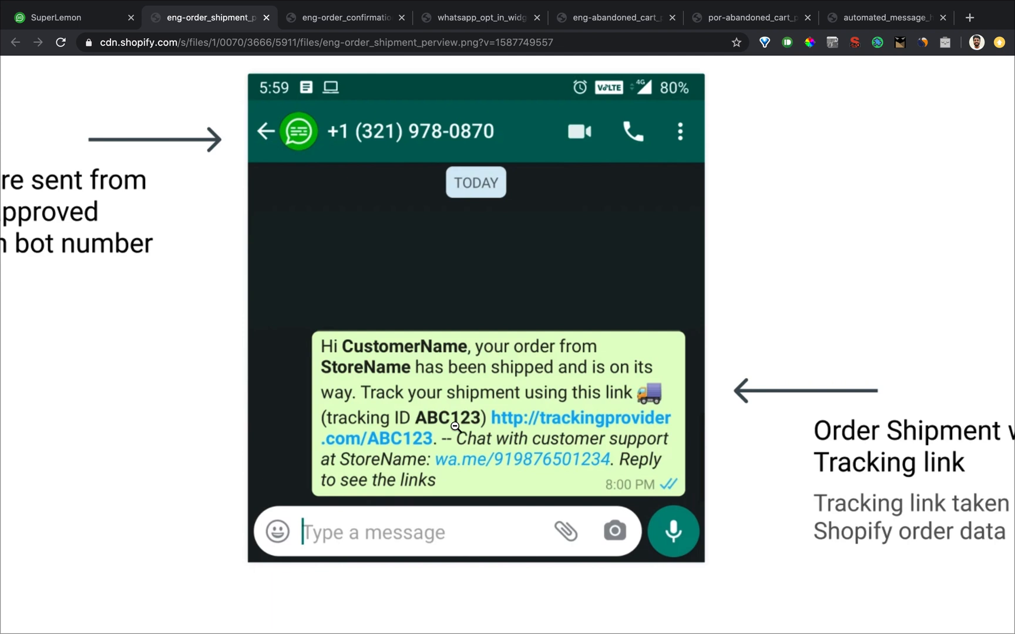
mouse_move(561, 443)
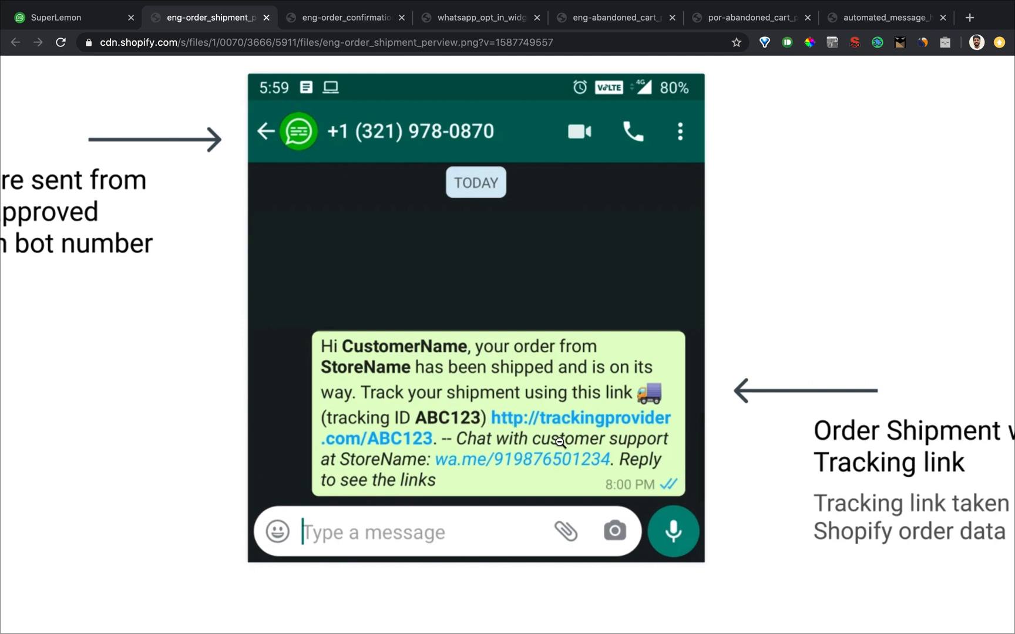
mouse_move(570, 459)
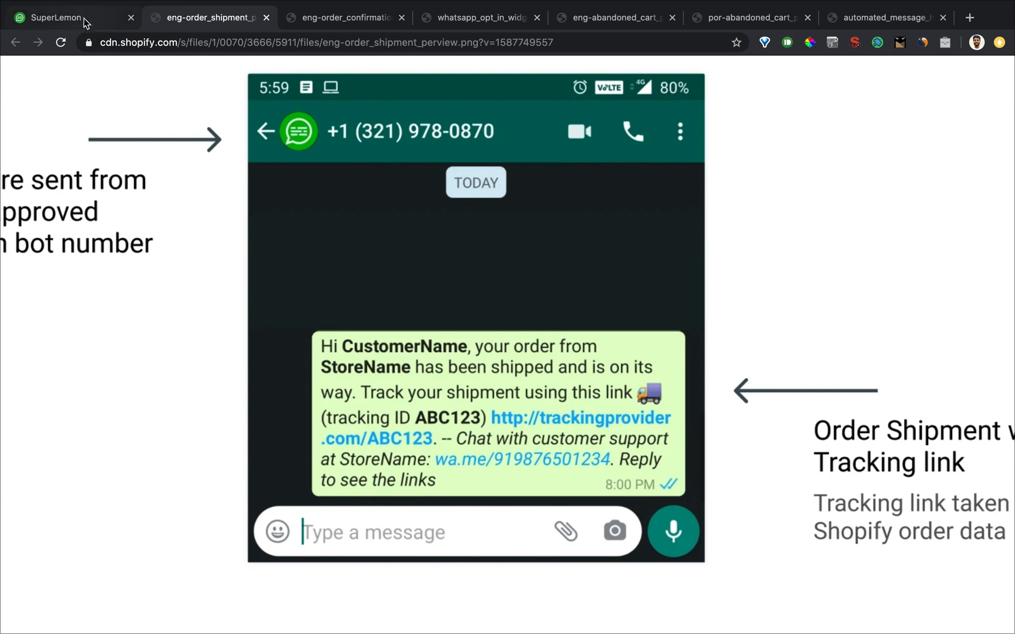
left_click(56, 16)
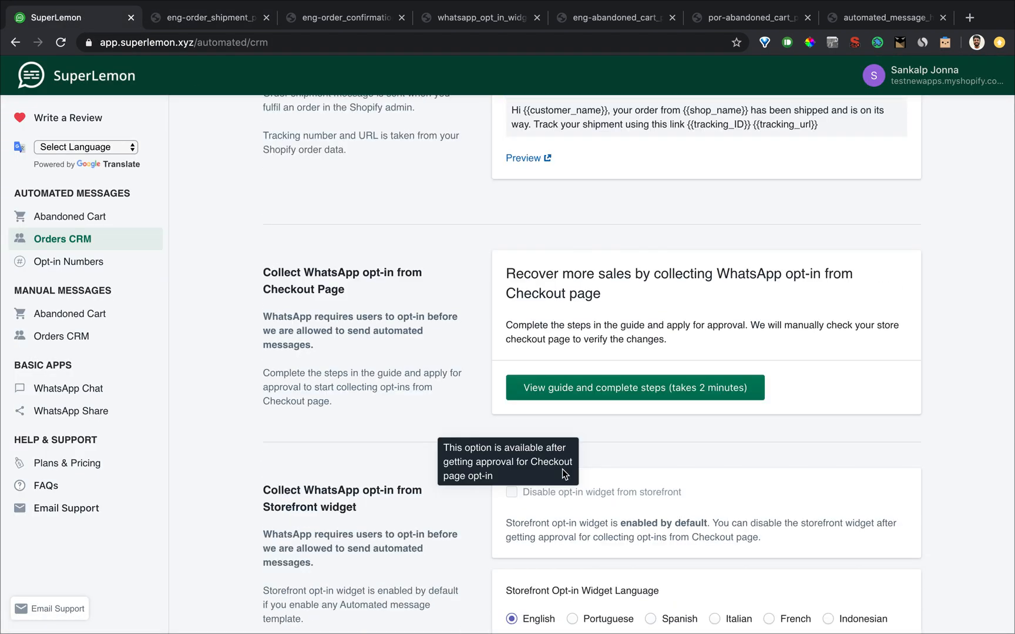
scroll("up", 3)
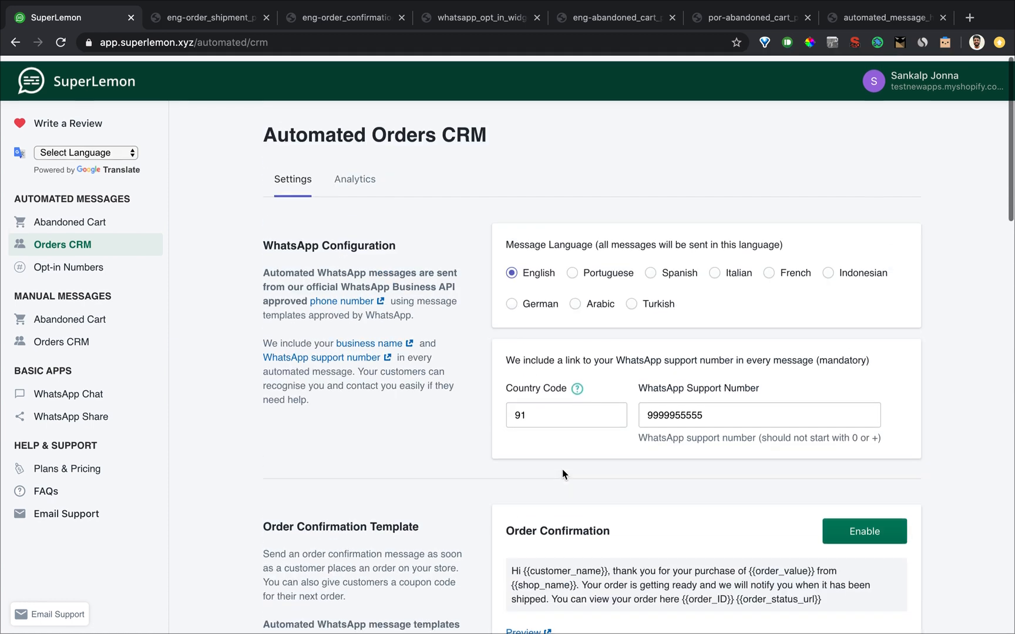
left_click(355, 176)
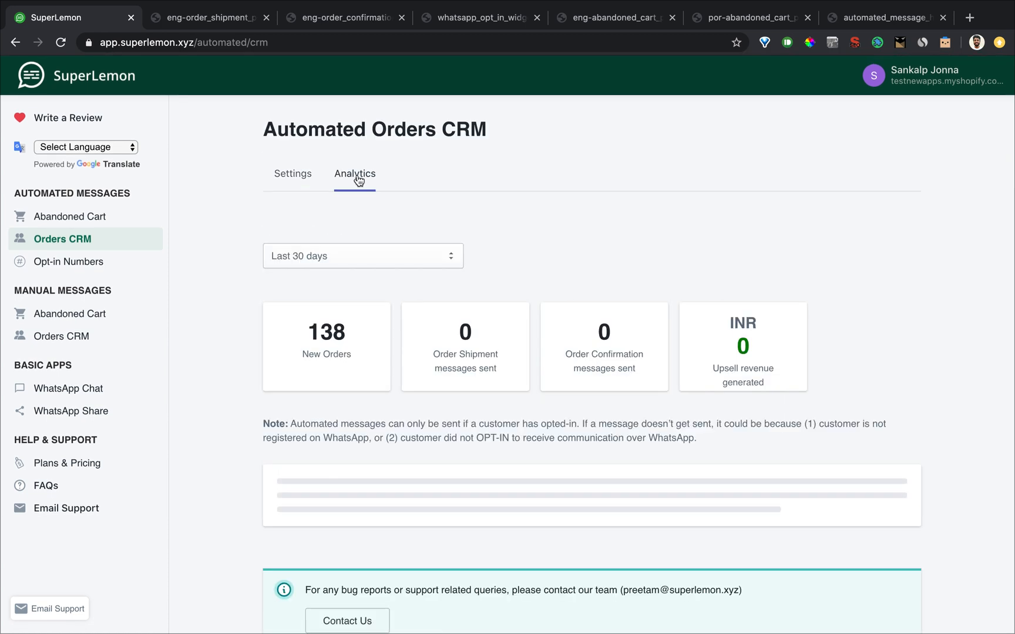
scroll("down", 3)
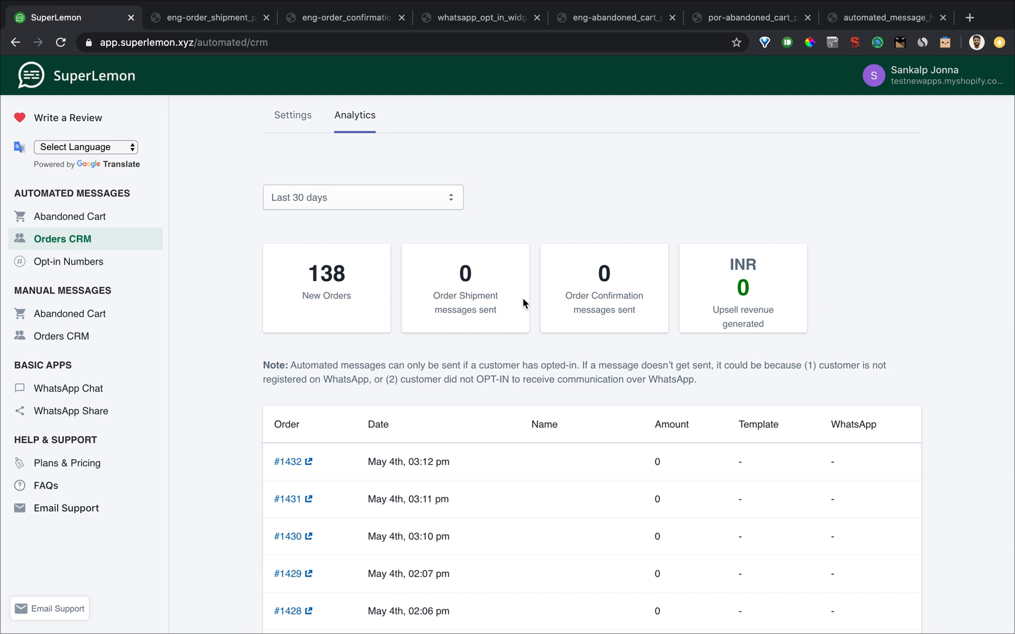
scroll("down", 3)
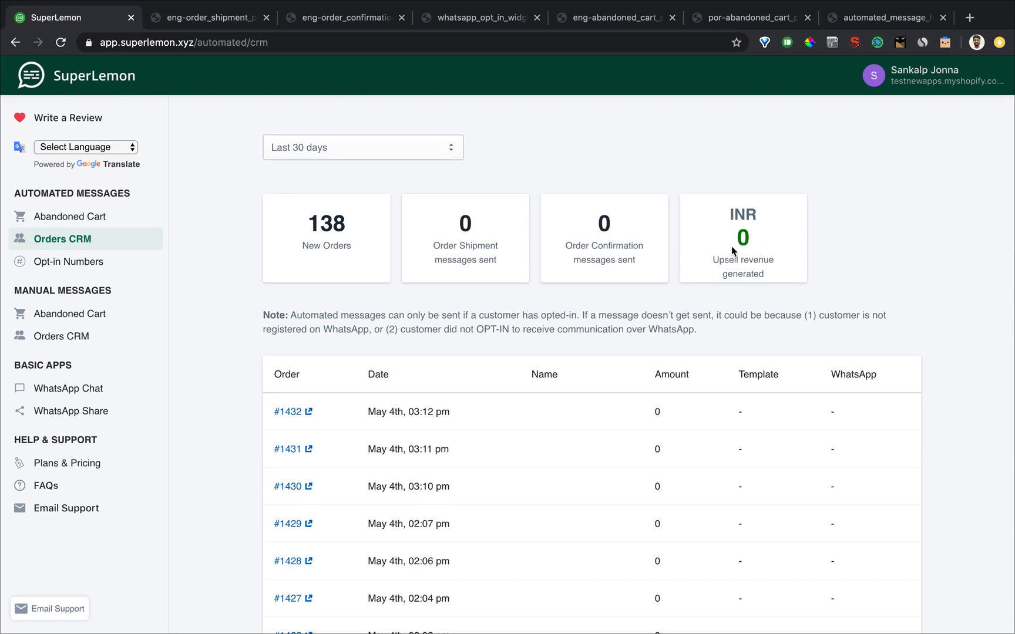
scroll("down", 3)
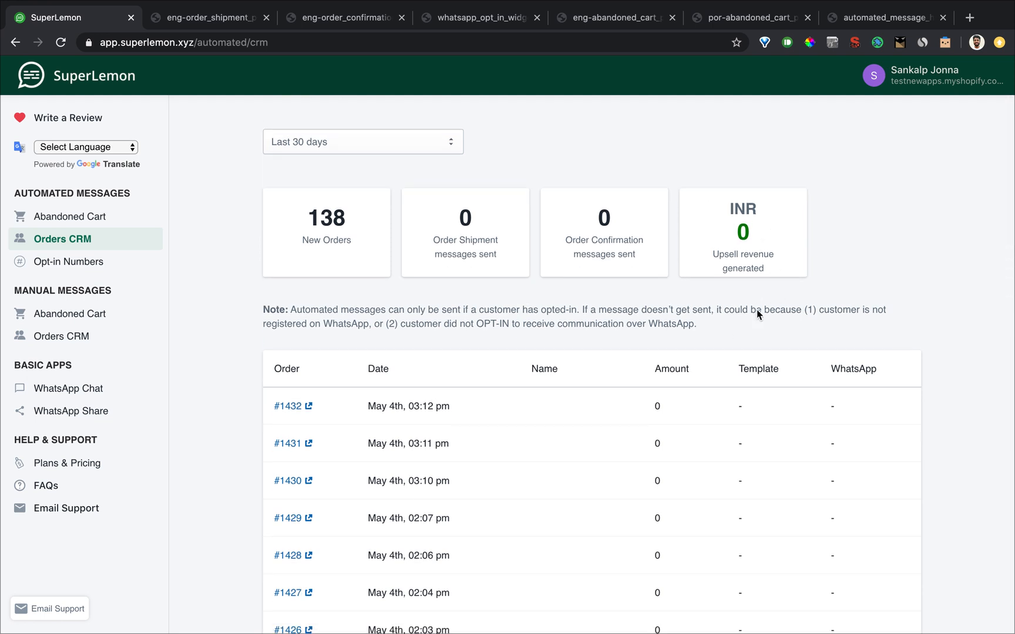
scroll("down", 3)
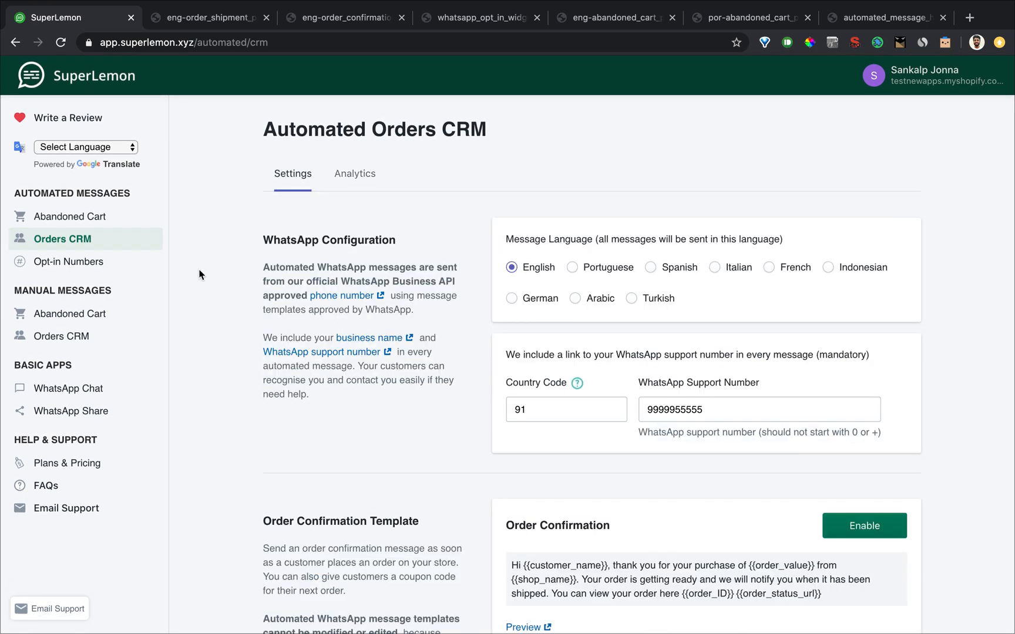
mouse_move(64, 269)
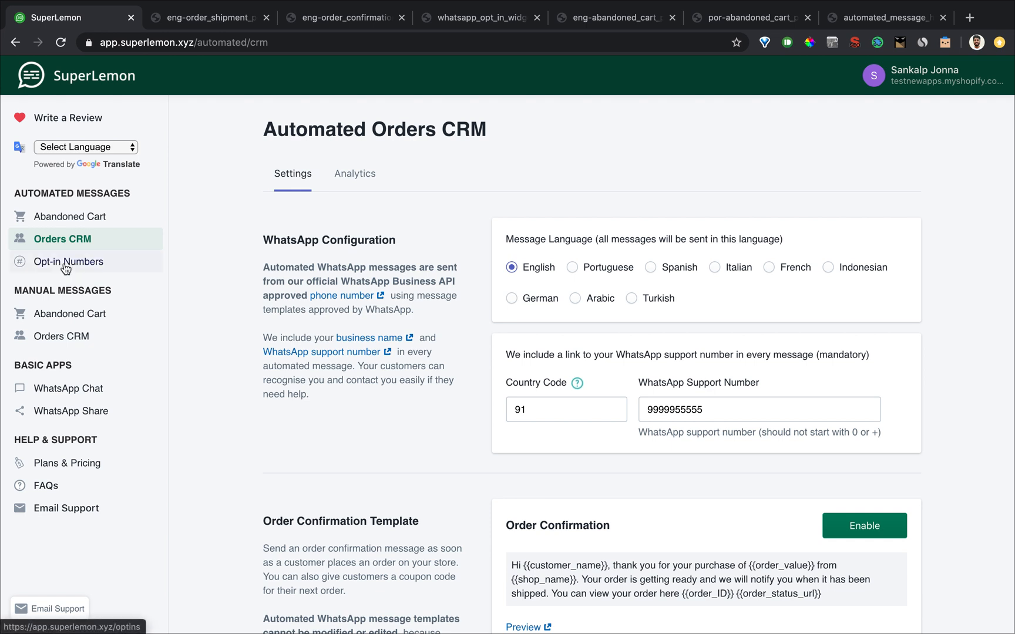
Step: Export opt-in numbers from 2020-04-05 to 2020-05-05 as CSV by e-mail
left_click(69, 261)
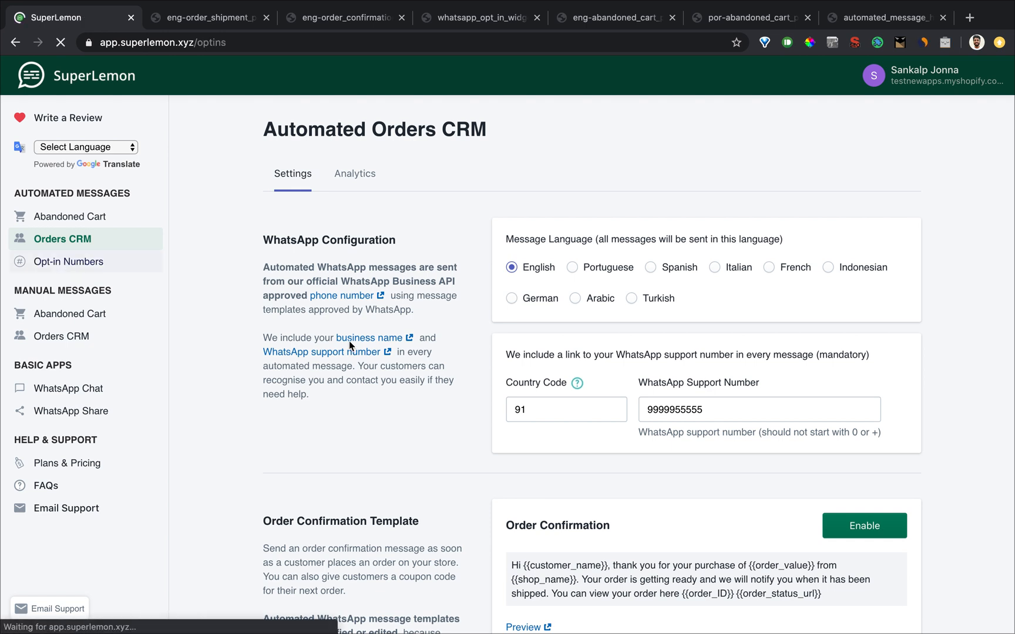
left_click(68, 261)
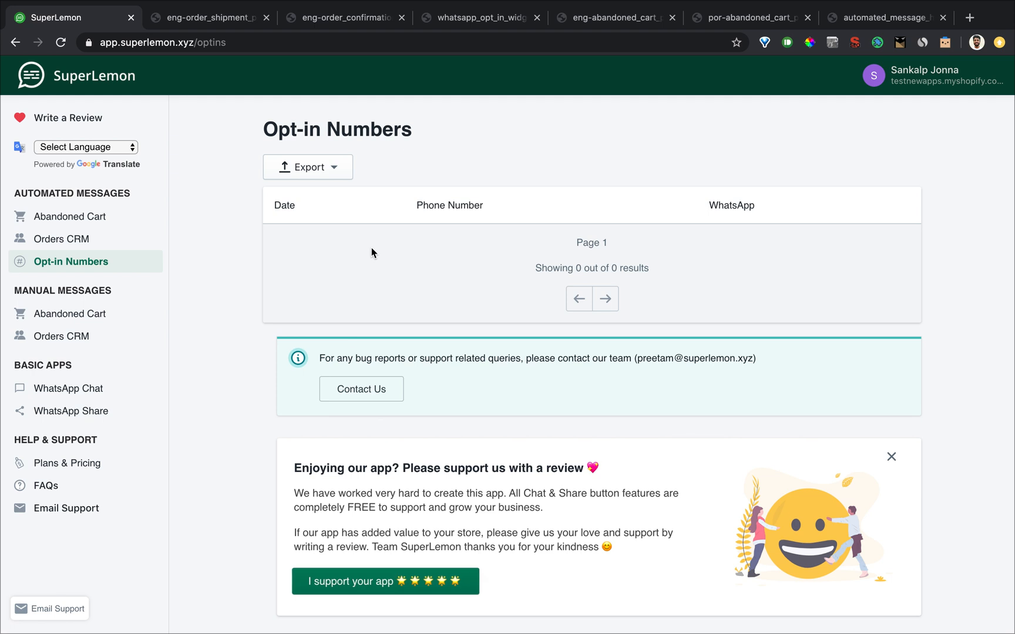
mouse_move(390, 449)
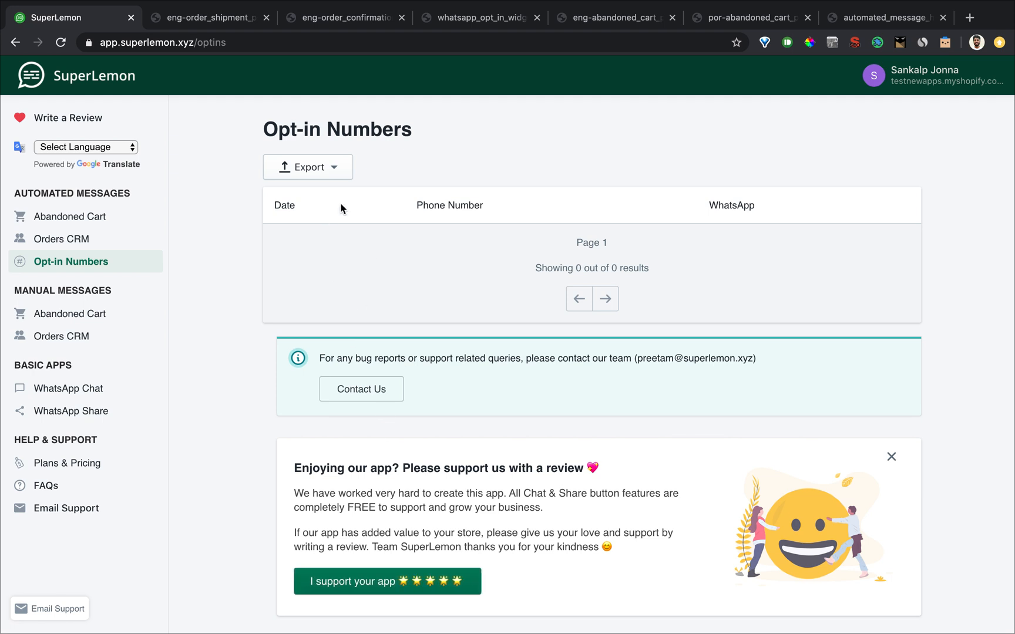
left_click(308, 167)
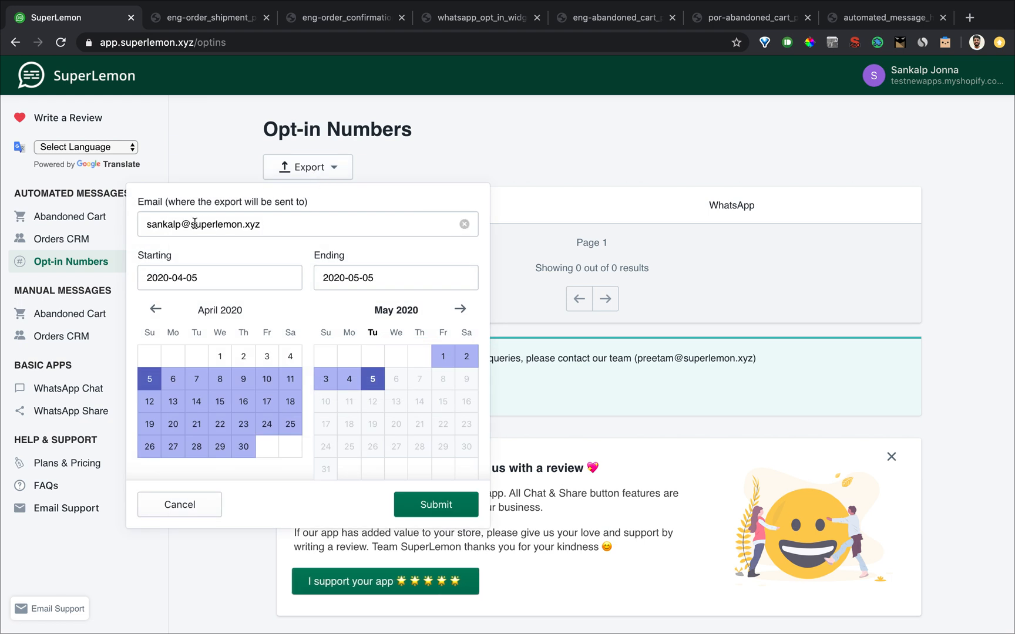
double_click(164, 224)
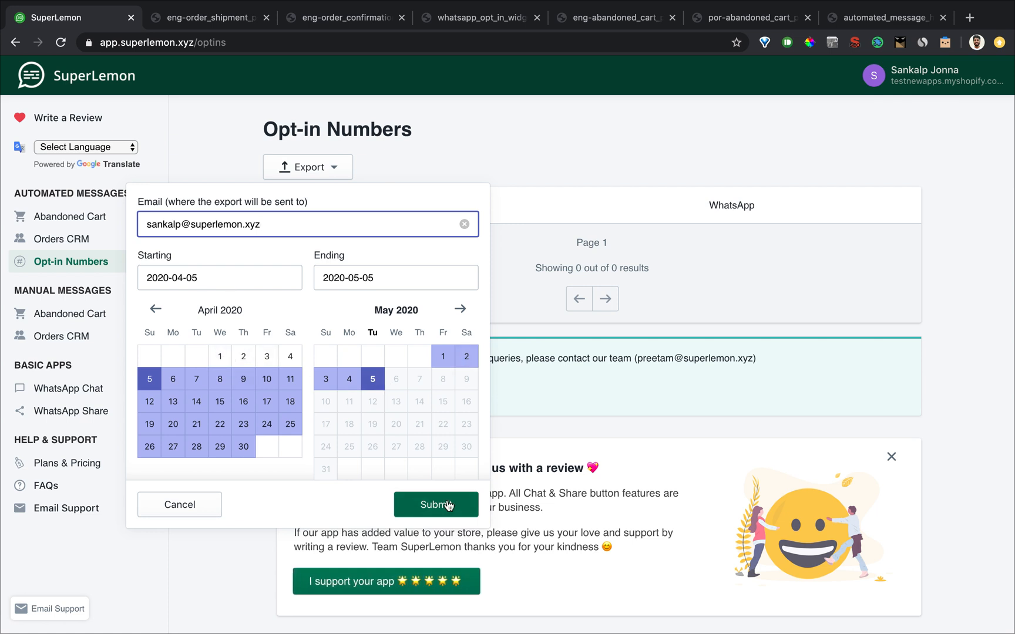
left_click(435, 505)
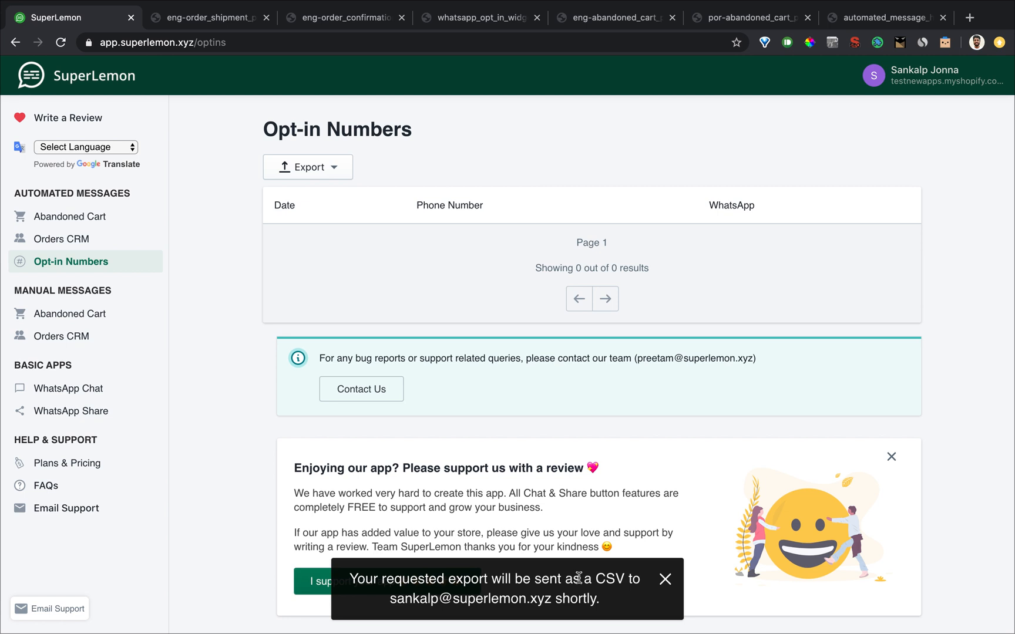
mouse_move(413, 567)
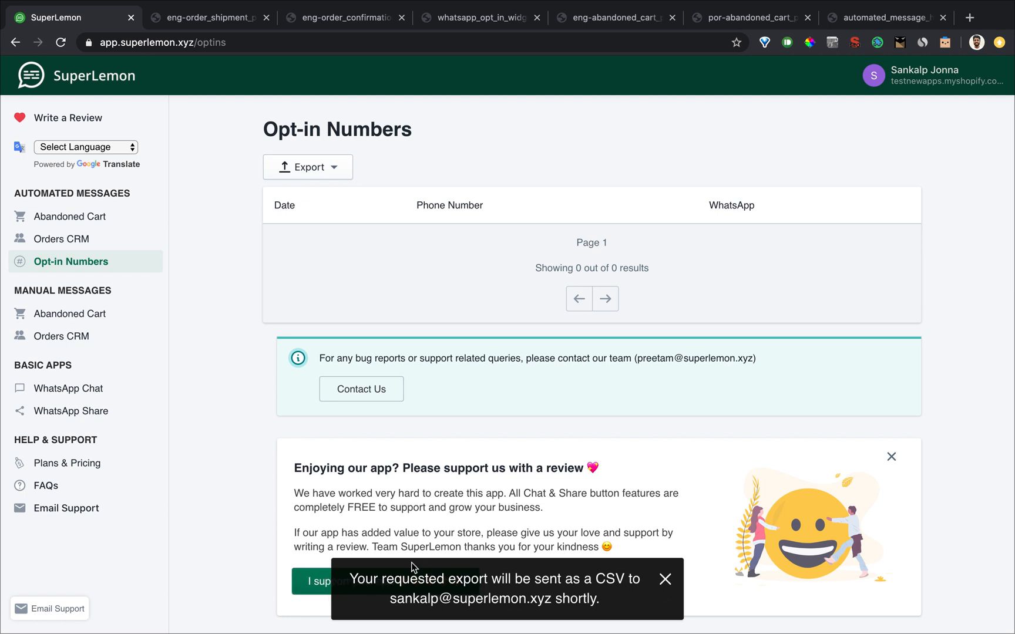
mouse_move(98, 221)
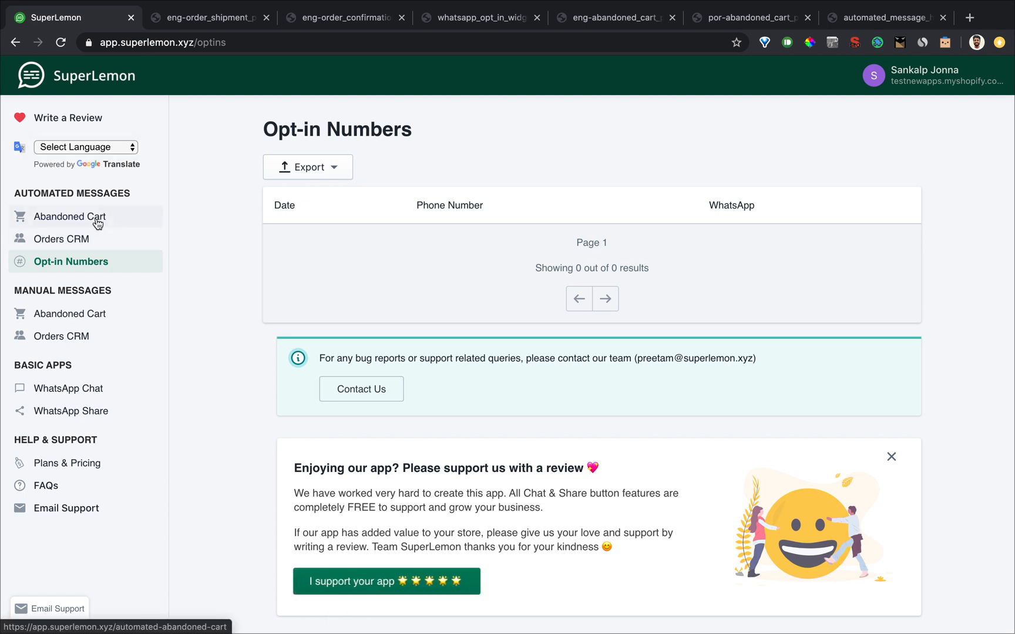
Step: Scroll through the Abandoned Cart settings: English template enabled, coupon whatsapp20
left_click(70, 217)
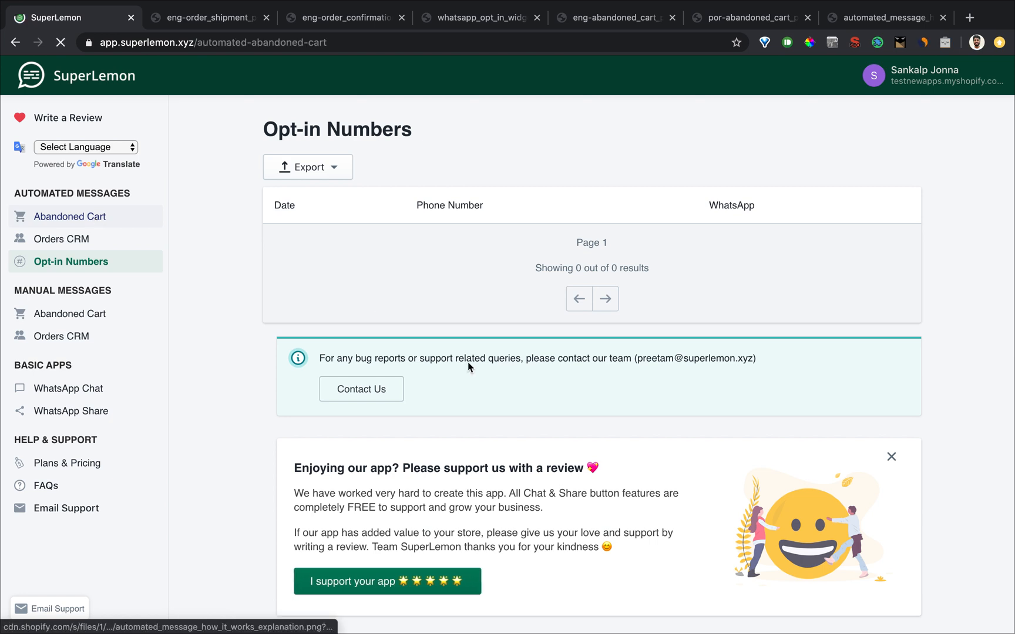
left_click(69, 217)
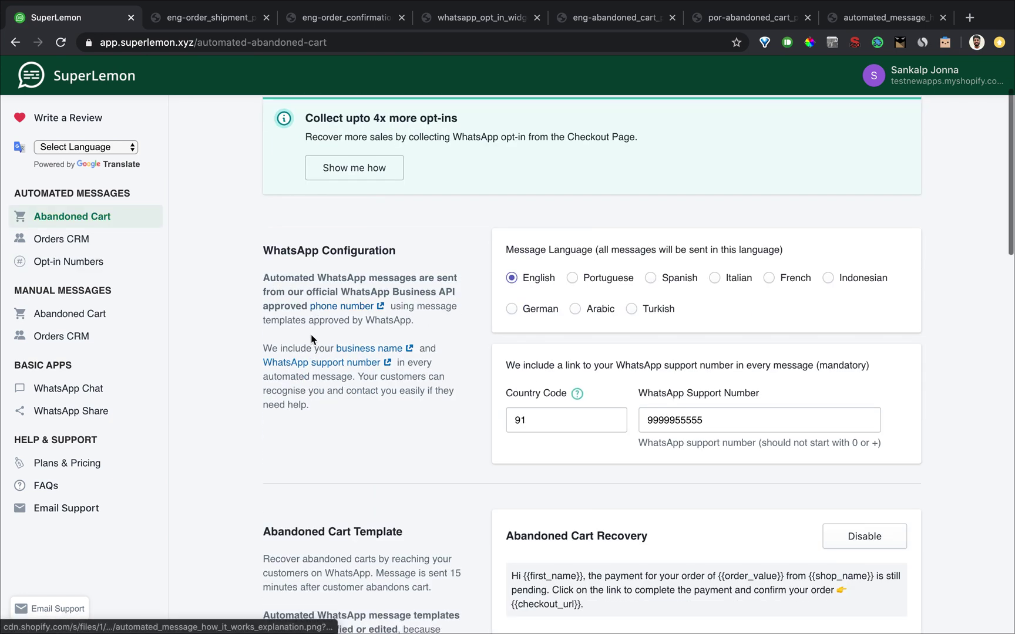
scroll("down", 3)
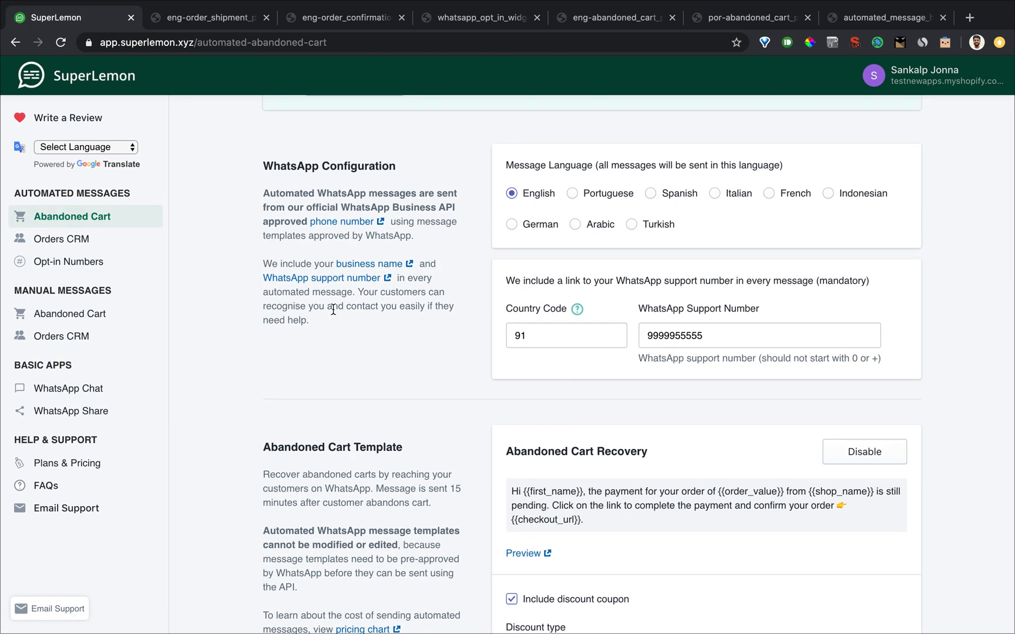
scroll("down", 3)
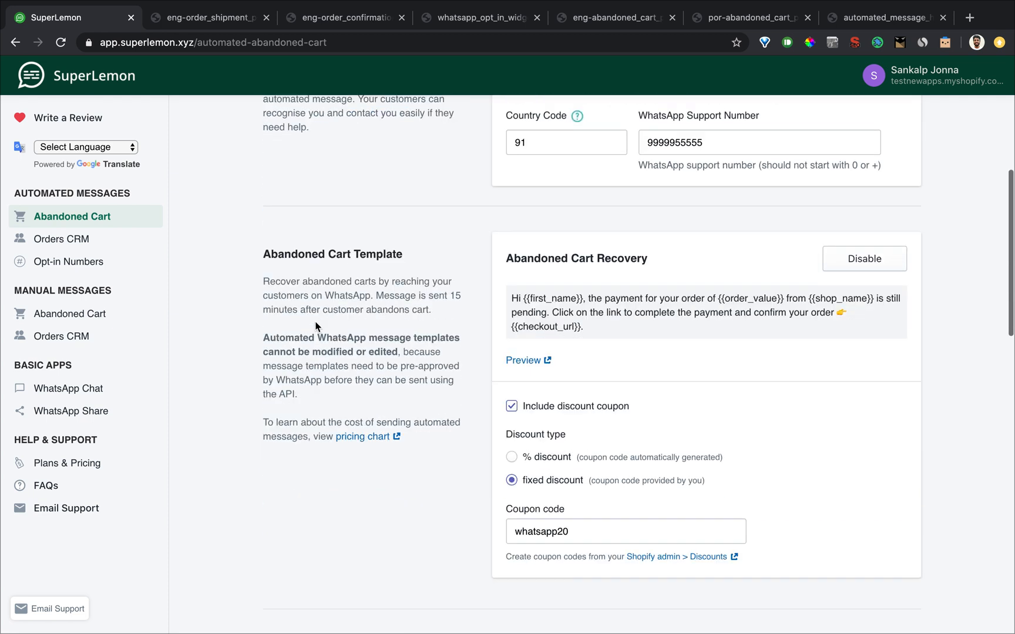
scroll("down", 3)
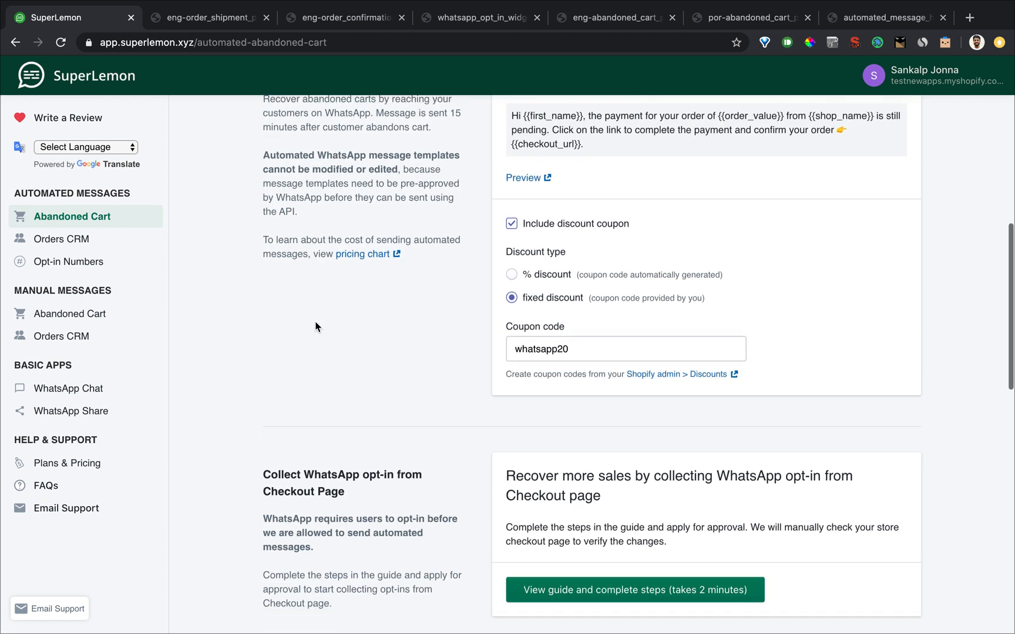
scroll("down", 3)
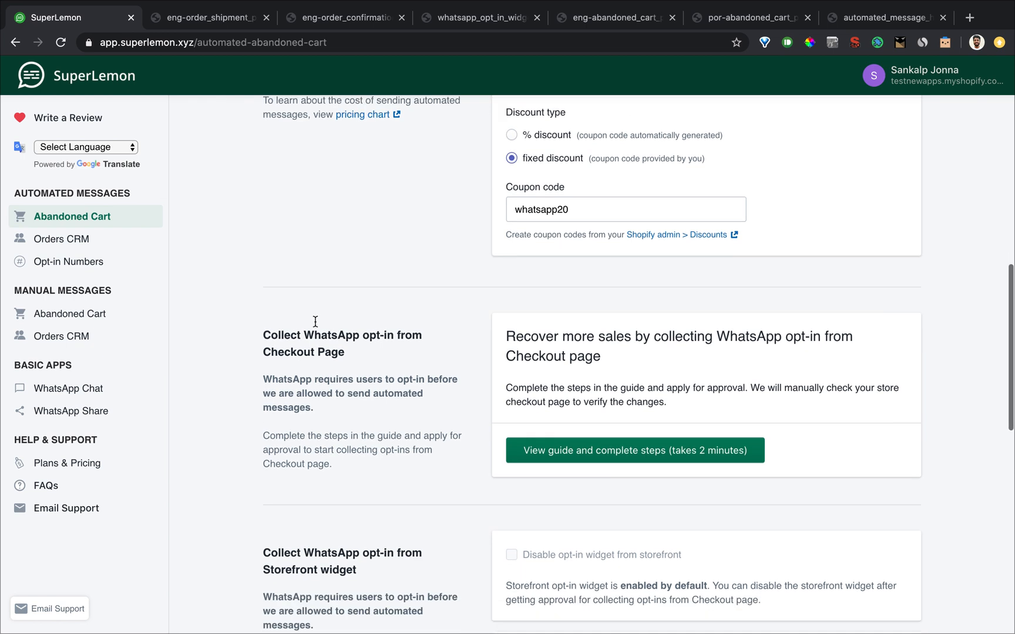
scroll("up", 3)
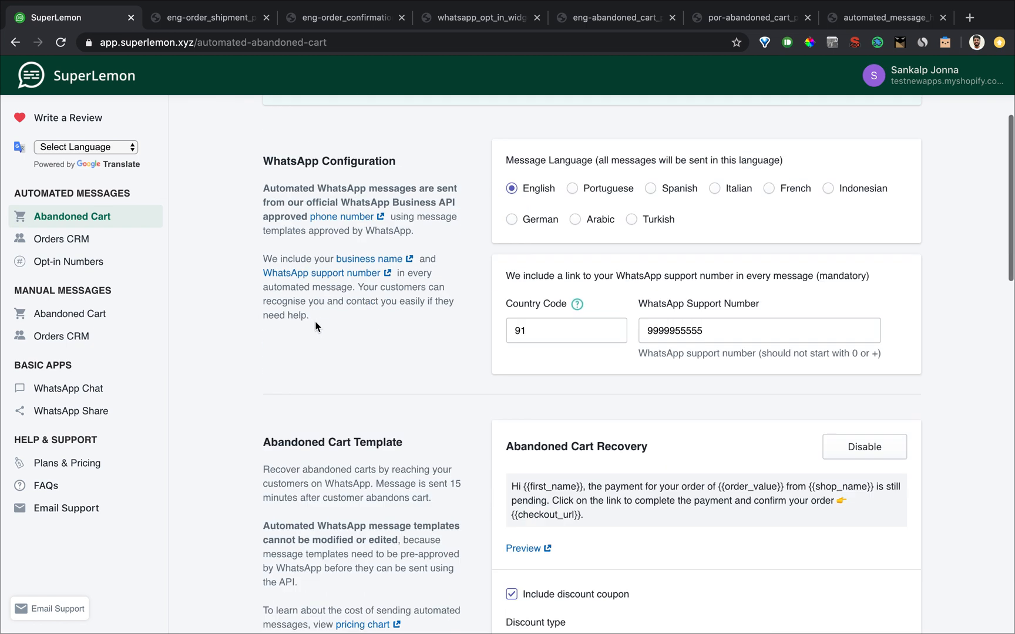